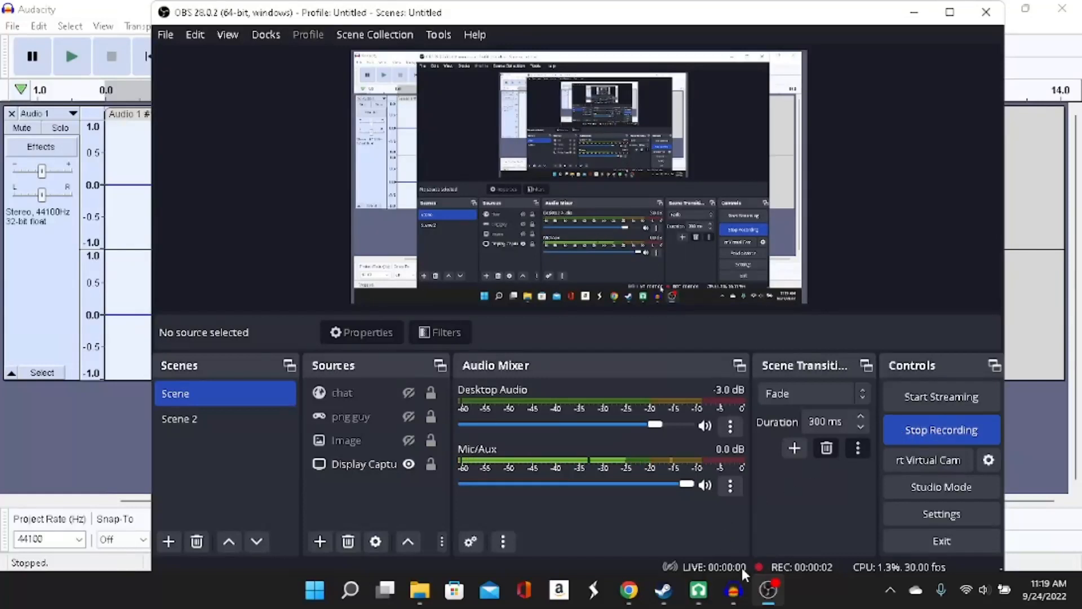
# Return to the Audacity project and set the playback point just before the first sample burst
pyautogui.click(733, 590)
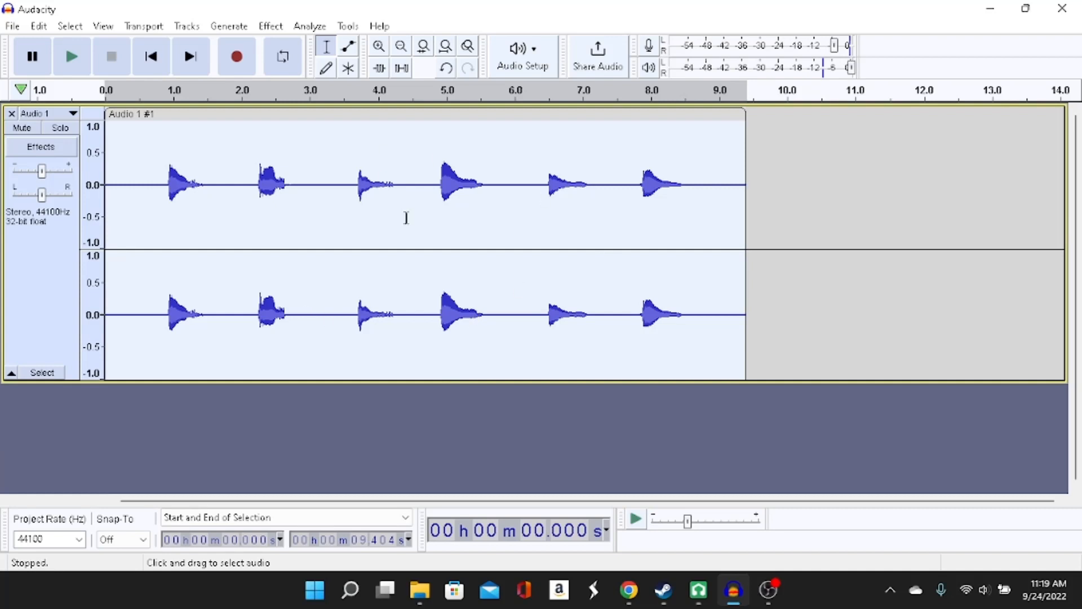
pyautogui.click(164, 183)
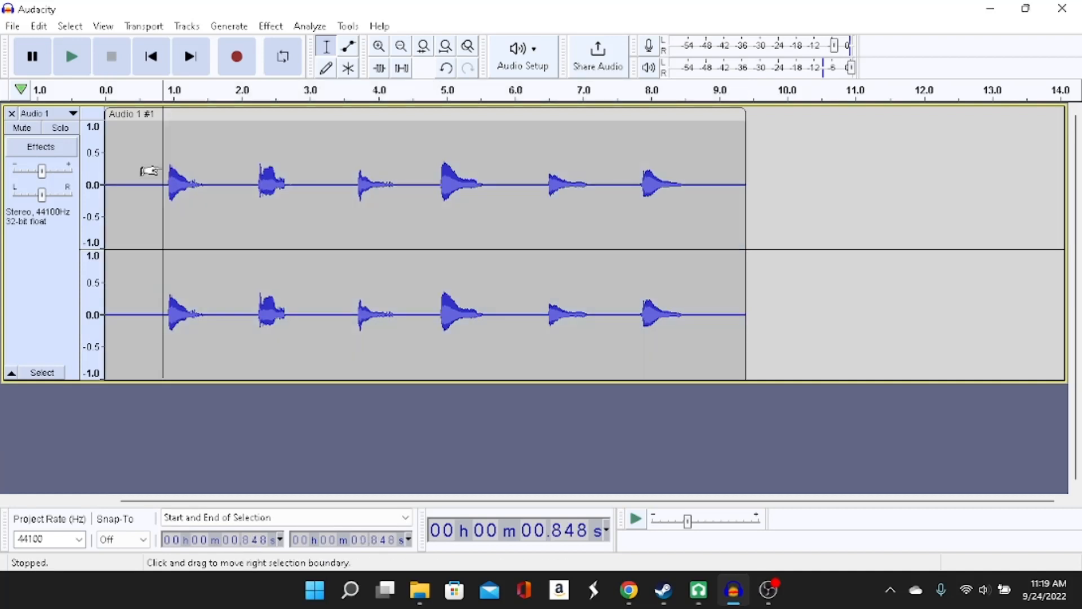
pyautogui.click(71, 56)
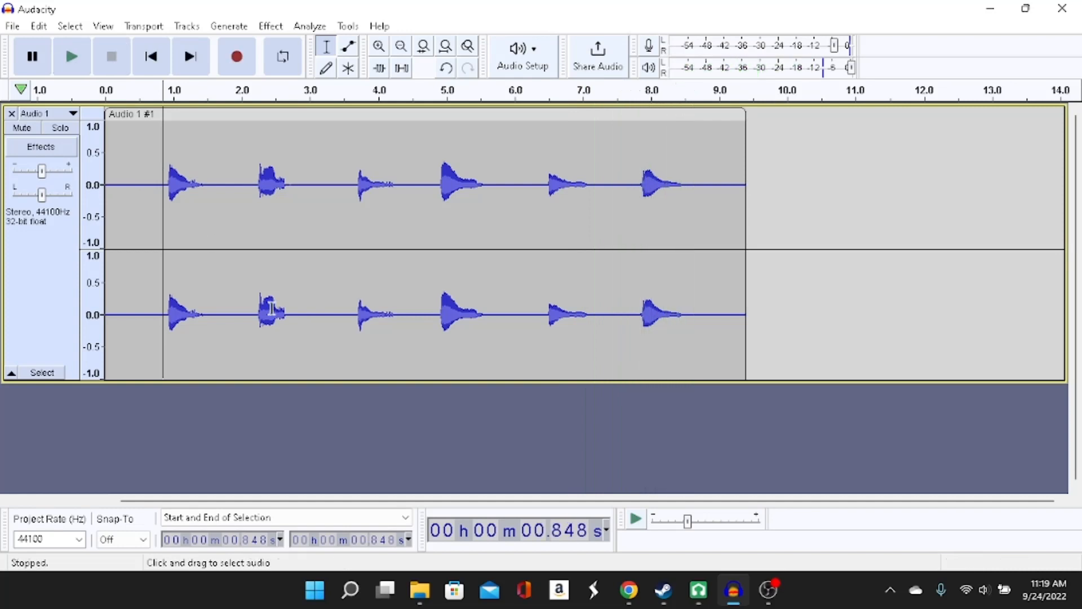
pyautogui.moveTo(435, 424)
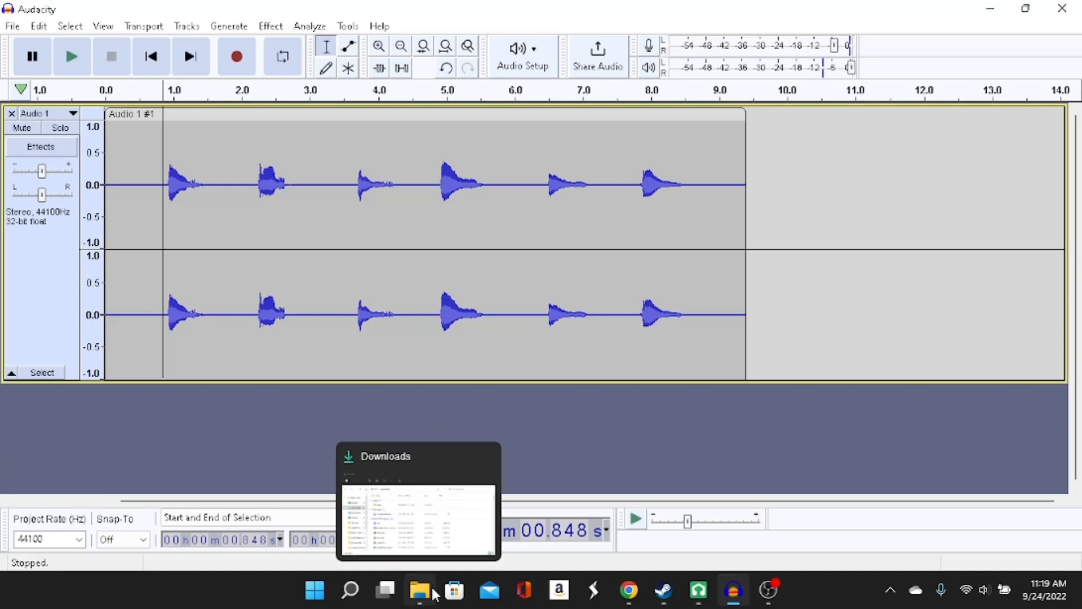
# Create a new folder named 'tutorial chromatic' in Downloads for the exported samples
pyautogui.click(418, 590)
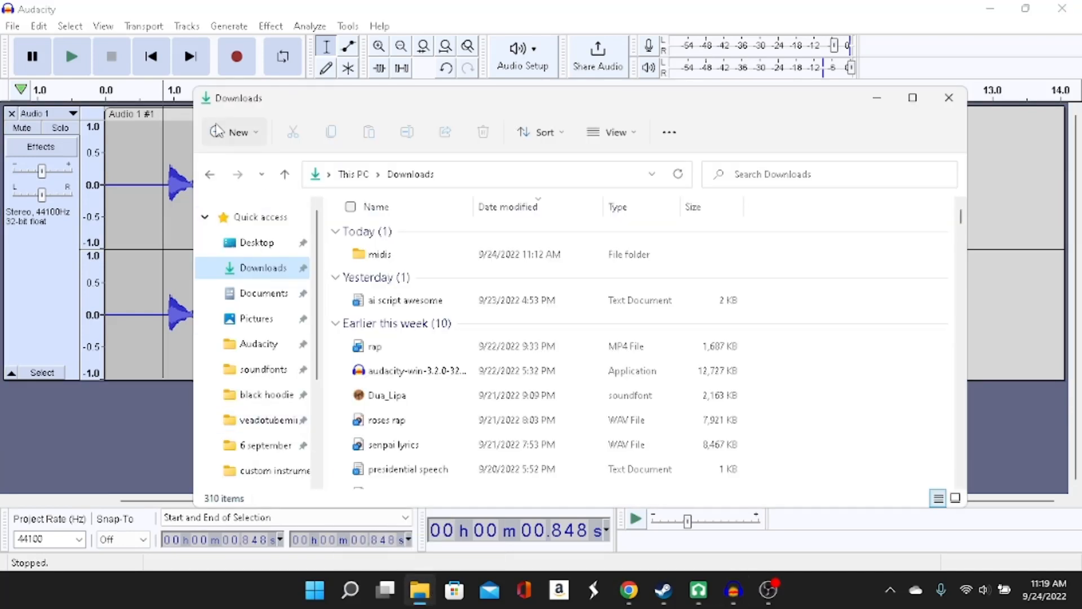
pyautogui.click(234, 132)
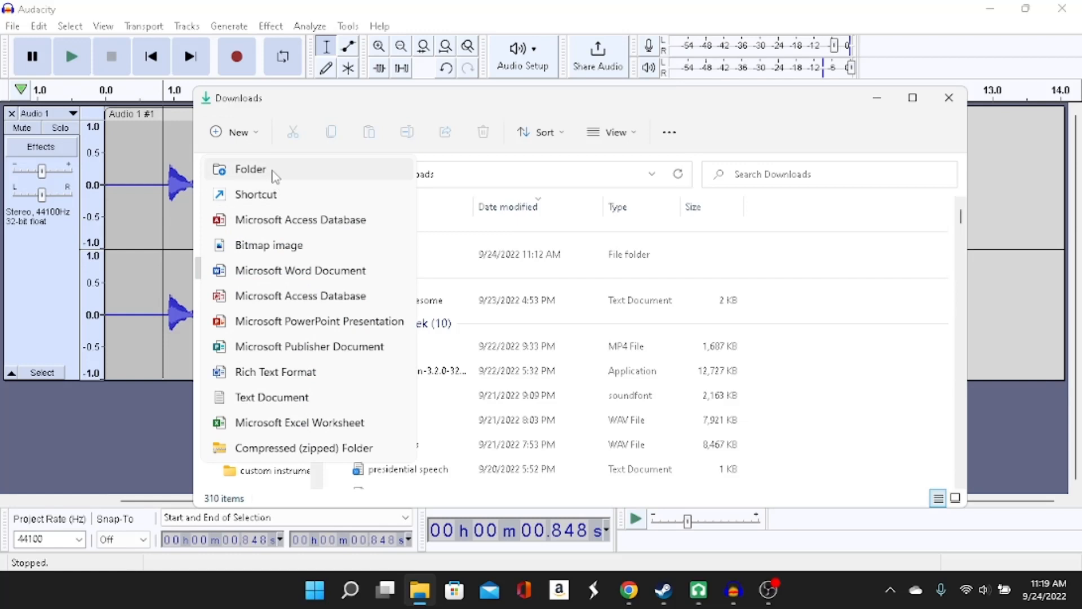
pyautogui.click(250, 168)
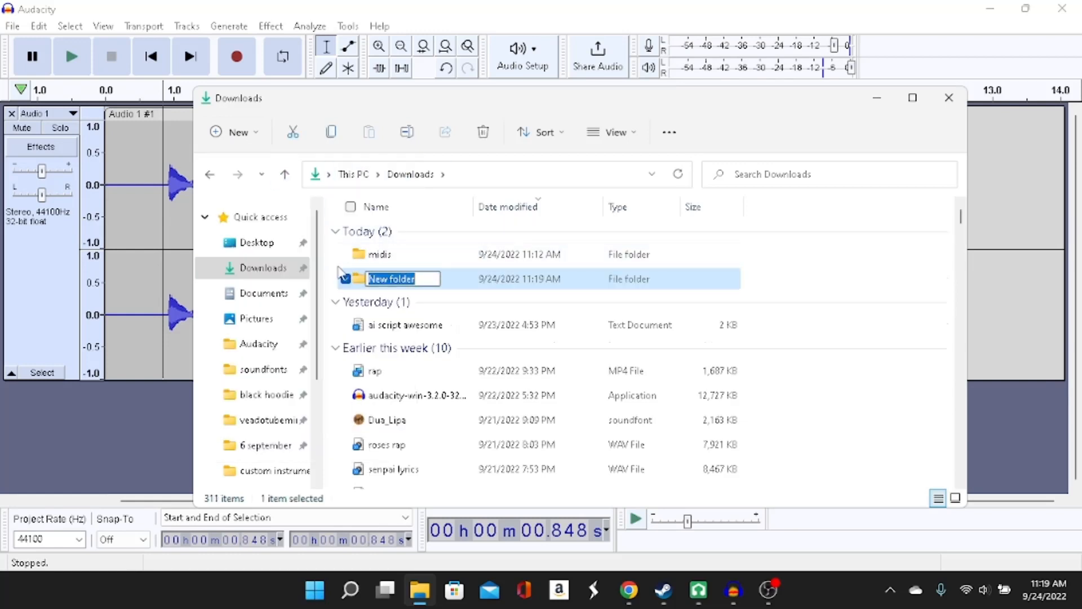
pyautogui.click(346, 278)
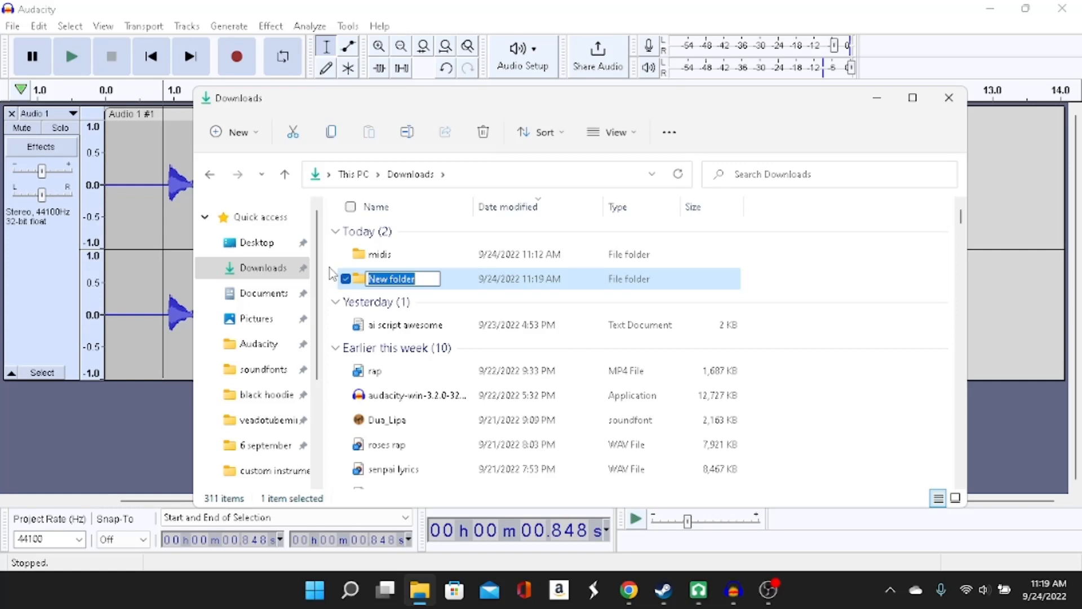
pyautogui.write('tutorial chr')
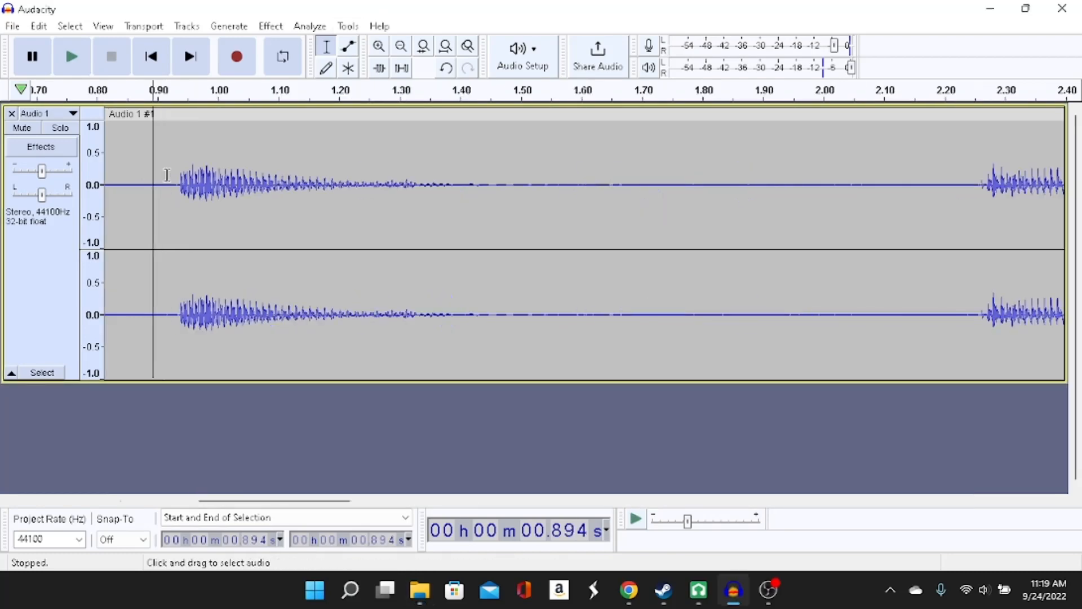
# Export the selected first sample as WAV into the tutorial chromatic folder, then mark the second sample's start
pyautogui.click(379, 46)
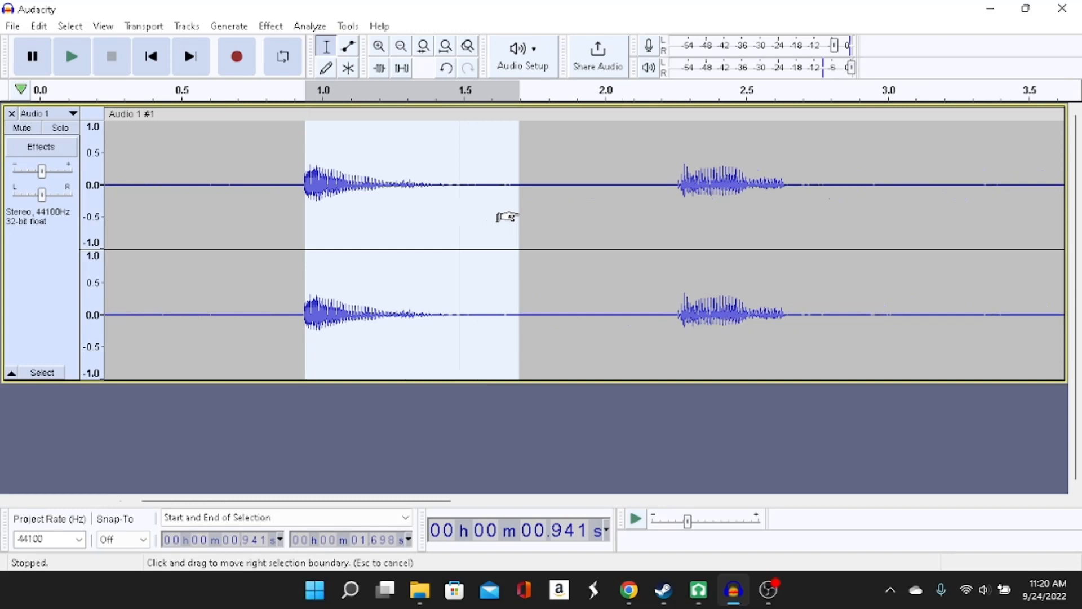
pyautogui.click(11, 25)
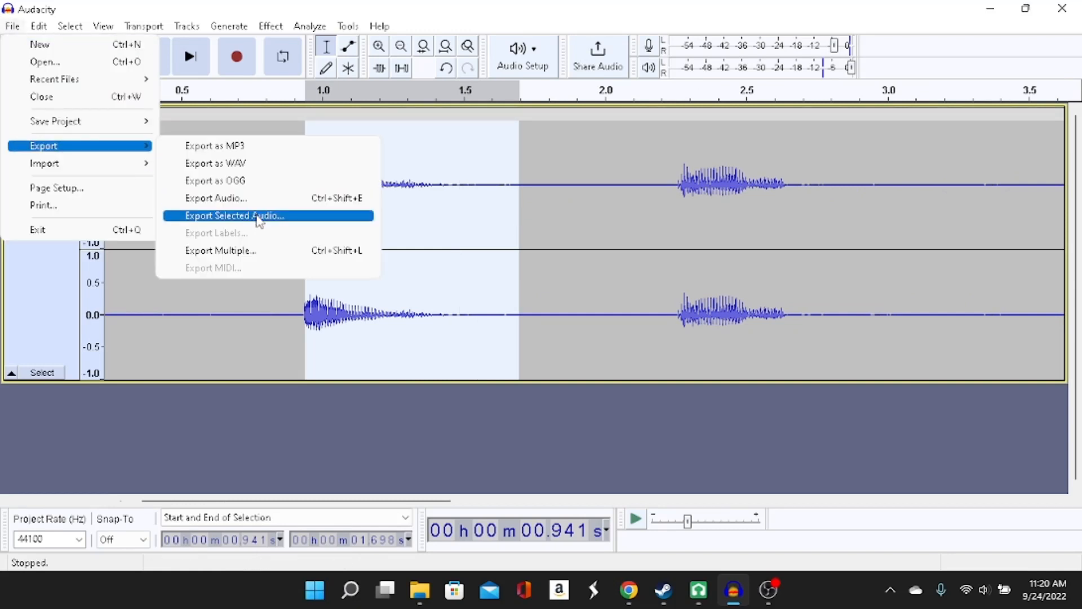
pyautogui.click(234, 215)
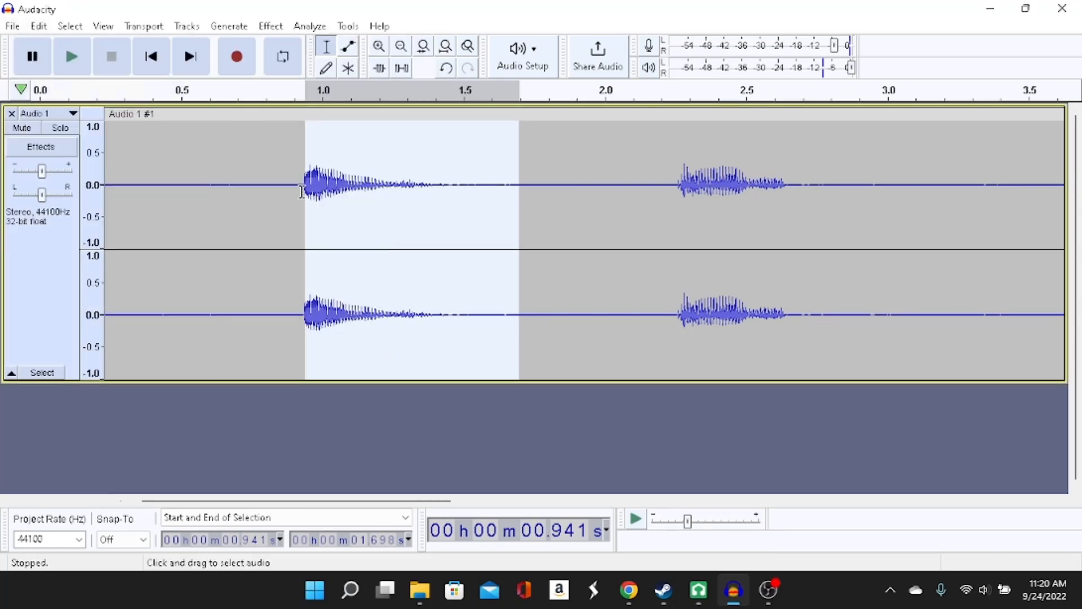
pyautogui.click(11, 26)
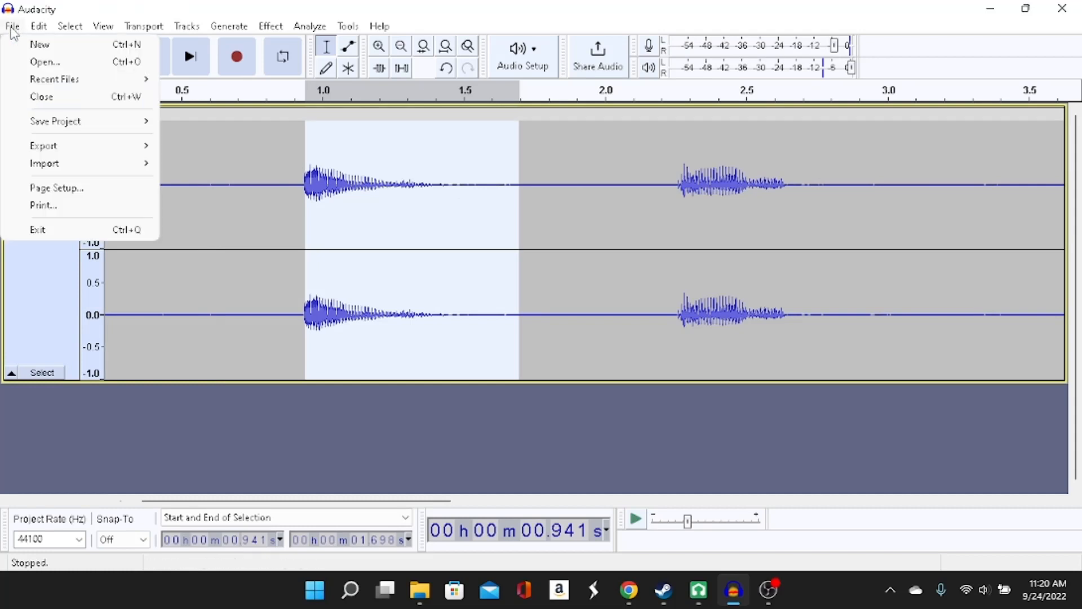
pyautogui.moveTo(43, 146)
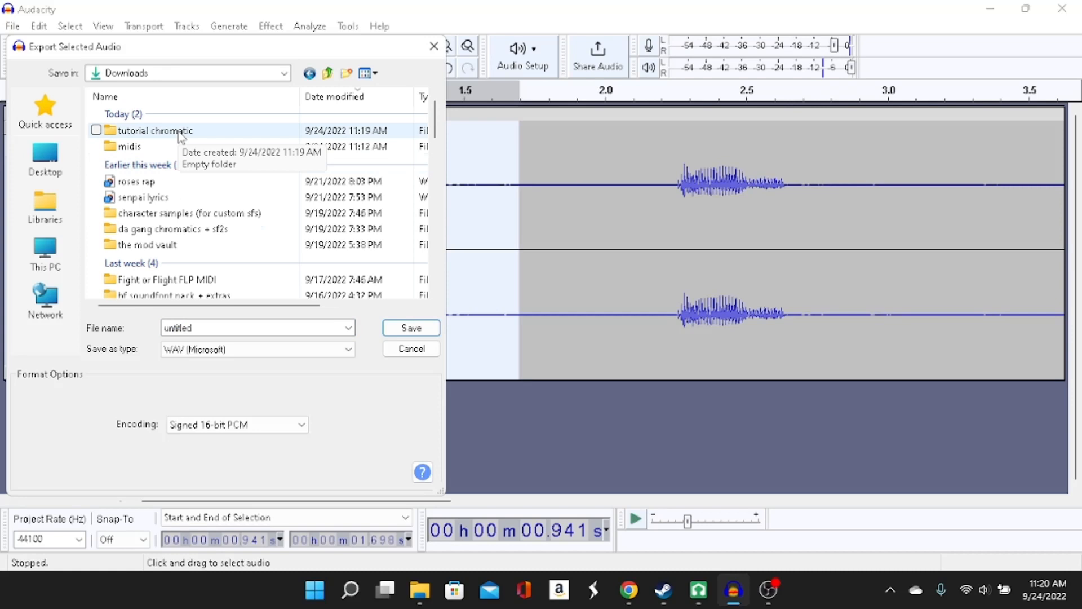
pyautogui.click(155, 131)
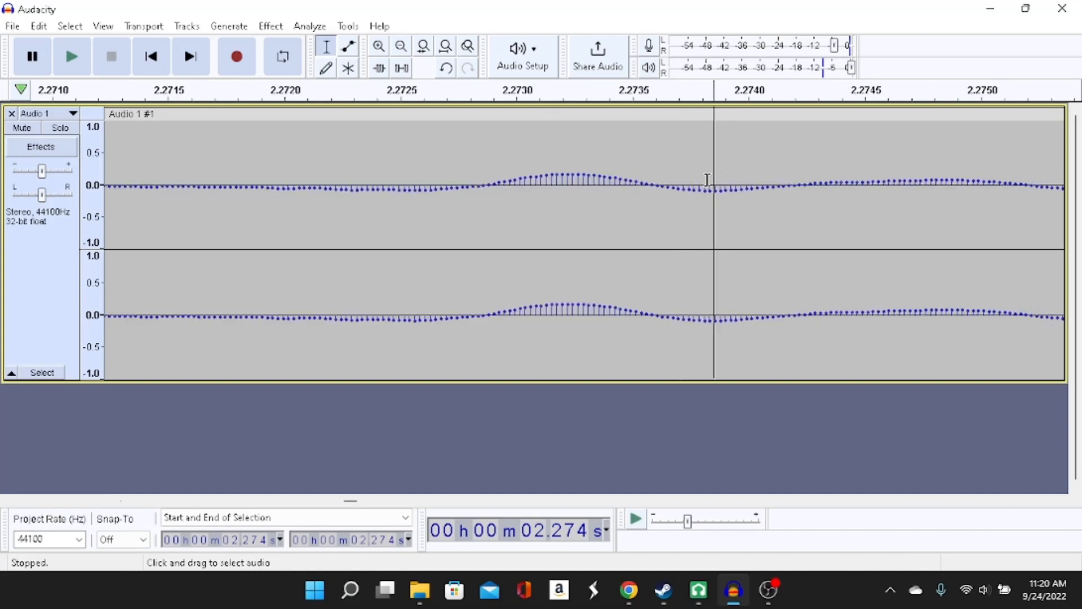
pyautogui.click(401, 45)
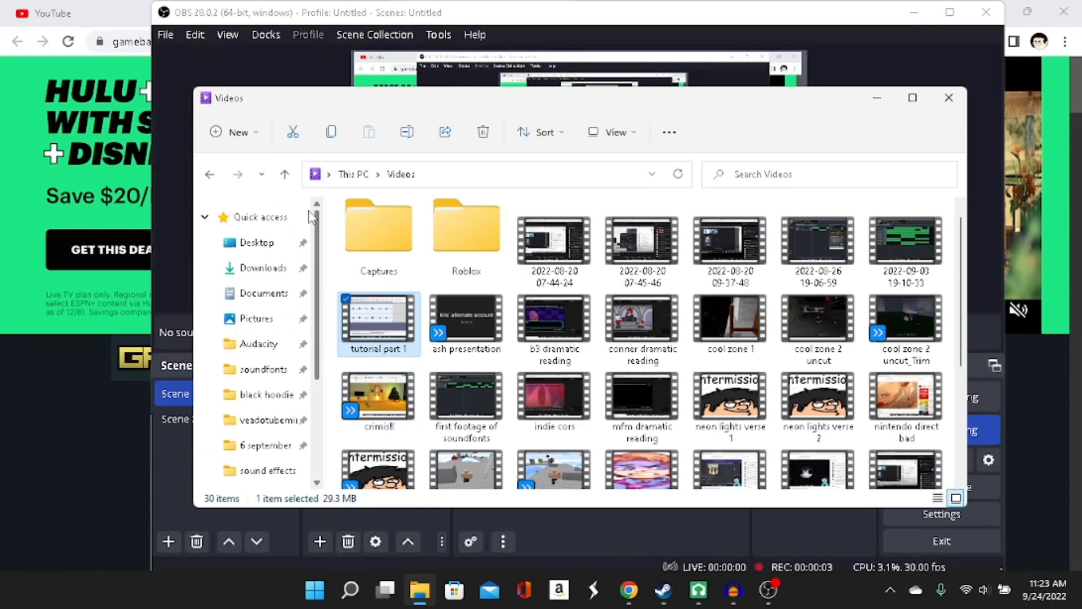
# Open the tutorial chromatic folder of exported samples in Downloads
pyautogui.click(263, 269)
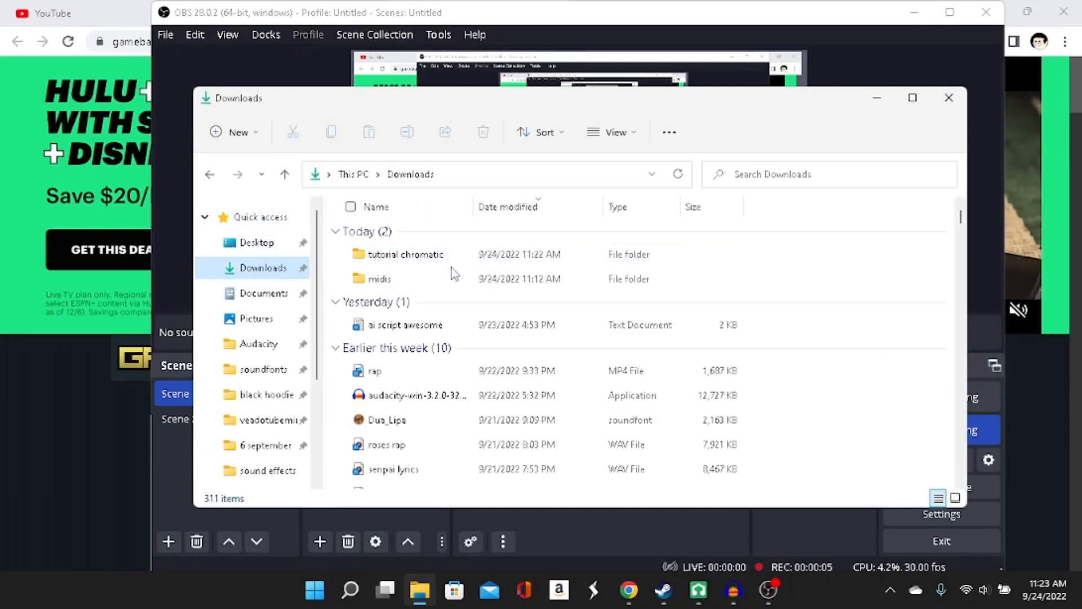
pyautogui.click(406, 254)
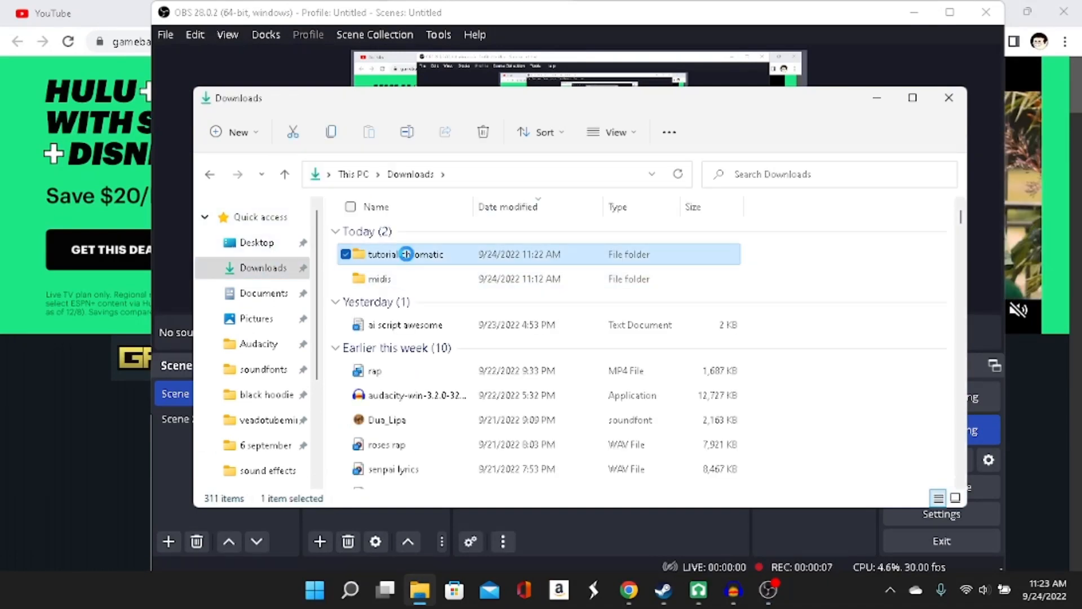
pyautogui.doubleClick(405, 254)
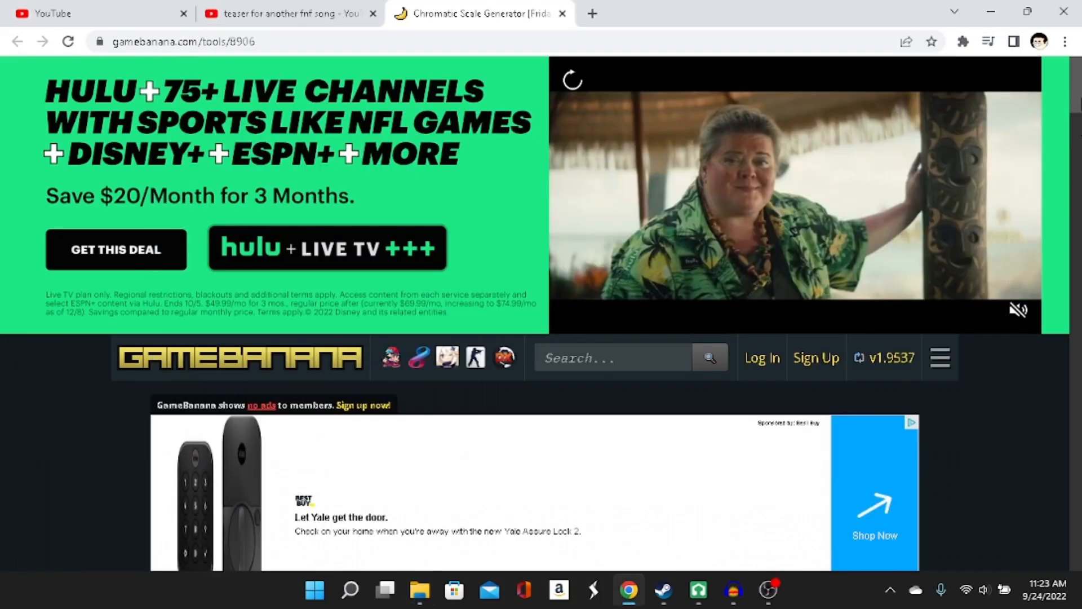
pyautogui.moveTo(476, 13)
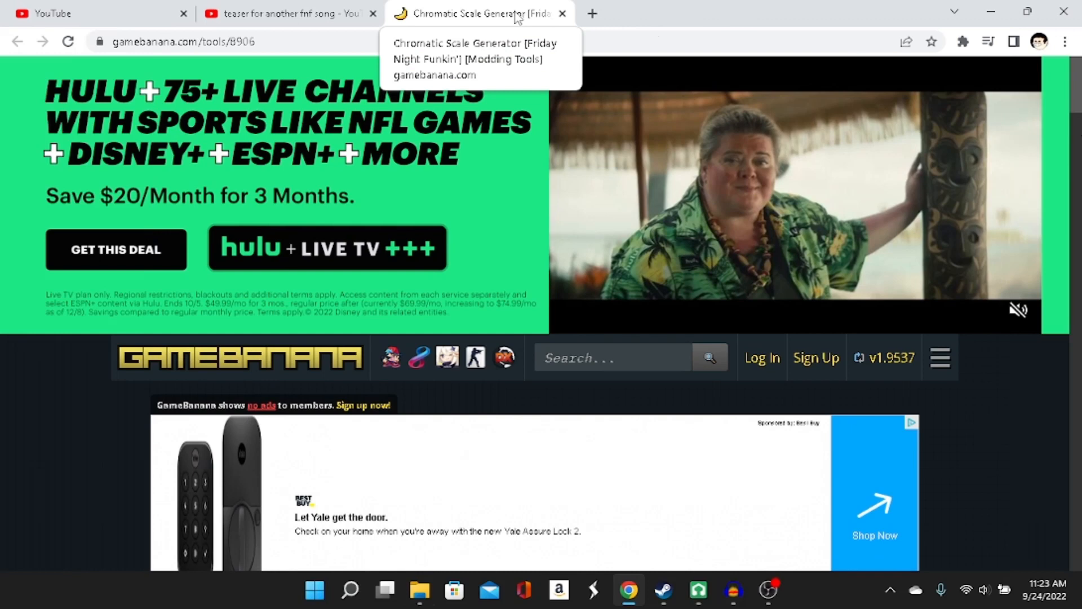
# Scroll the Chromatic Scale Generator page down to its Files section with the zip downloads
pyautogui.scroll(-3)
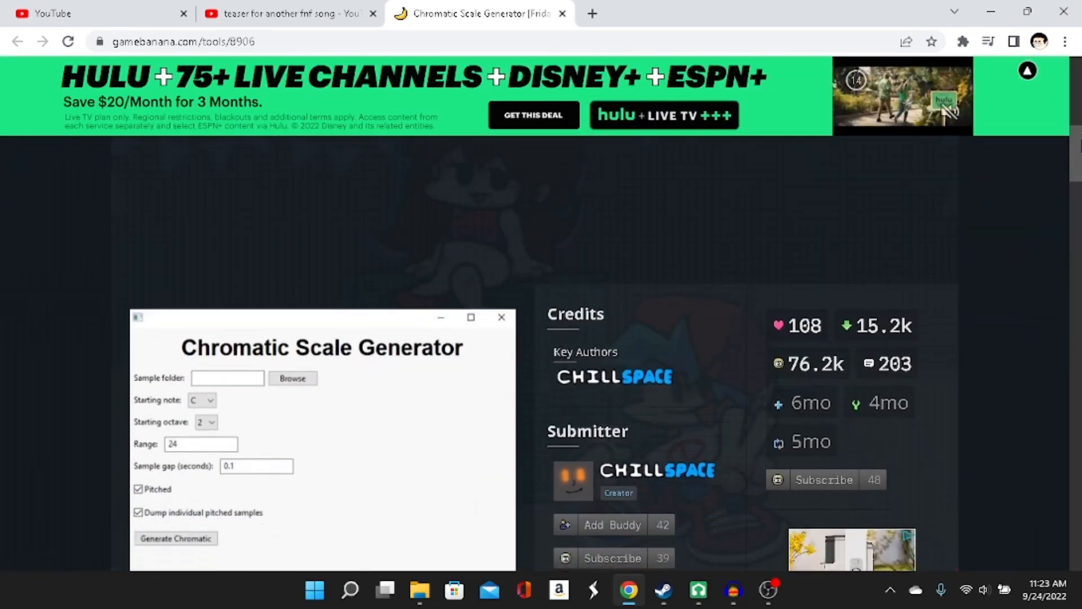
pyautogui.scroll(-3)
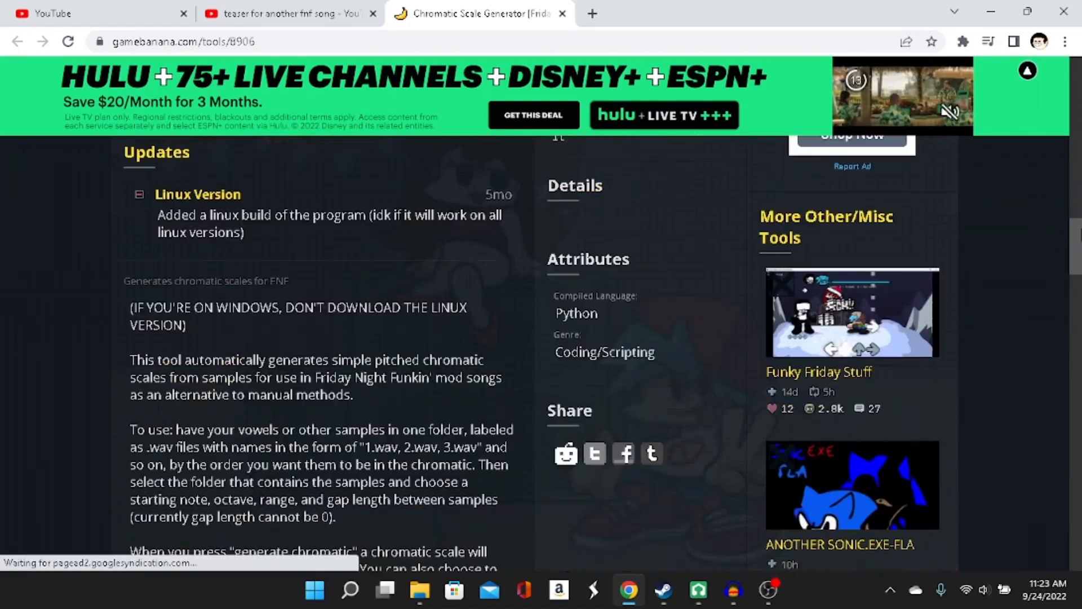
pyautogui.scroll(-3)
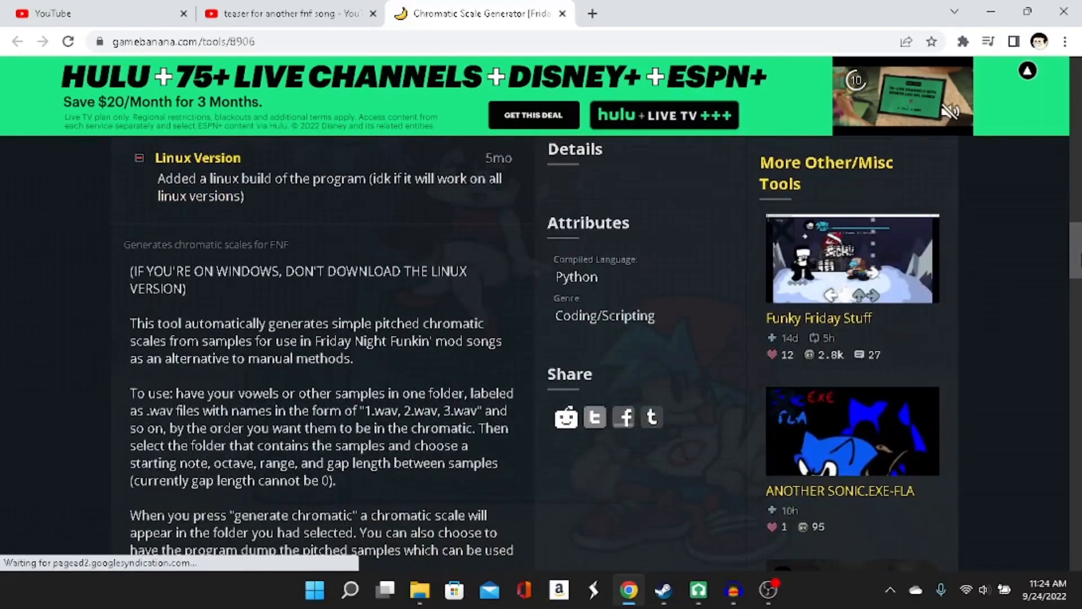
pyautogui.scroll(-3)
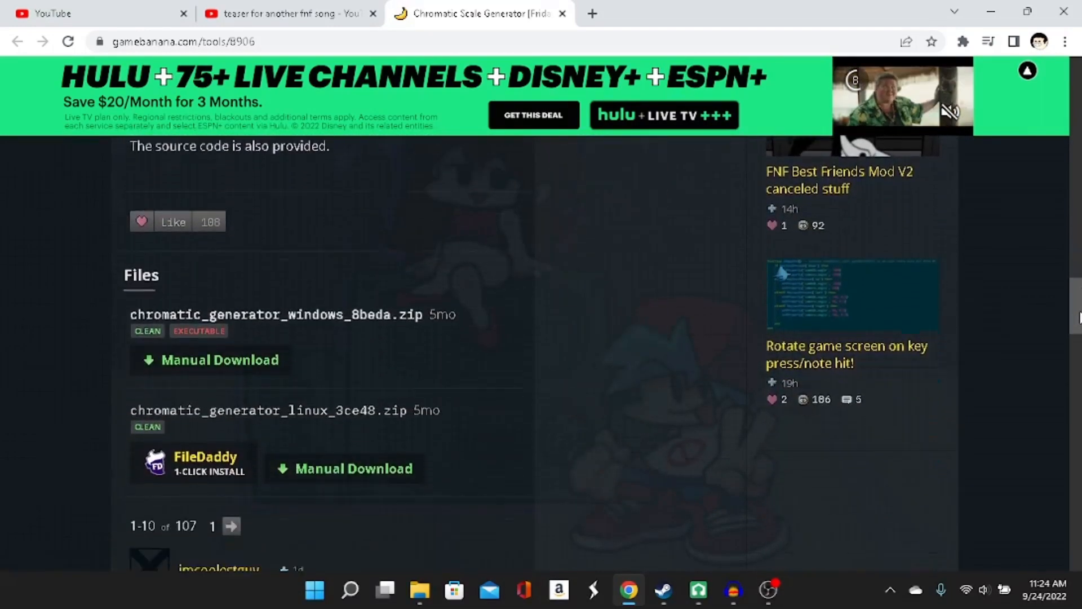
pyautogui.scroll(-3)
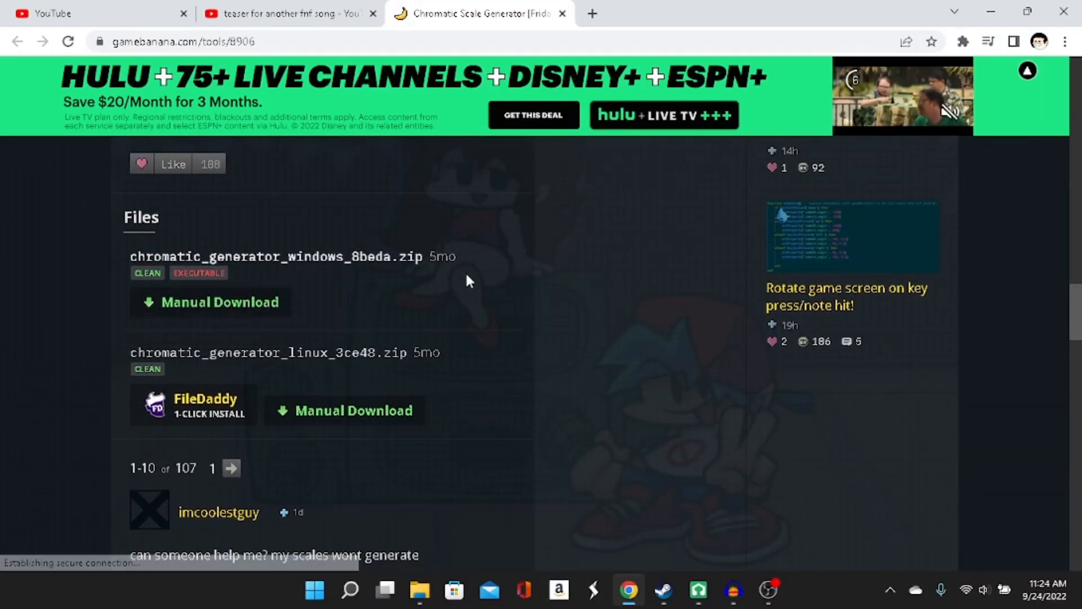
pyautogui.moveTo(545, 366)
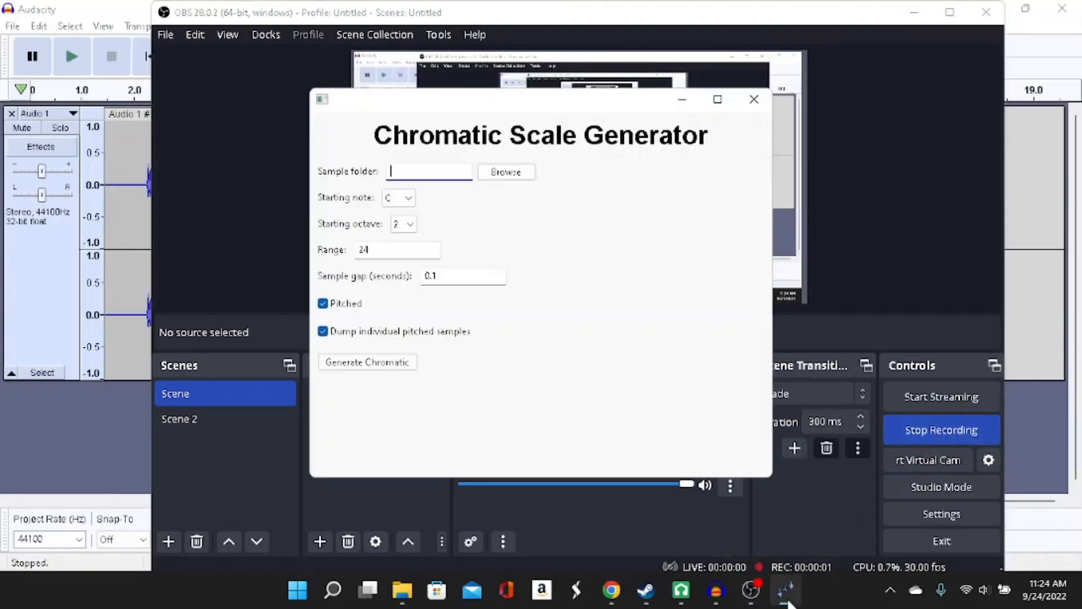
pyautogui.moveTo(635, 300)
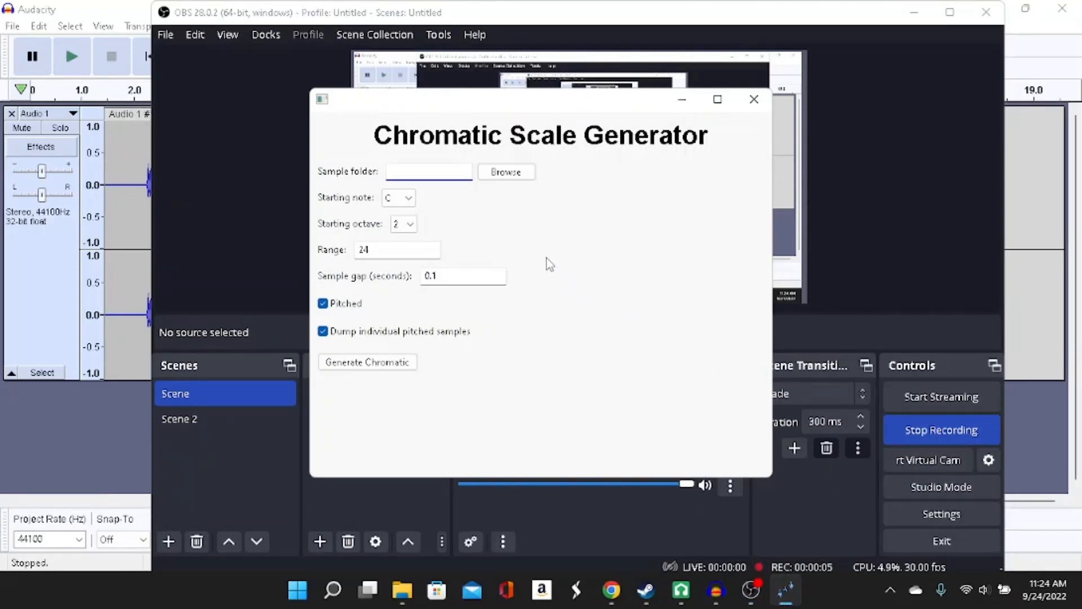
# Set Downloads > tutorial chromatic as the generator's source sample folder
pyautogui.click(428, 172)
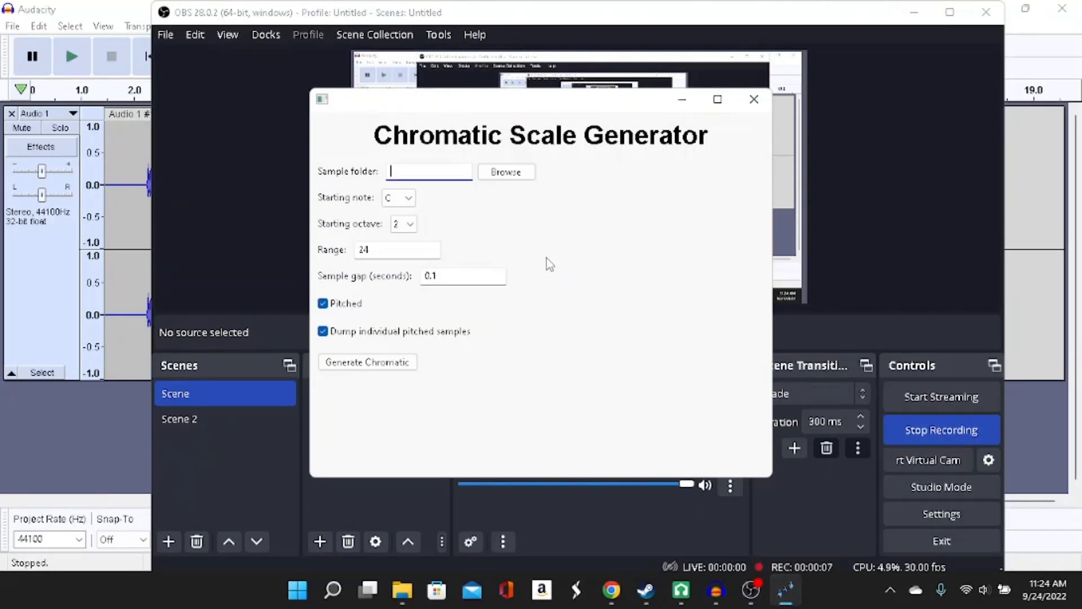
pyautogui.click(506, 171)
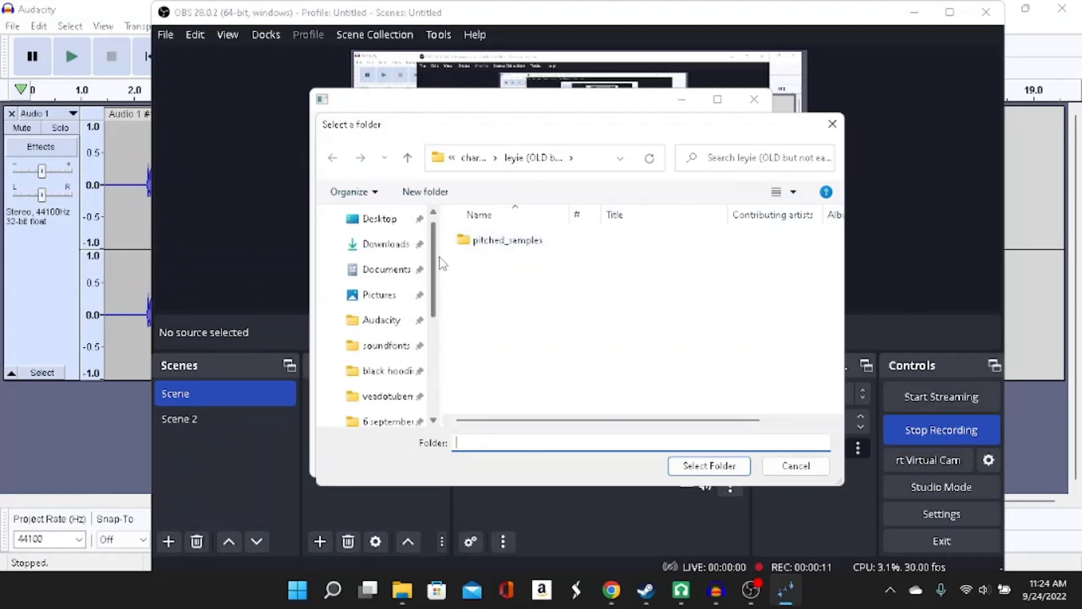
pyautogui.click(386, 244)
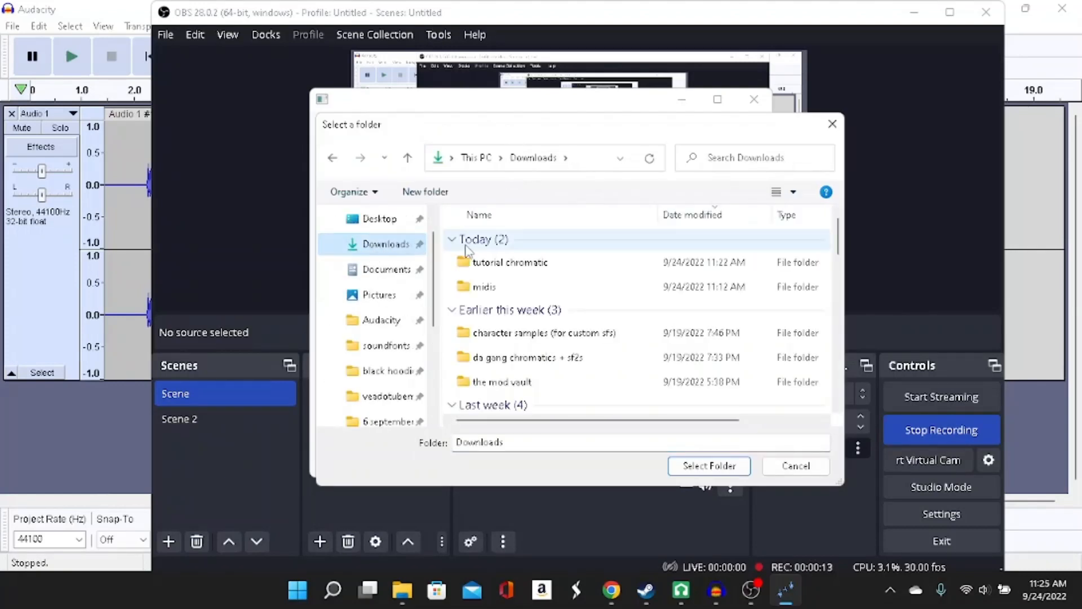
pyautogui.moveTo(509, 262)
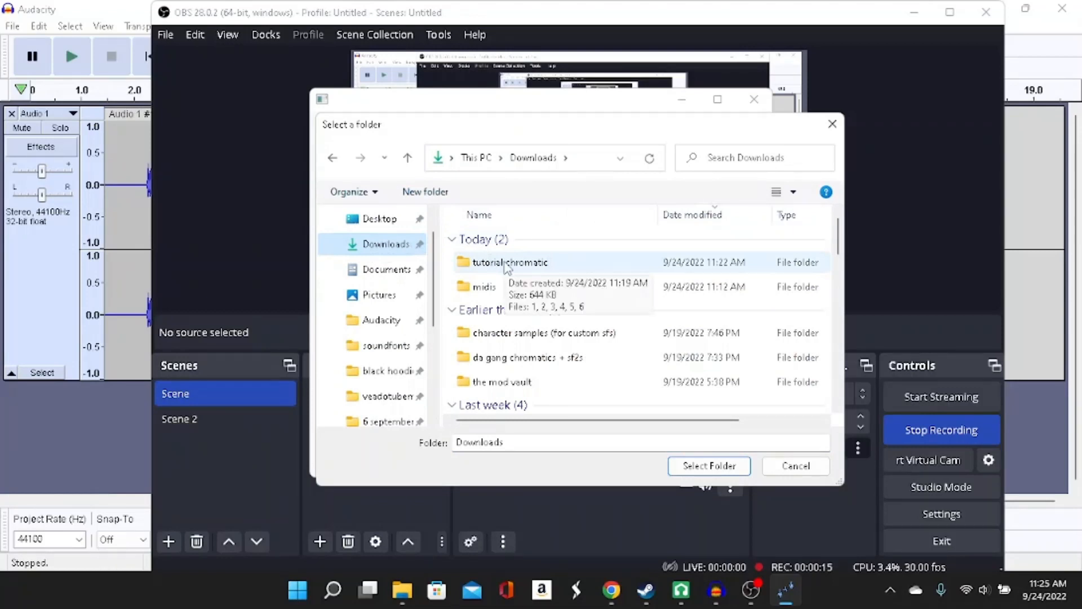
pyautogui.click(509, 262)
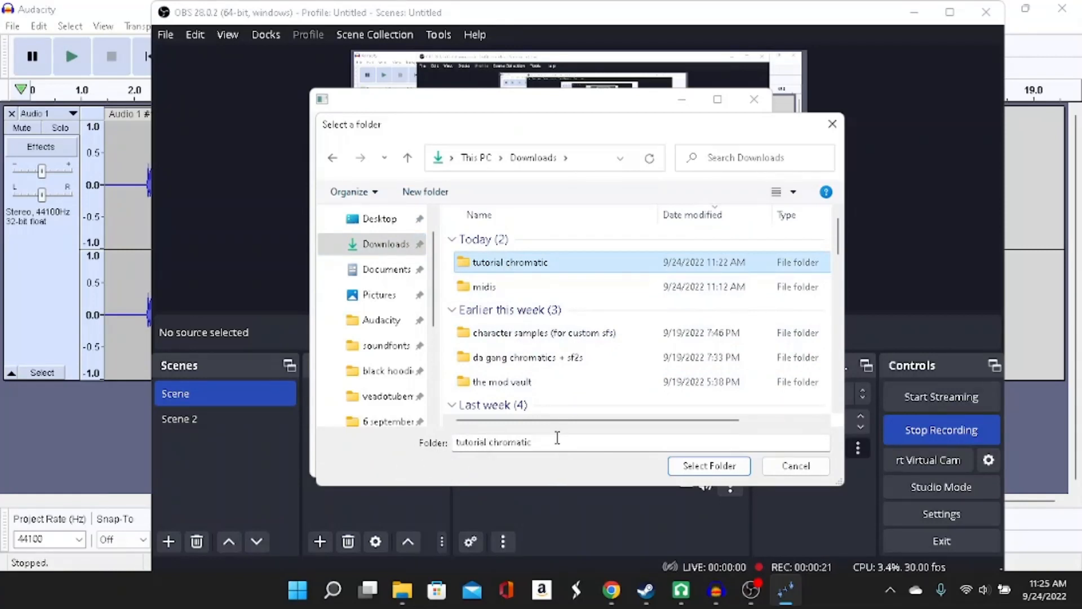
pyautogui.click(708, 466)
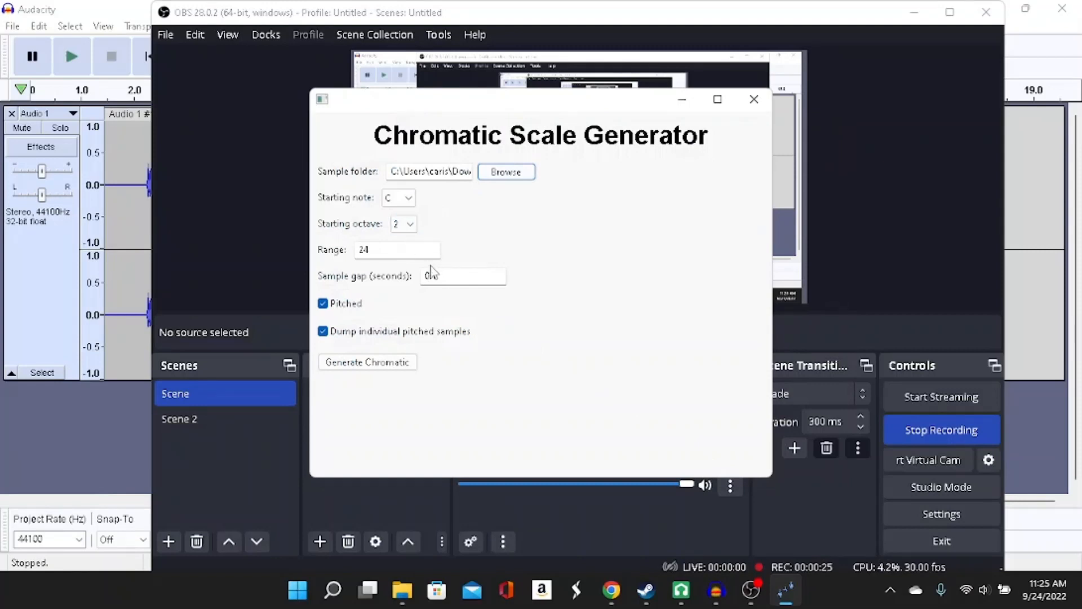
# Set the range to 48 notes, generate the chromatic scale, and close the generator
pyautogui.click(397, 249)
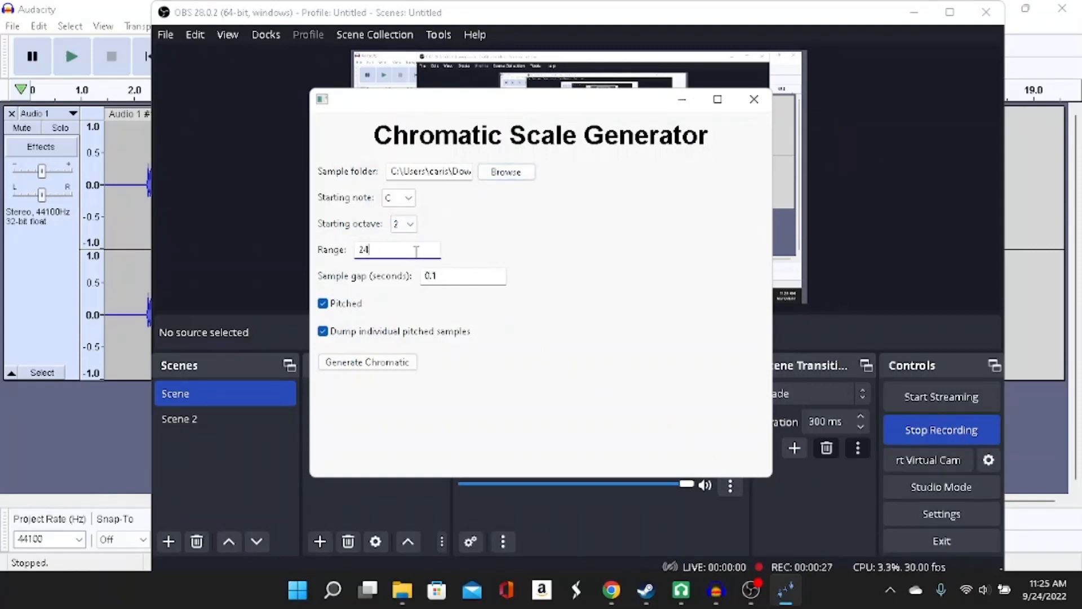
pyautogui.write('48')
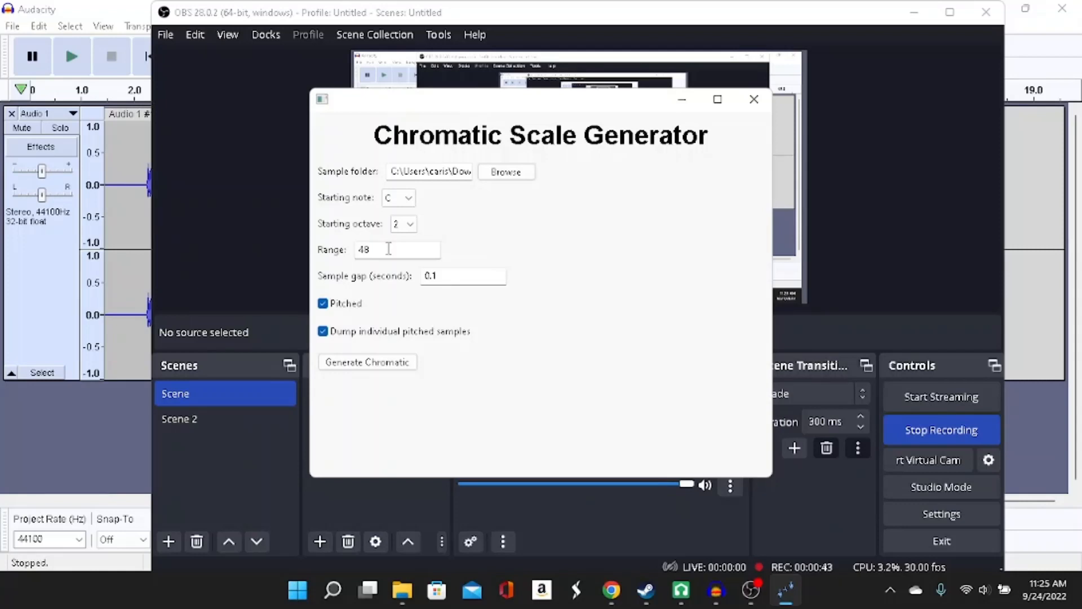
pyautogui.moveTo(387, 309)
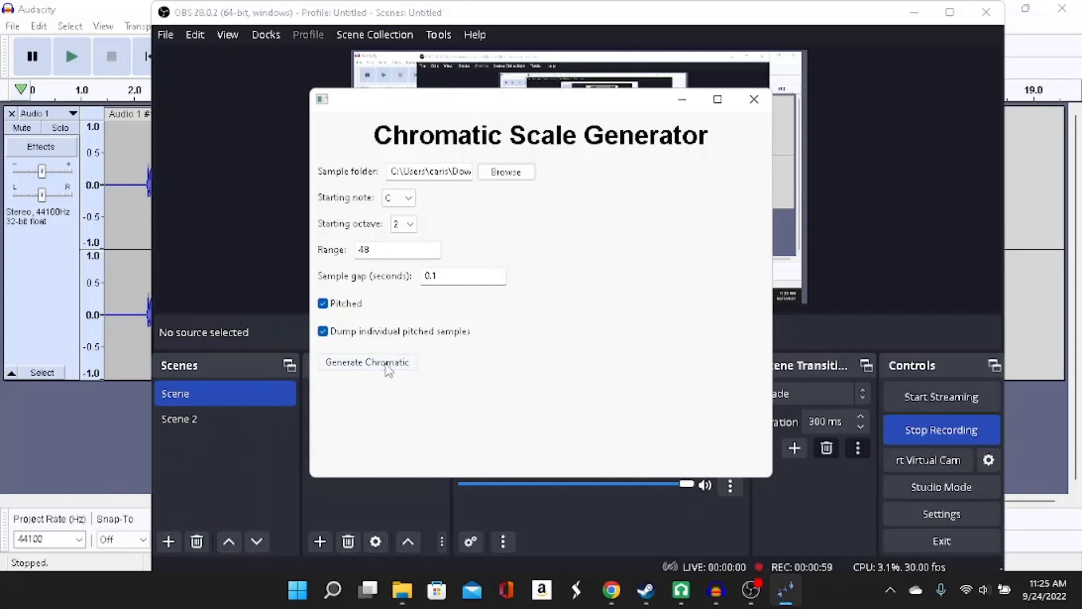
pyautogui.moveTo(528, 302)
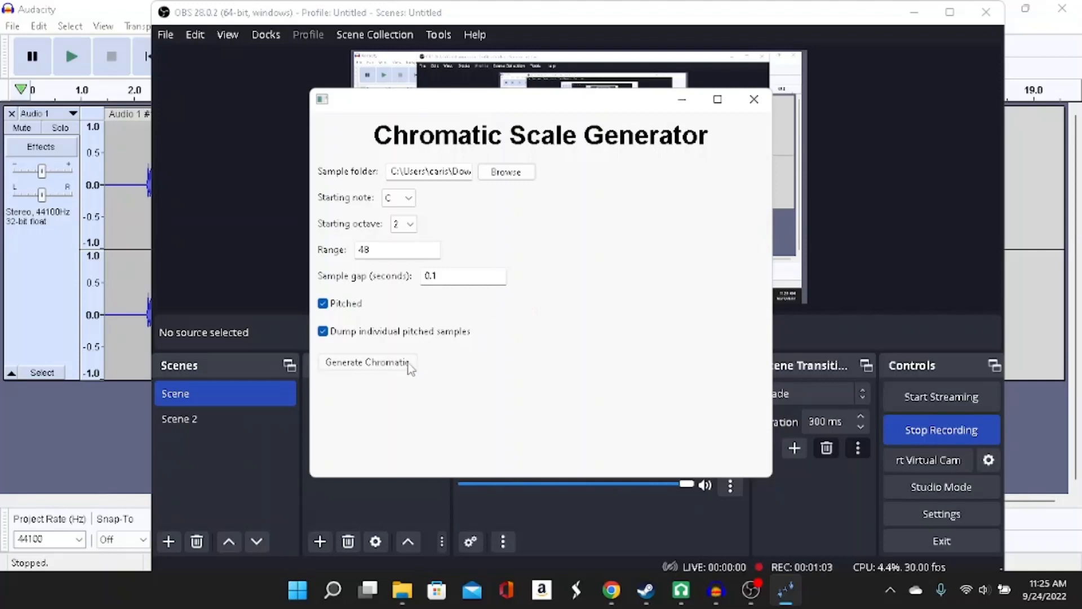
pyautogui.click(367, 362)
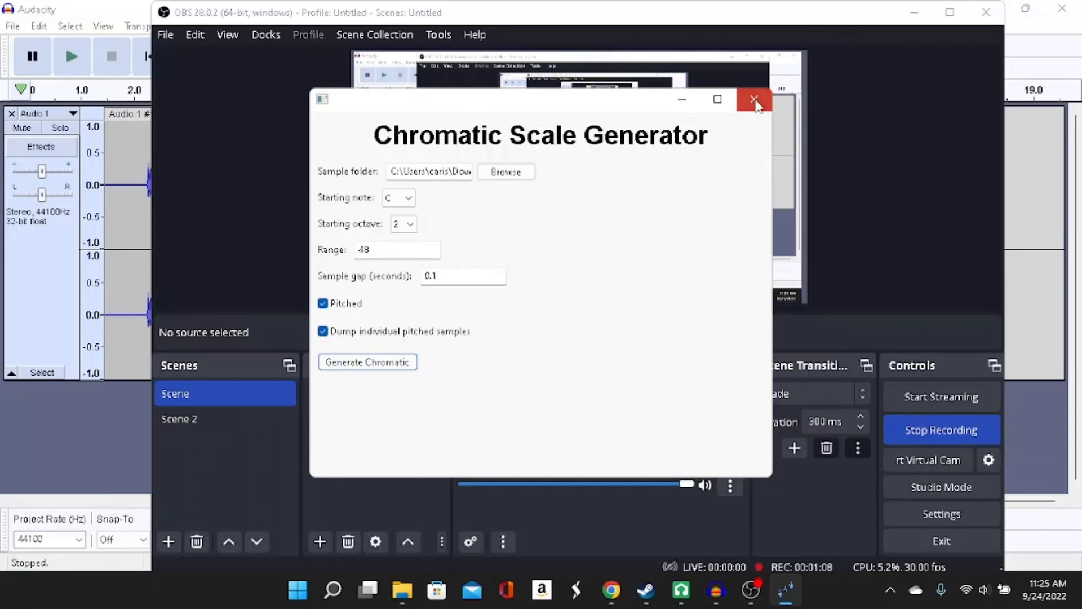
pyautogui.click(754, 100)
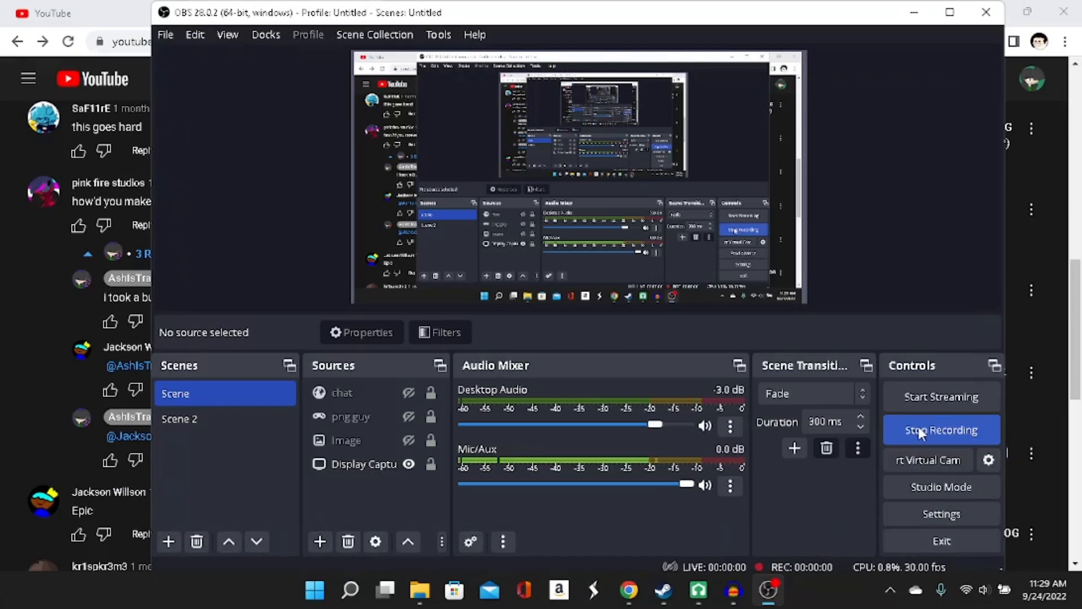
# Play the generated chromatic file from the tutorial chromatic folder in Media Player, then close it
pyautogui.click(940, 430)
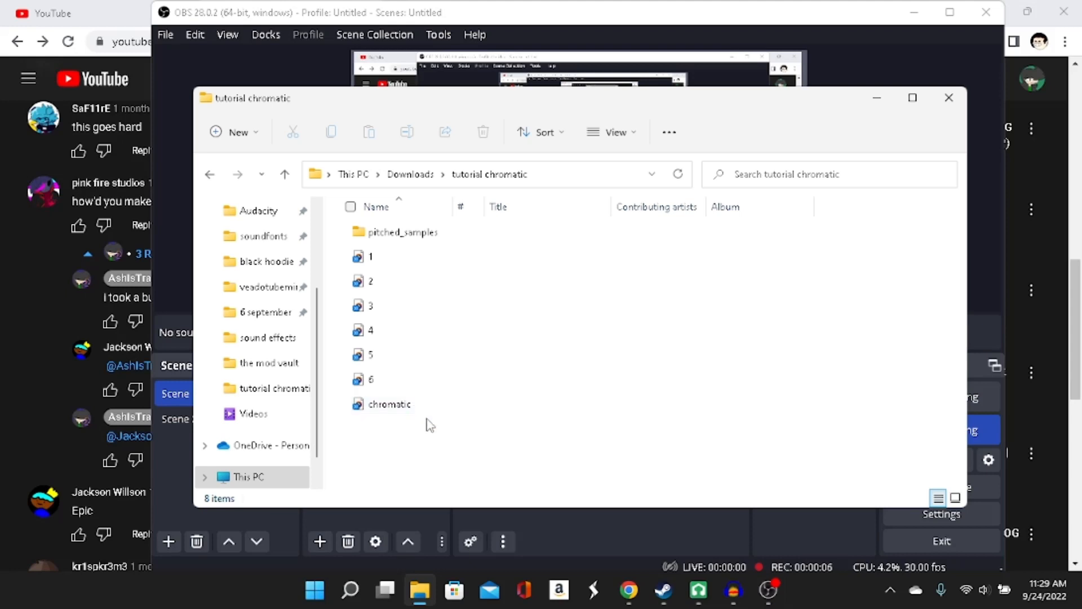
pyautogui.click(389, 404)
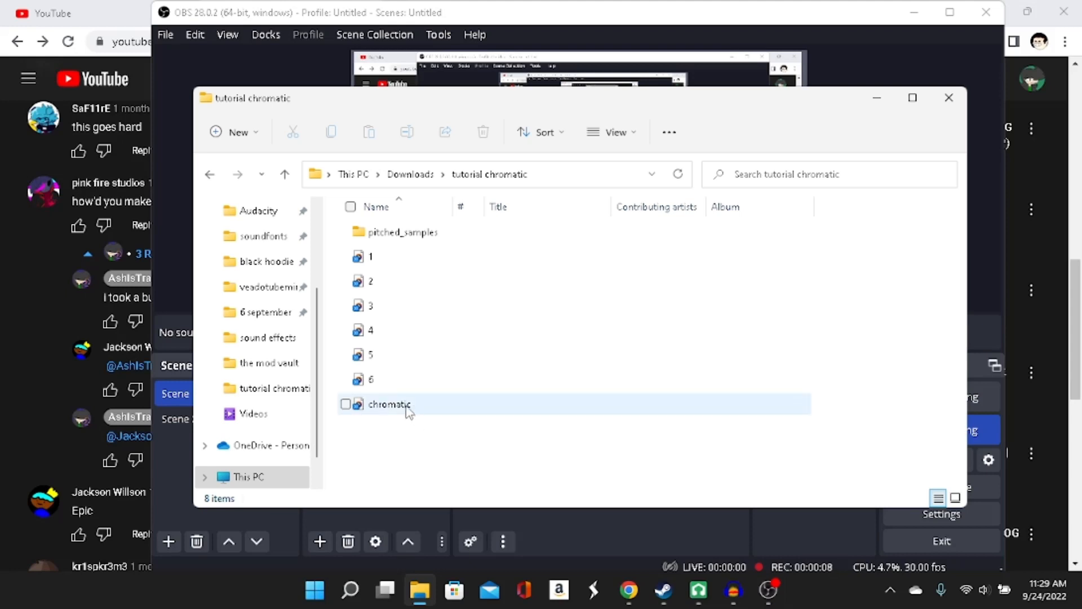
pyautogui.doubleClick(389, 404)
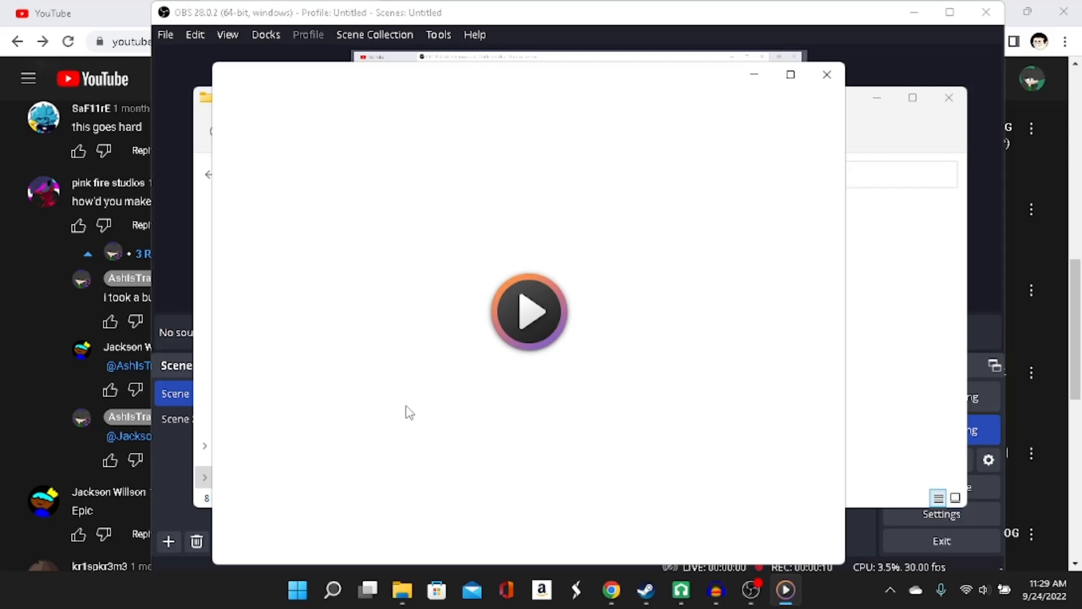
pyautogui.click(530, 311)
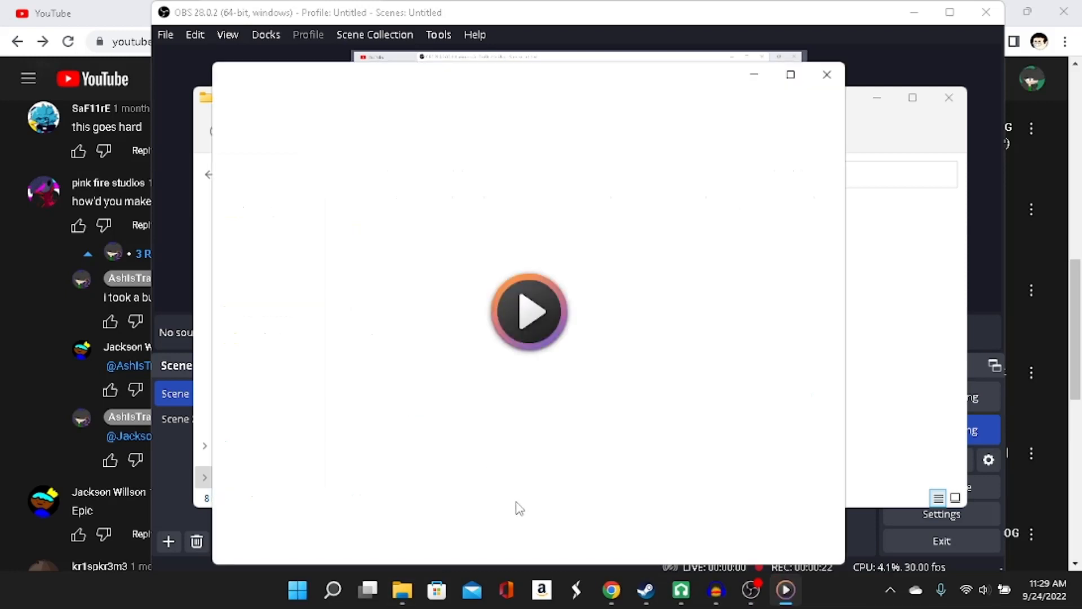
pyautogui.click(530, 311)
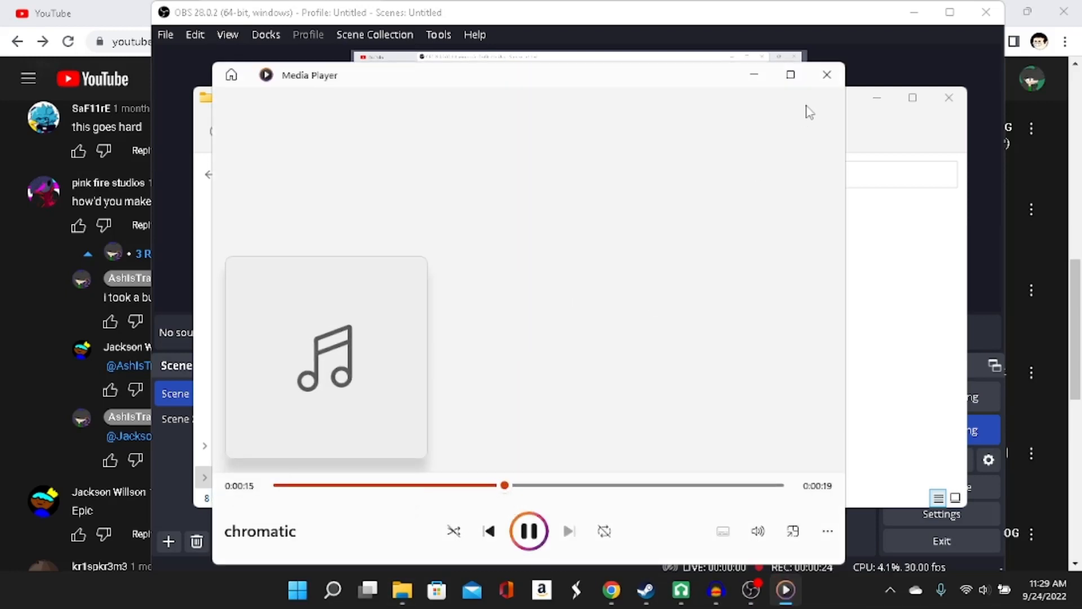
pyautogui.click(826, 74)
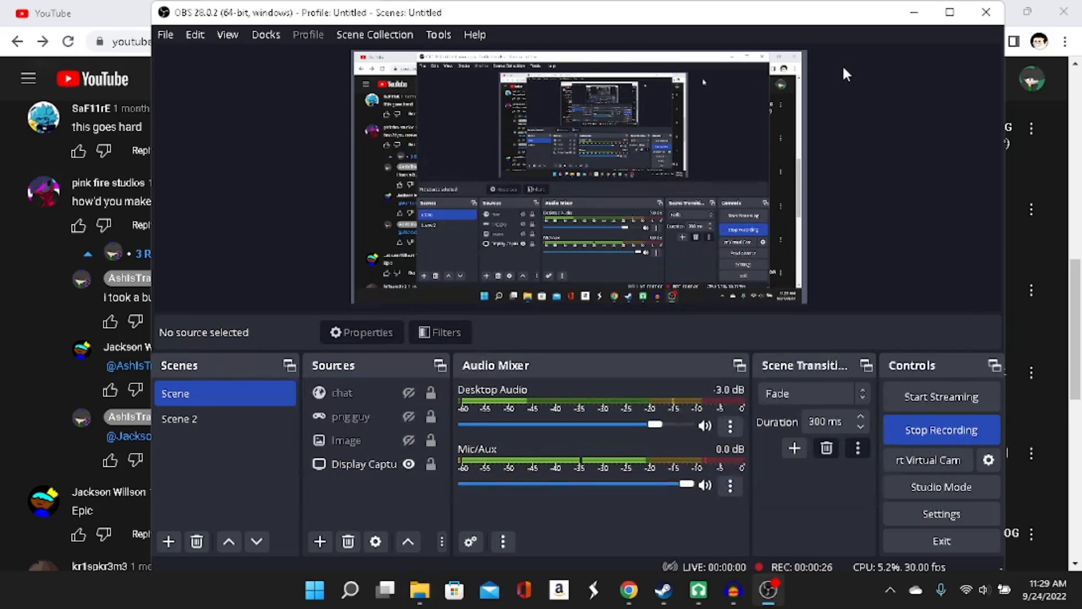
pyautogui.moveTo(987, 335)
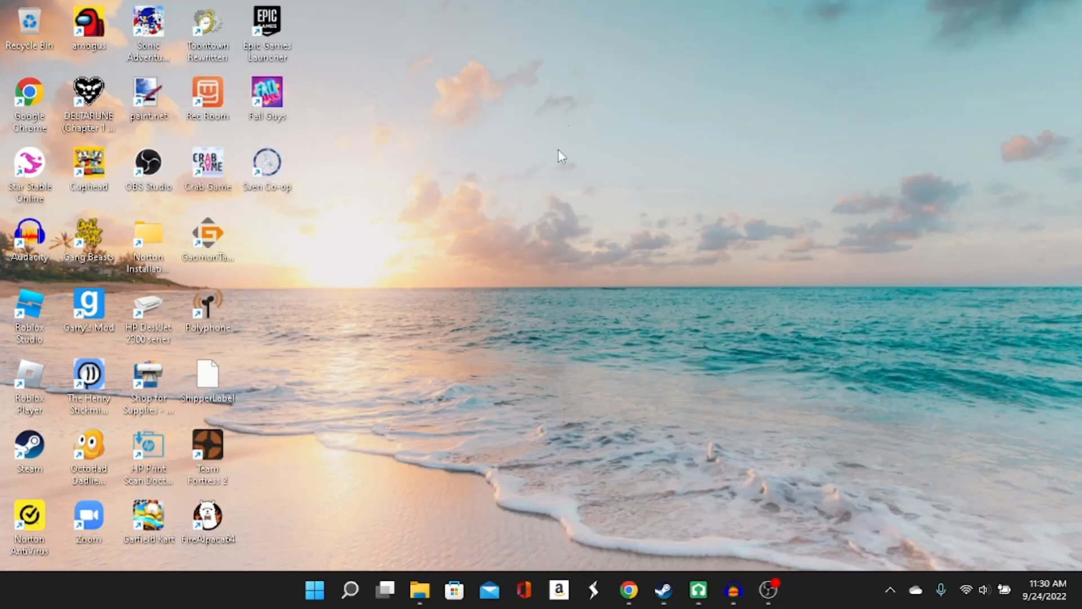
pyautogui.moveTo(260, 313)
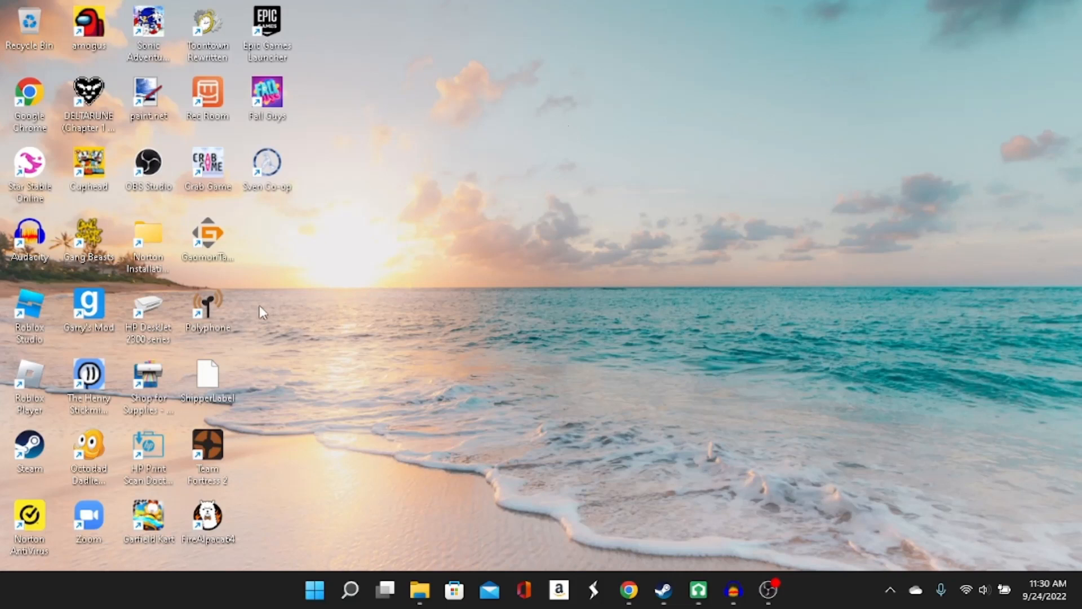
pyautogui.moveTo(240, 340)
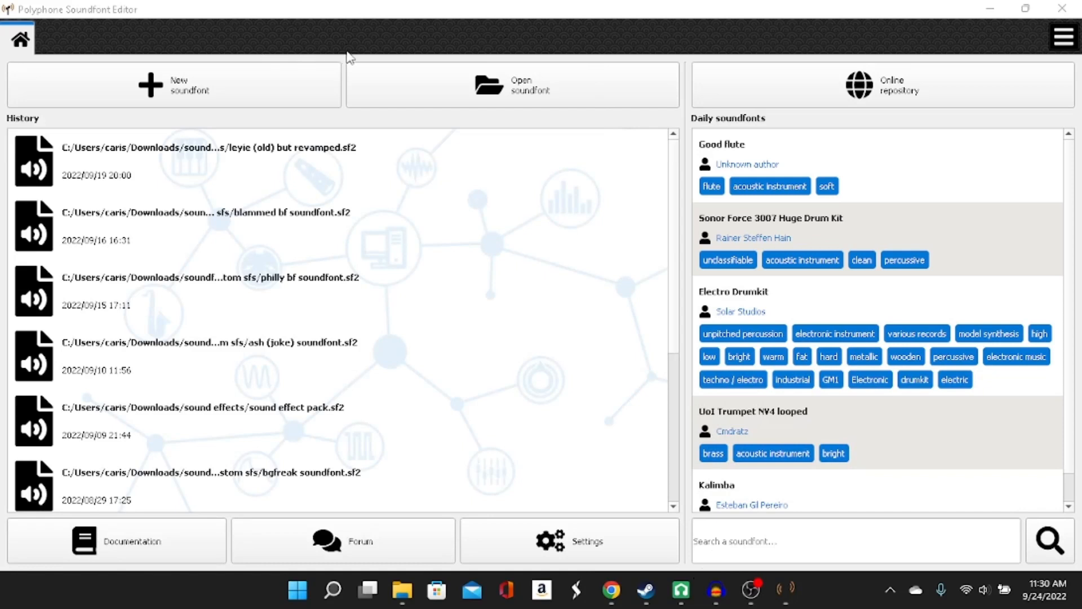
# Start a new empty soundfont titled 'tutorialguy soundfont'
pyautogui.click(173, 84)
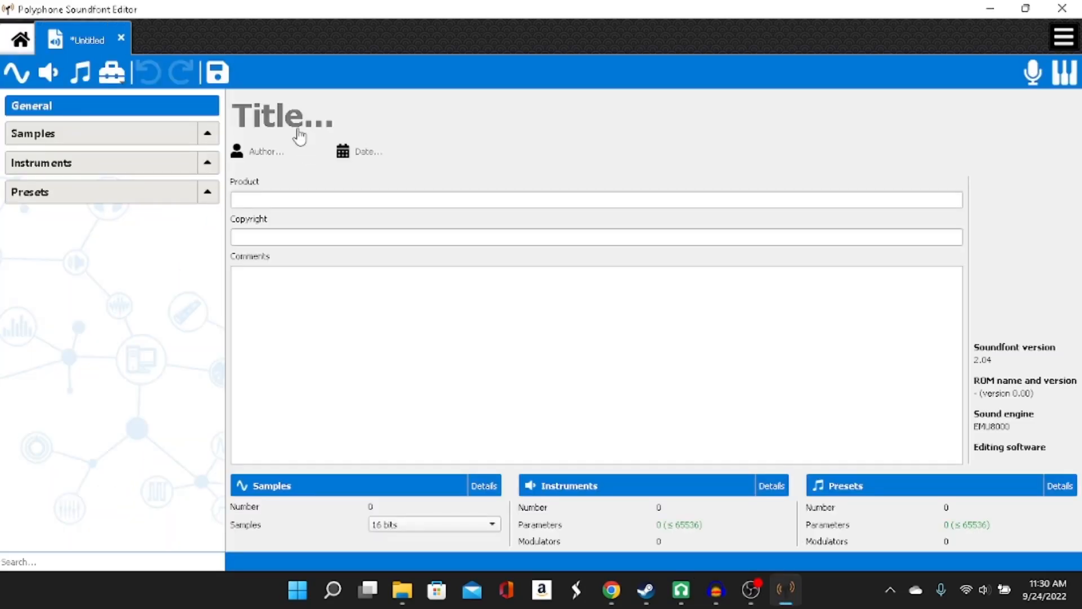
pyautogui.click(283, 116)
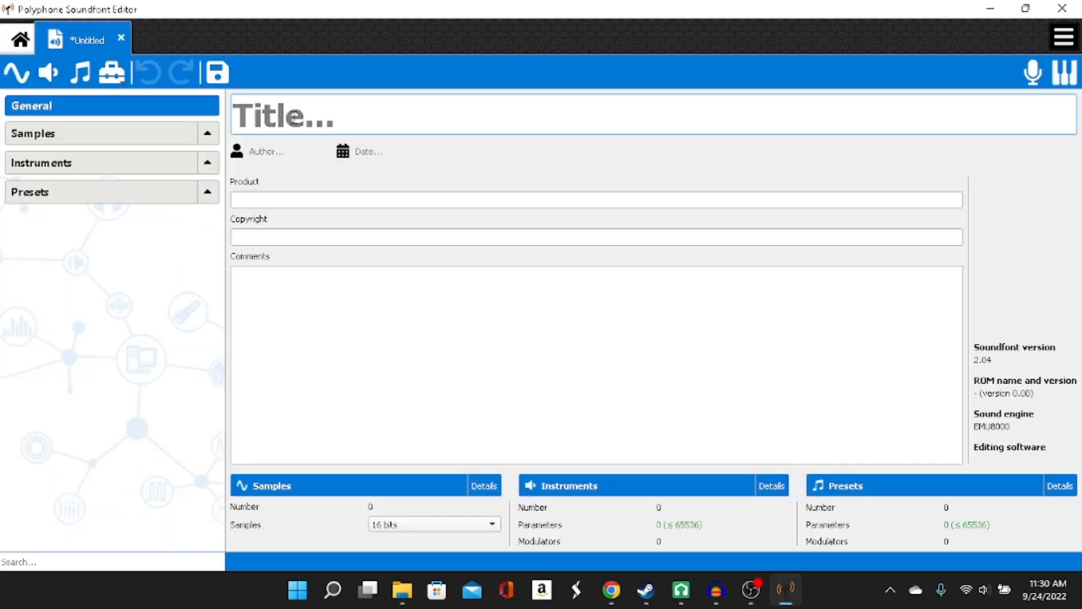
pyautogui.write('tutorial')
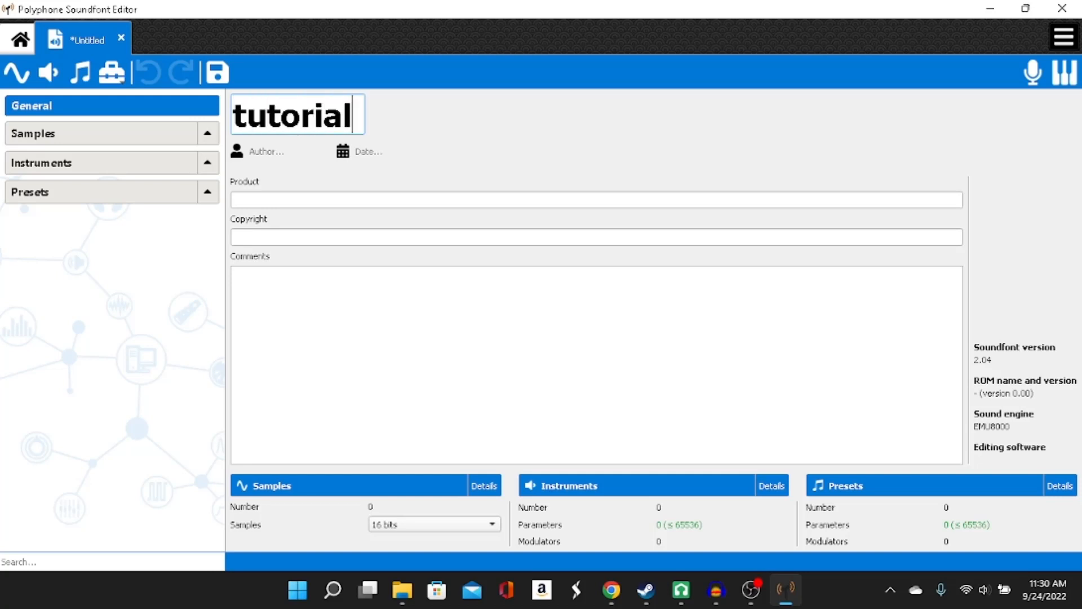
pyautogui.write('guy s')
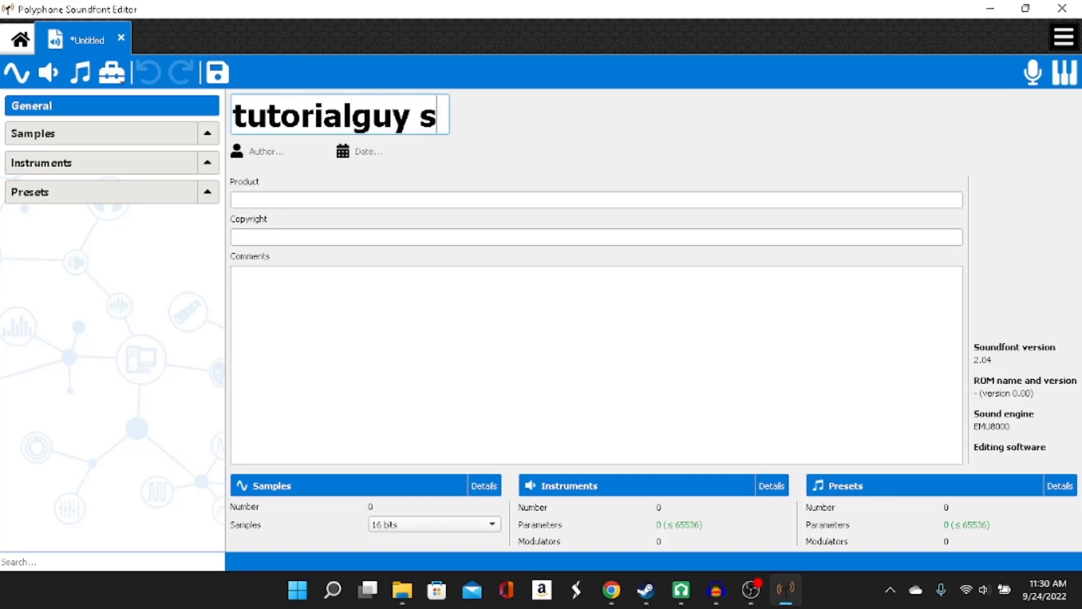
pyautogui.write('oundfont')
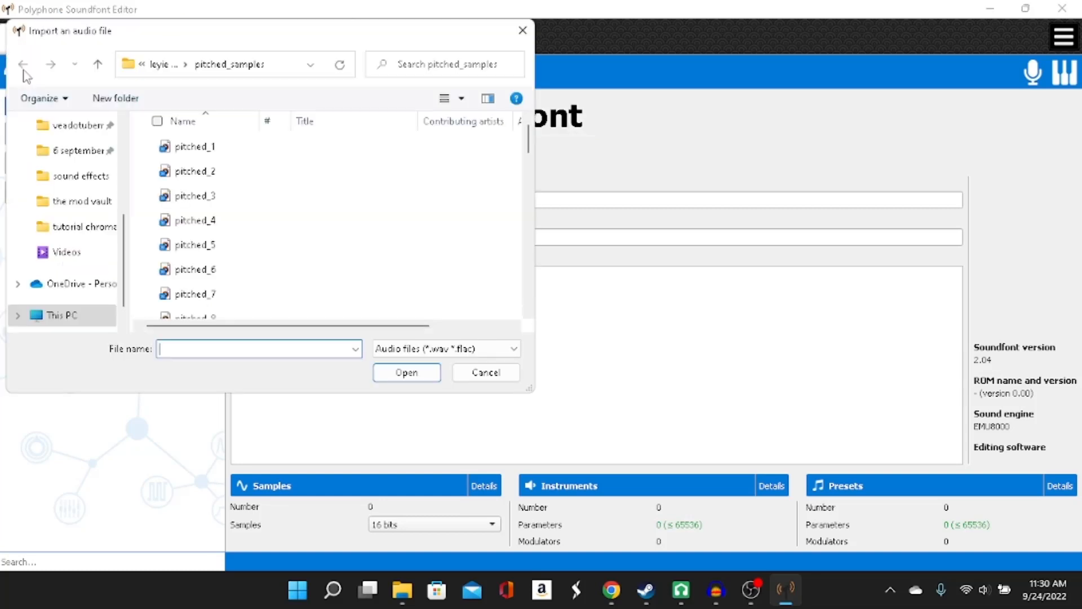
pyautogui.moveTo(133, 221)
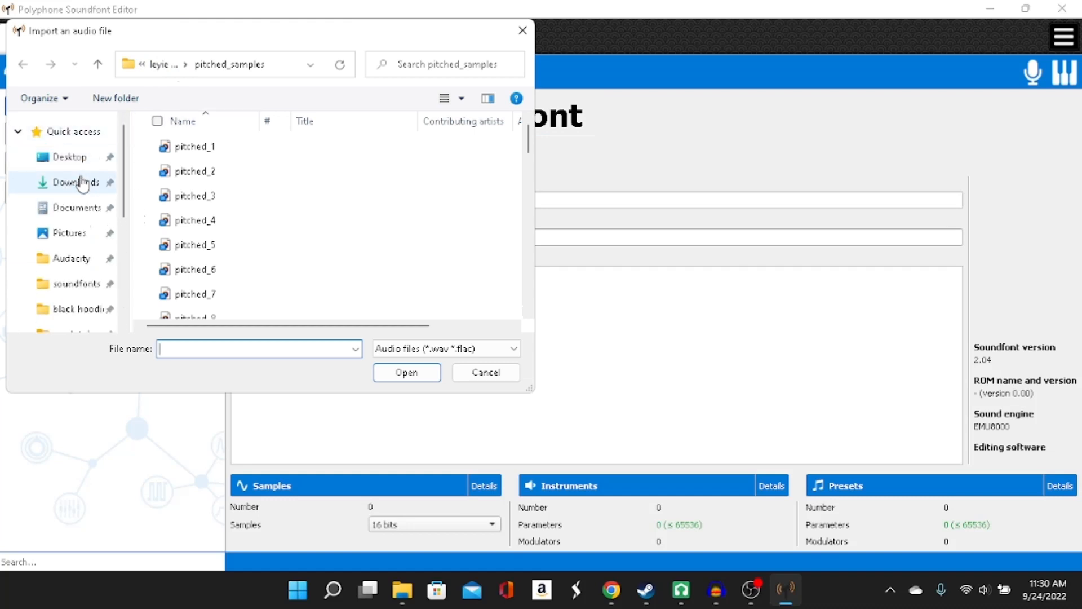
# Import pitched_1 through pitched_48 from Downloads > tutorial chromatic > pitched_samples as samples
pyautogui.click(75, 182)
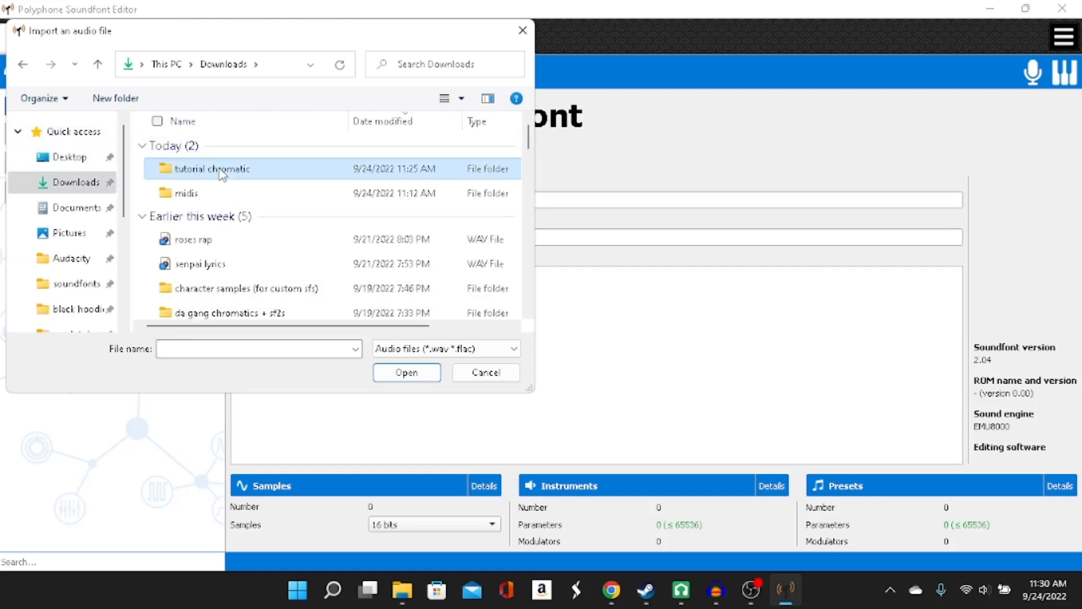
pyautogui.doubleClick(214, 168)
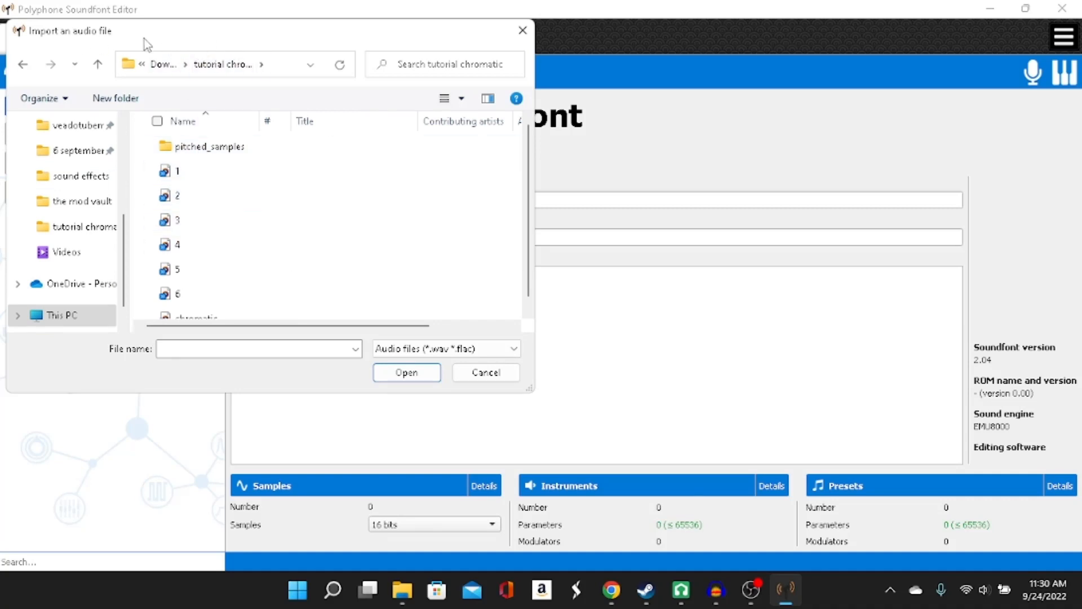
pyautogui.moveTo(210, 138)
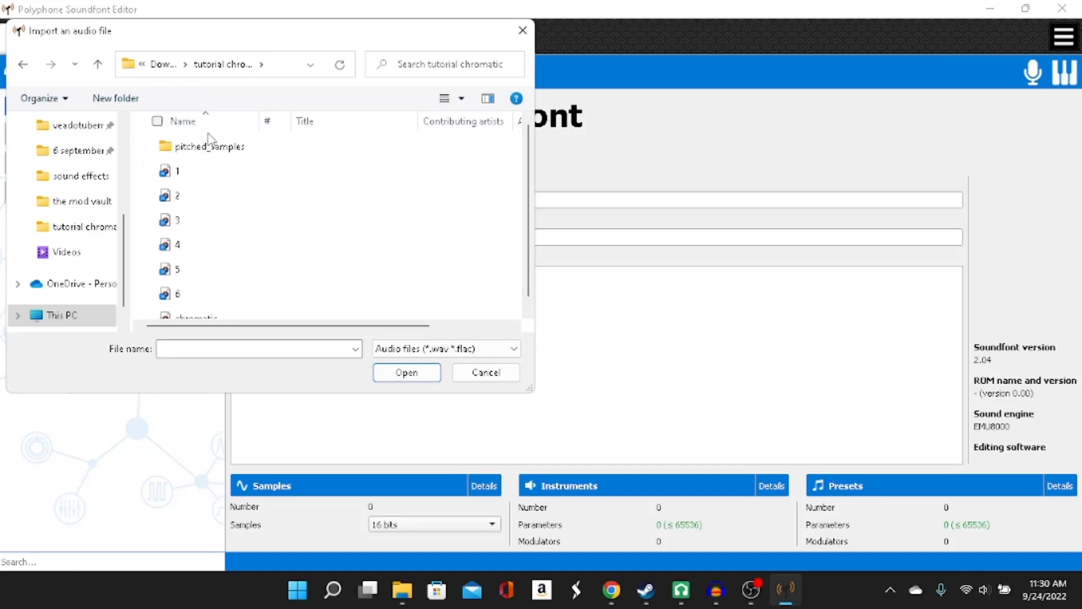
pyautogui.click(210, 146)
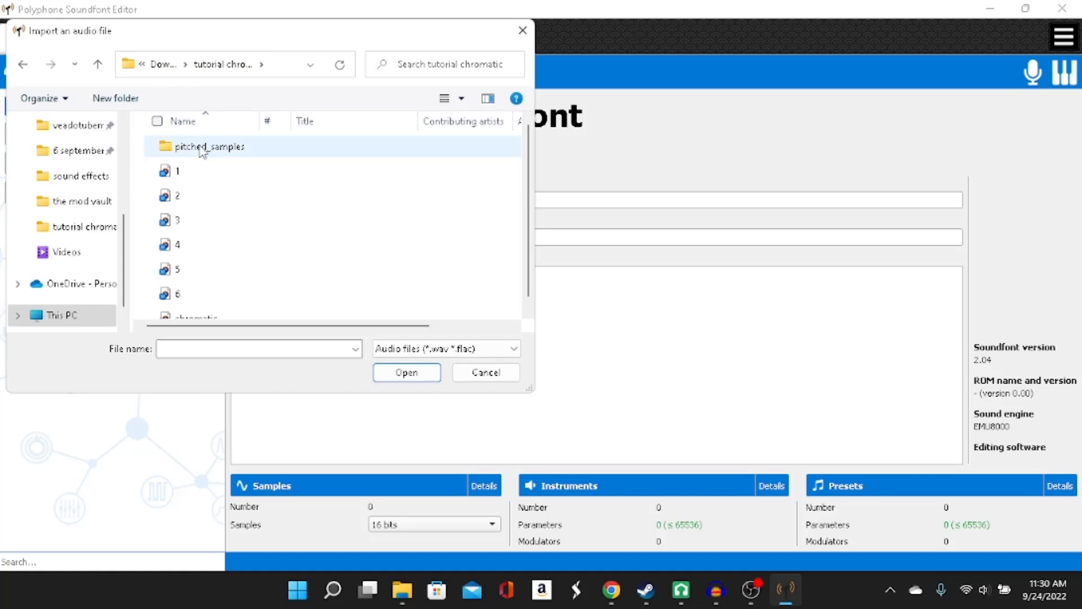
pyautogui.moveTo(210, 147)
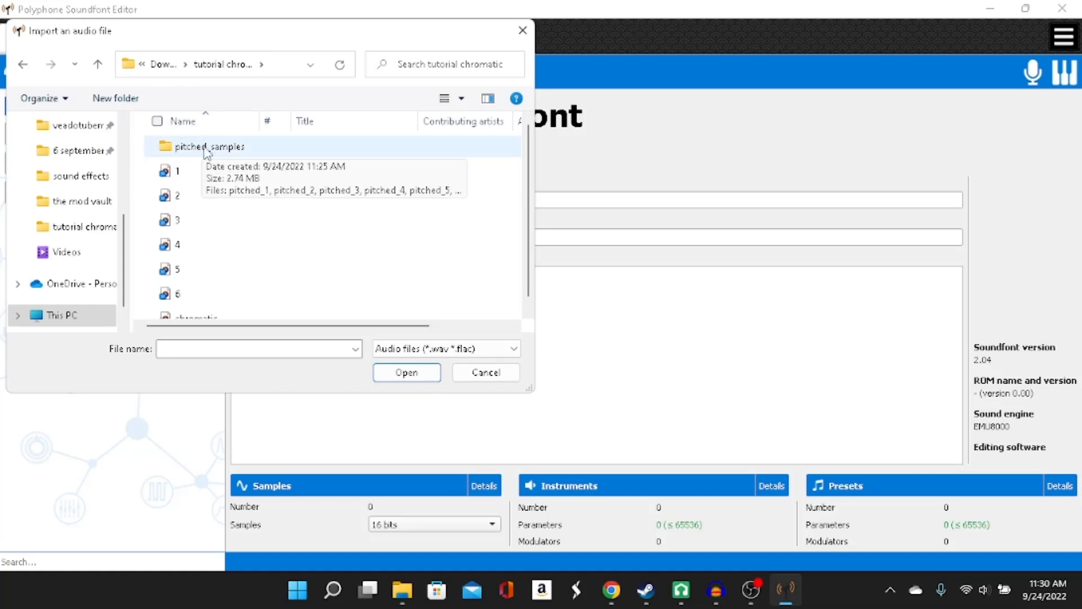
pyautogui.doubleClick(209, 146)
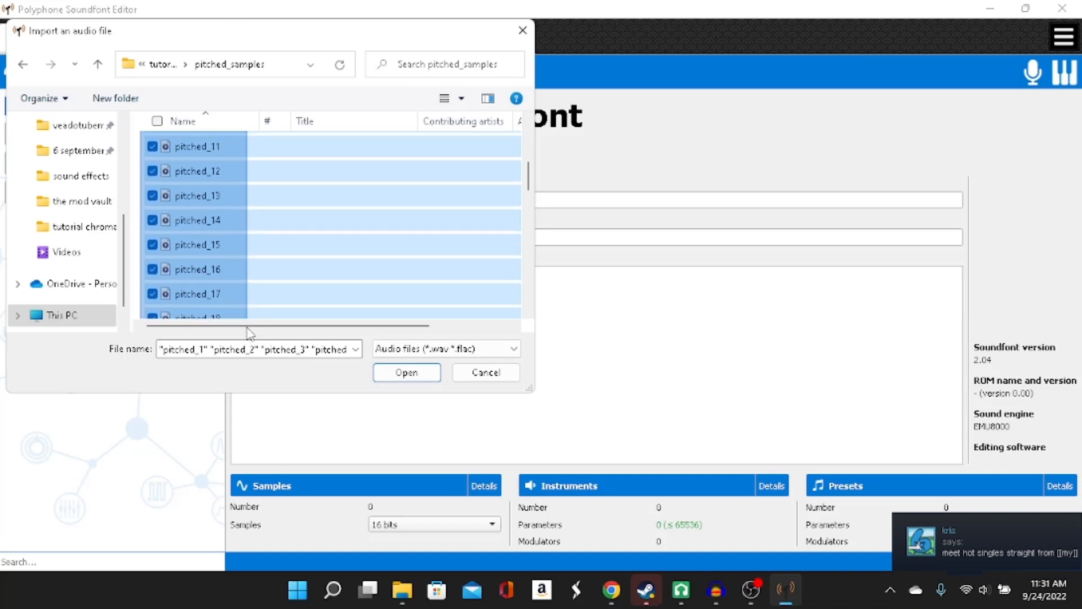
pyautogui.scroll(-3)
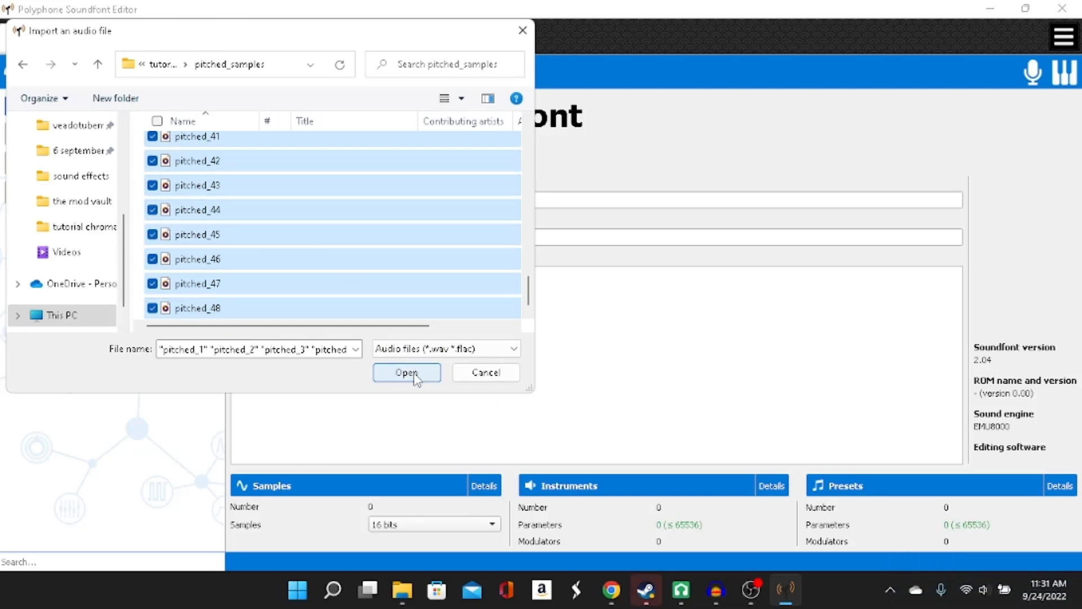
pyautogui.click(407, 372)
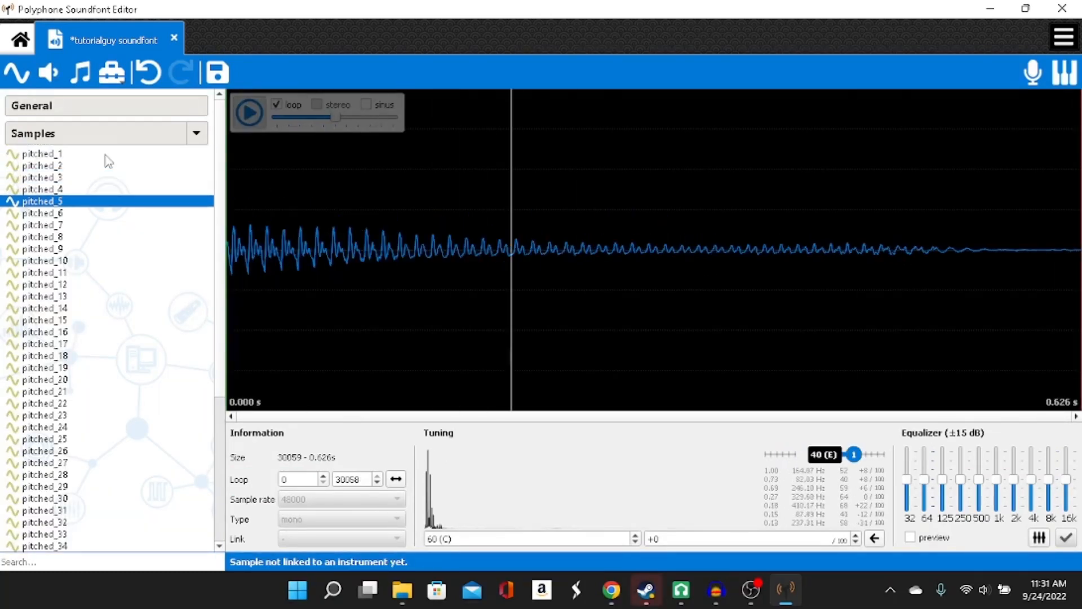
# Set root keys rising from 36 for pitched_1 through pitched_5 in the Tuning field
pyautogui.click(42, 153)
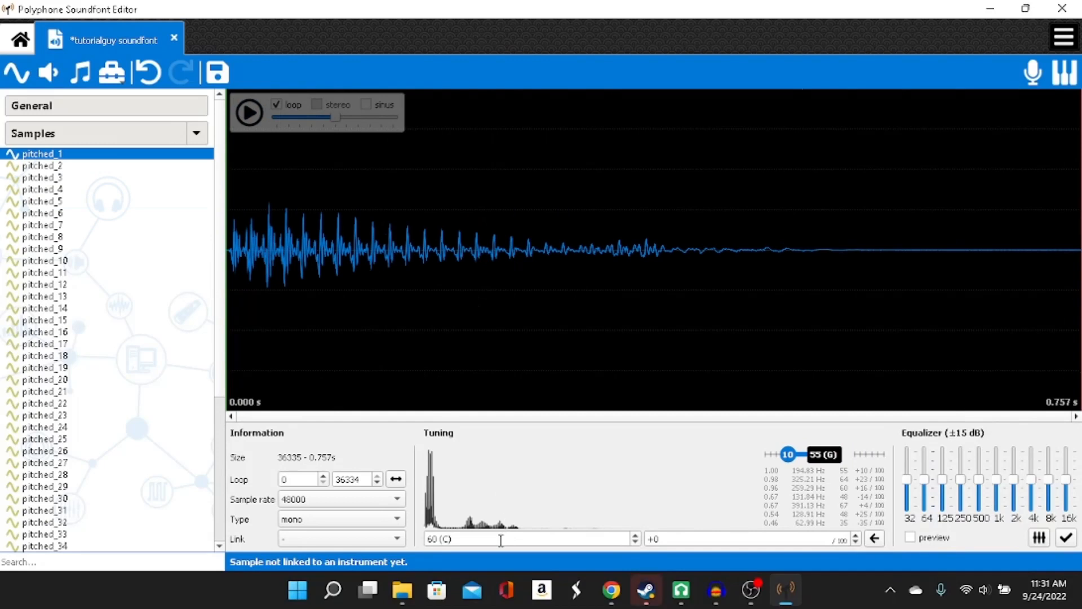
pyautogui.click(527, 539)
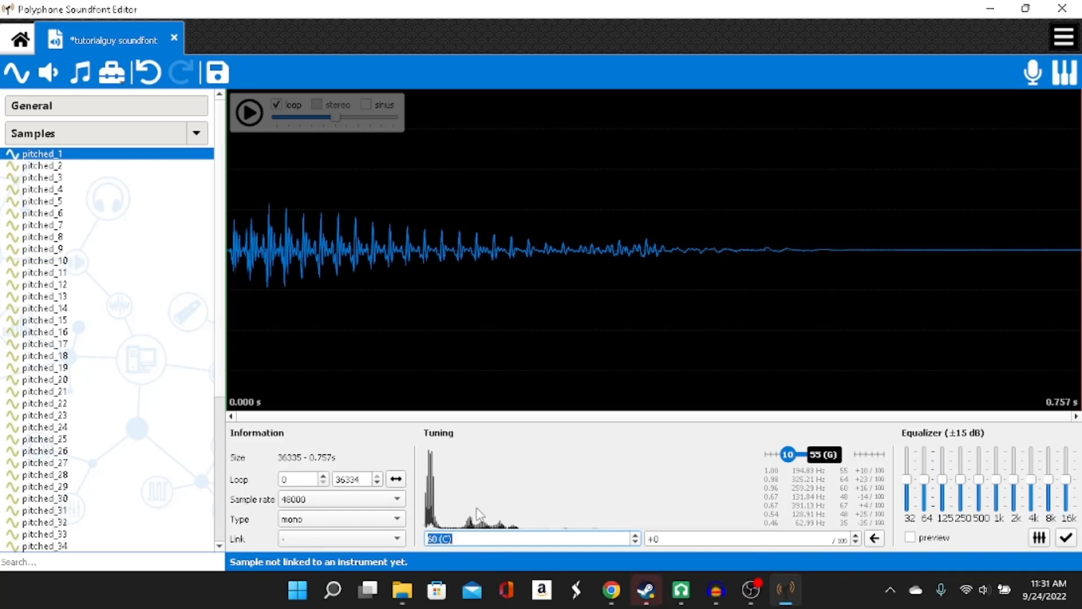
pyautogui.moveTo(553, 459)
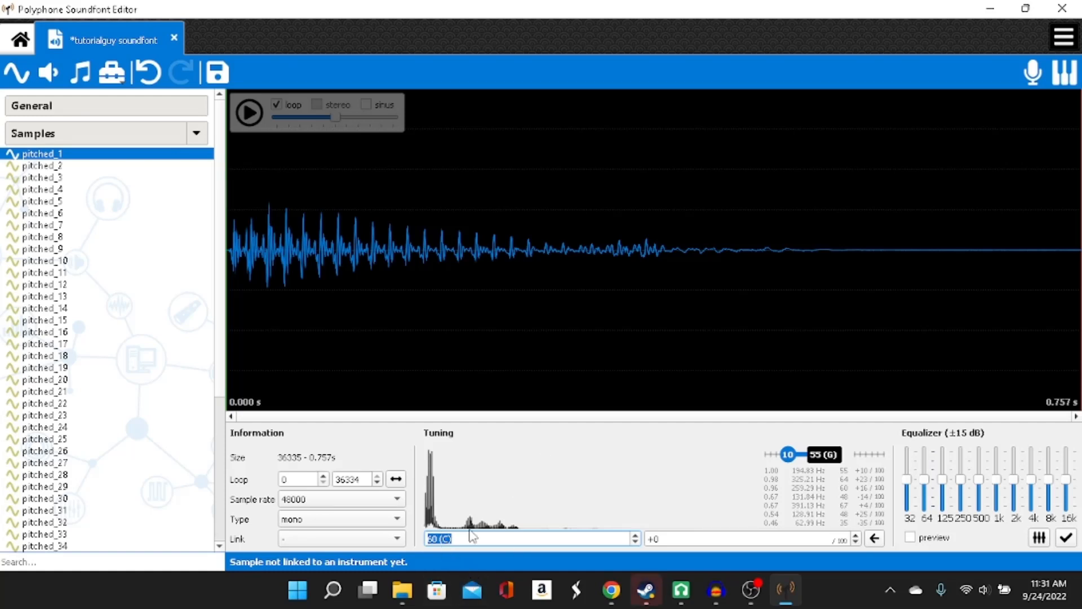
pyautogui.write('36')
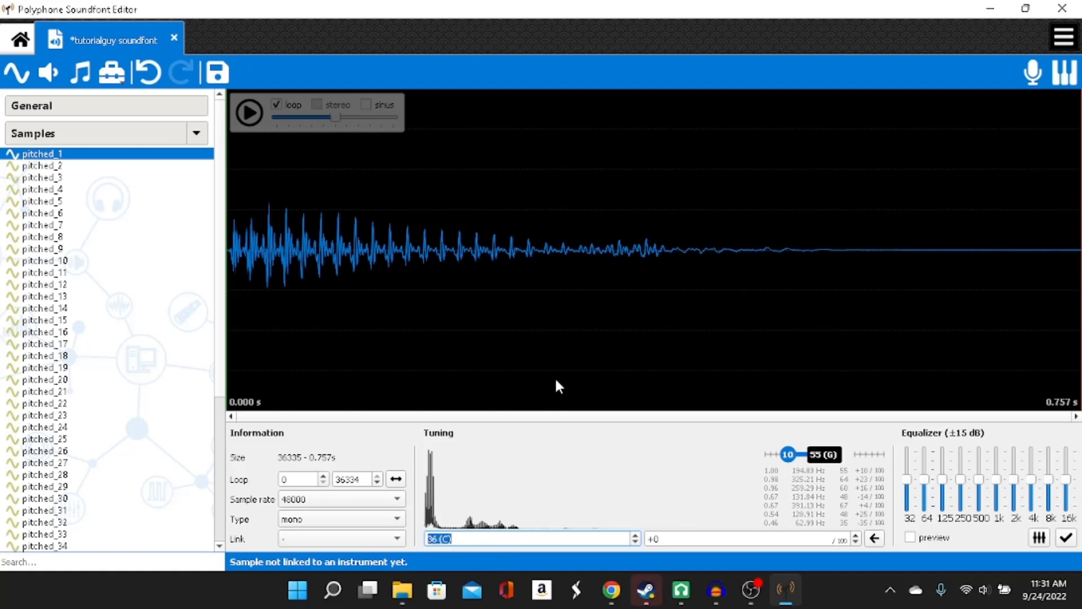
pyautogui.moveTo(75, 171)
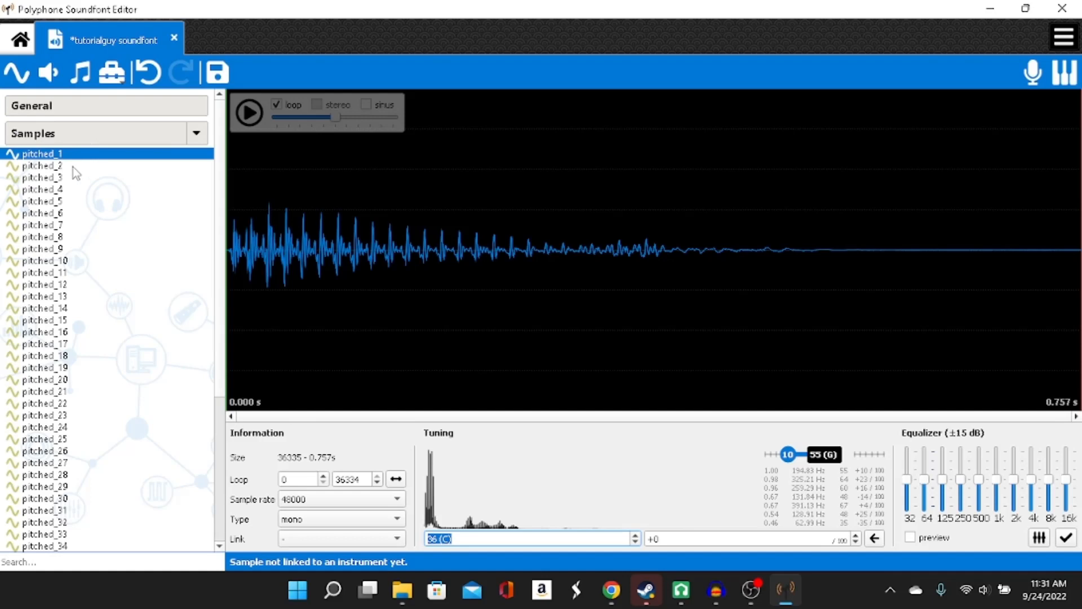
pyautogui.click(43, 165)
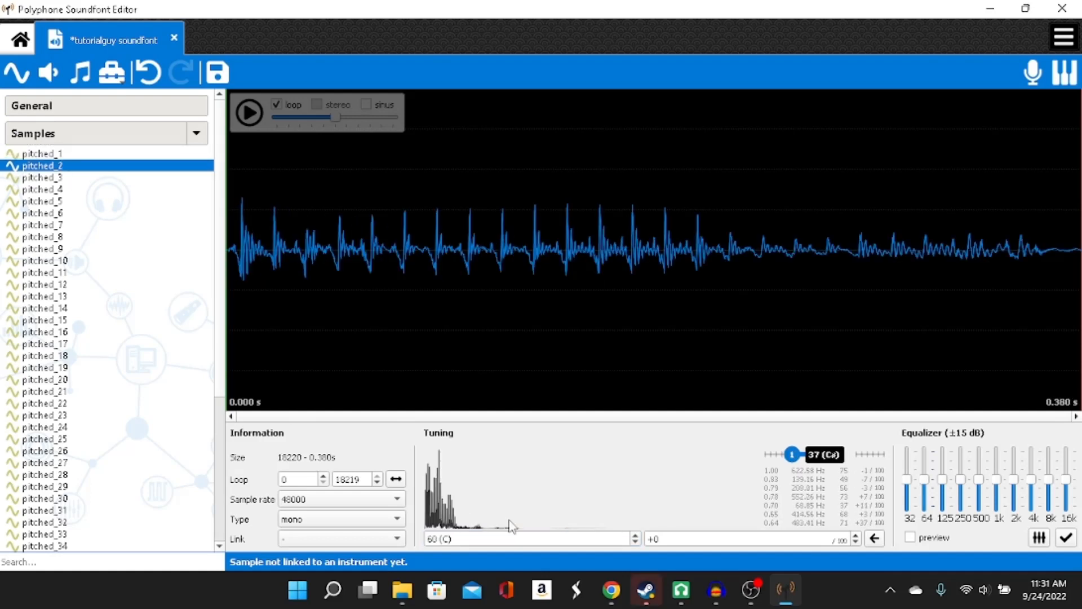
pyautogui.click(527, 539)
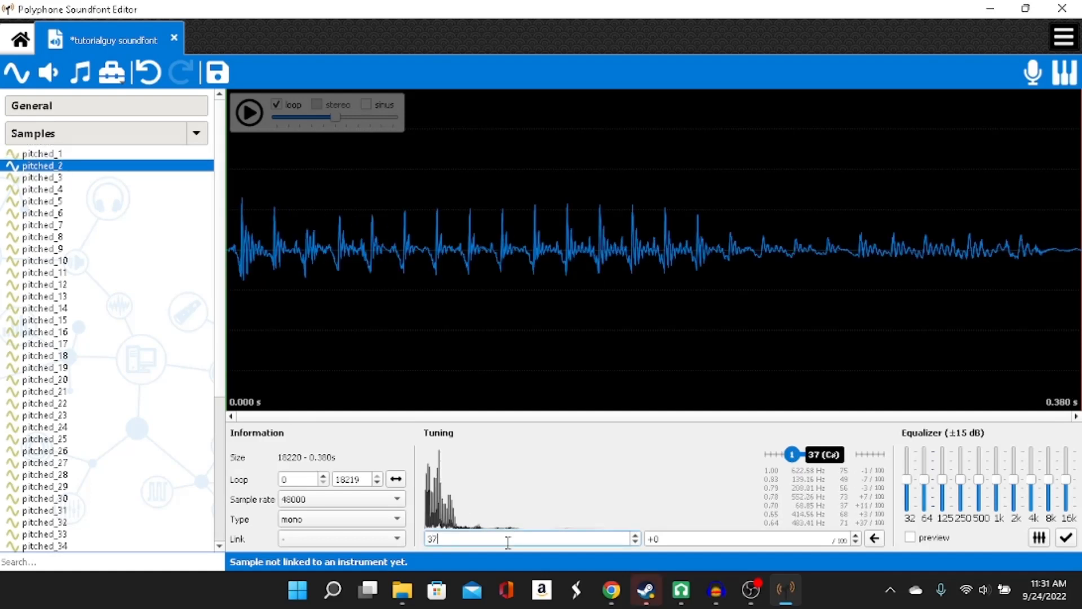
pyautogui.click(43, 177)
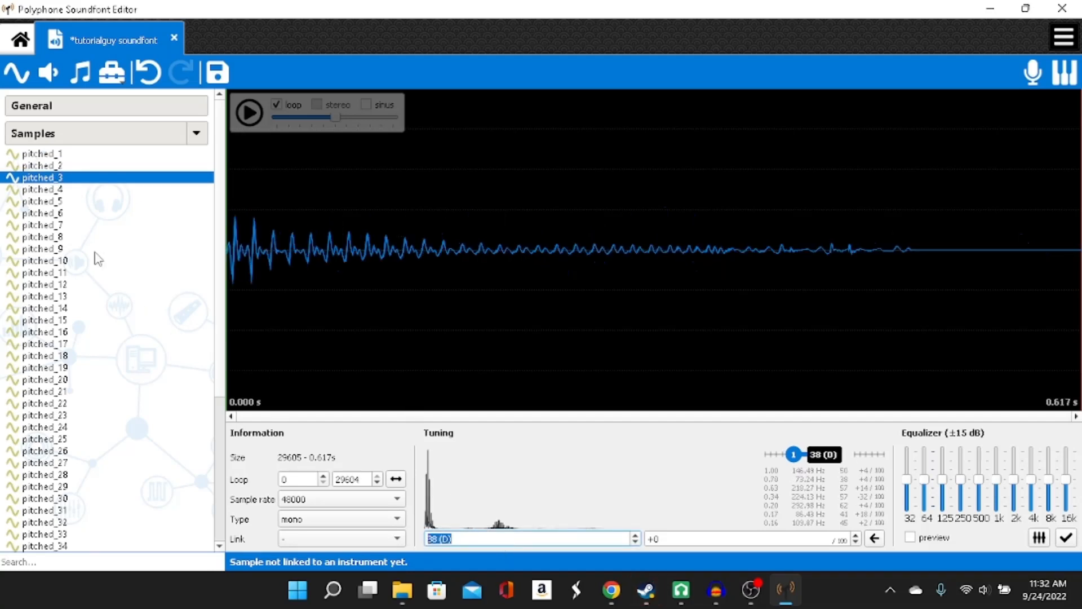
pyautogui.click(45, 190)
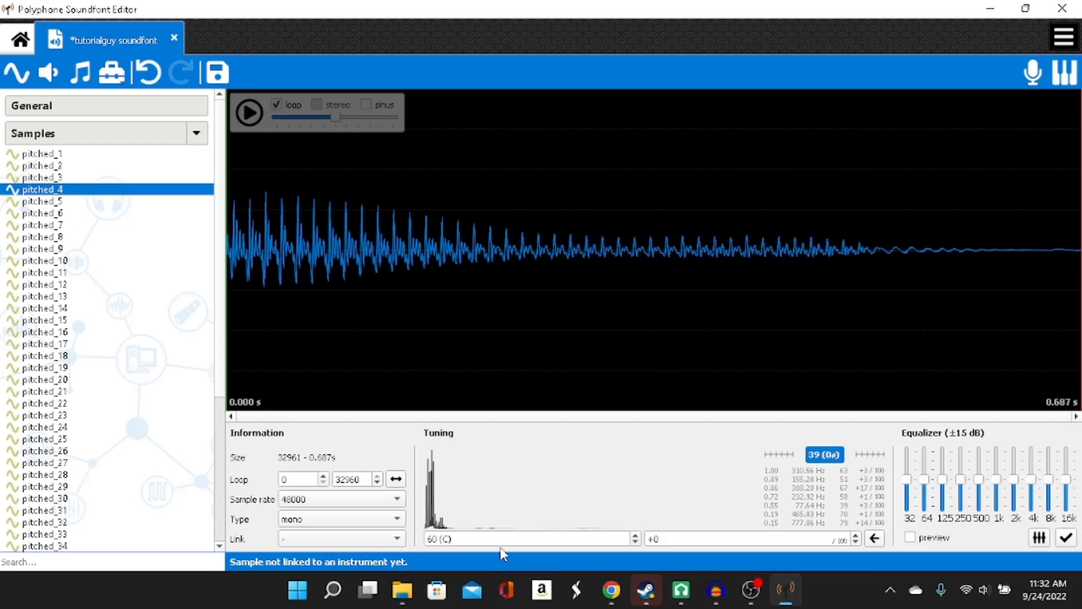
pyautogui.click(531, 539)
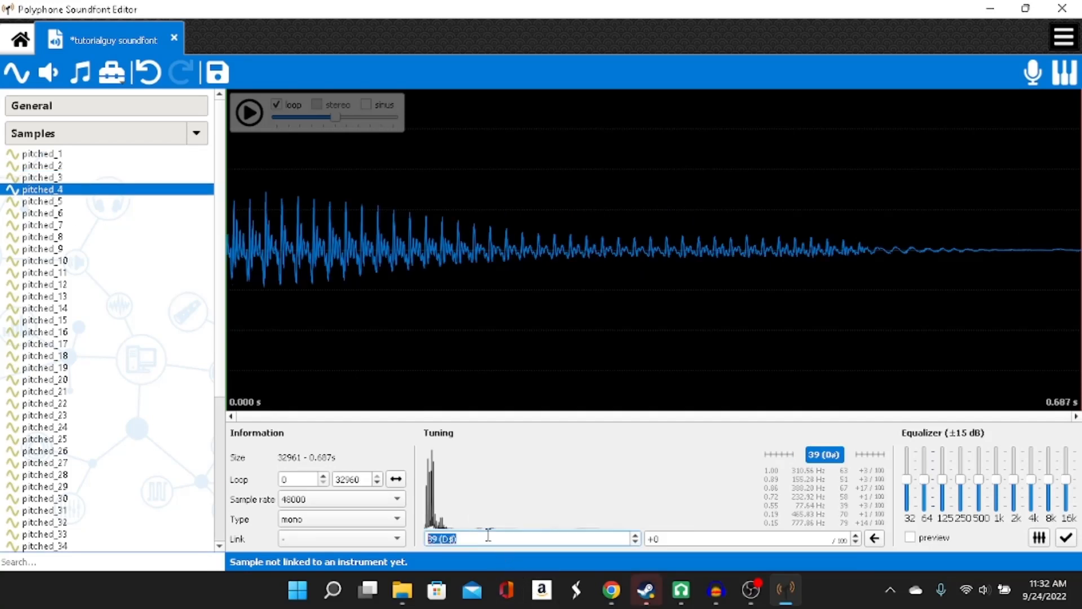
pyautogui.click(42, 201)
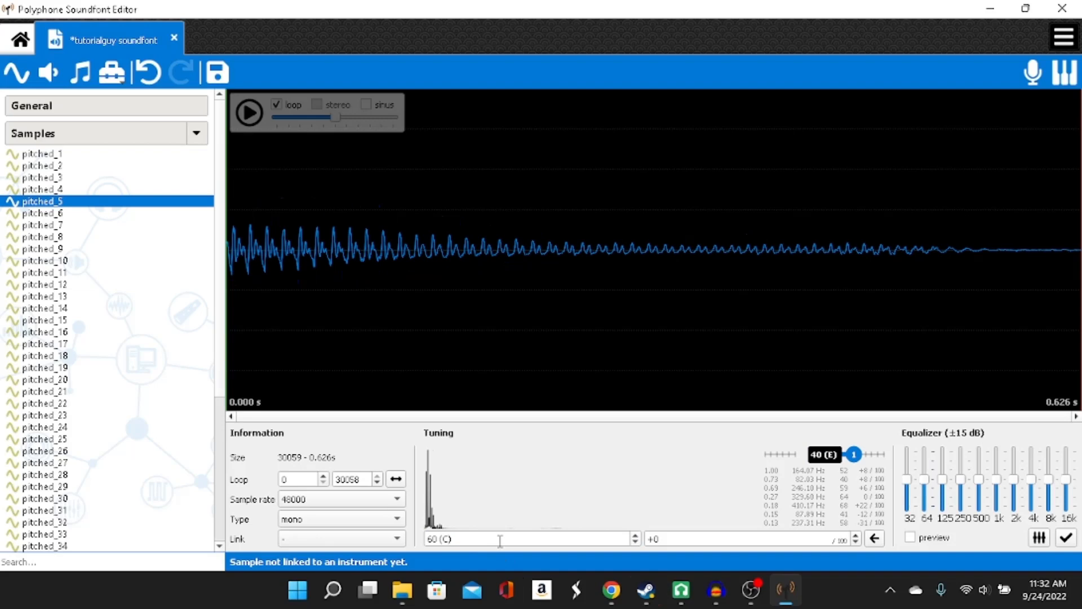
pyautogui.click(531, 538)
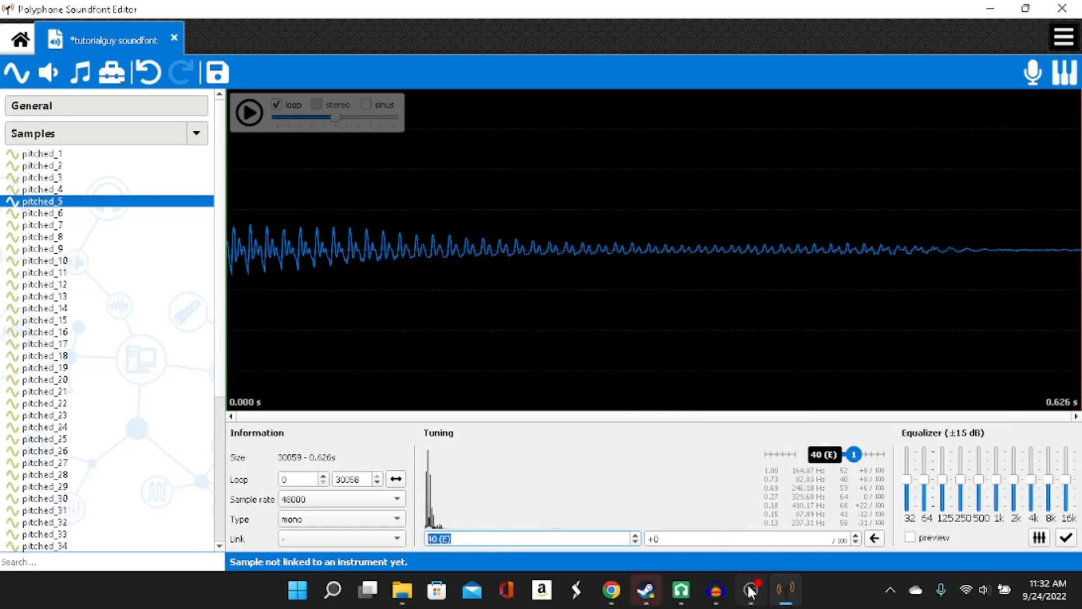
pyautogui.click(751, 590)
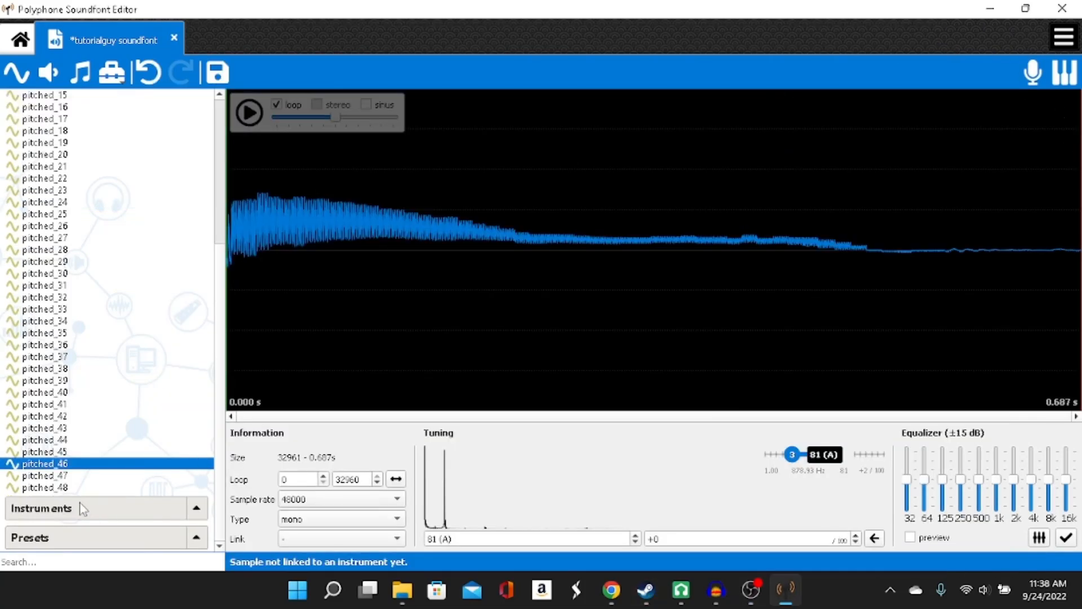
# Step through further samples up to pitched_47 and pitched_48 to continue assigning root keys toward 83
pyautogui.click(45, 476)
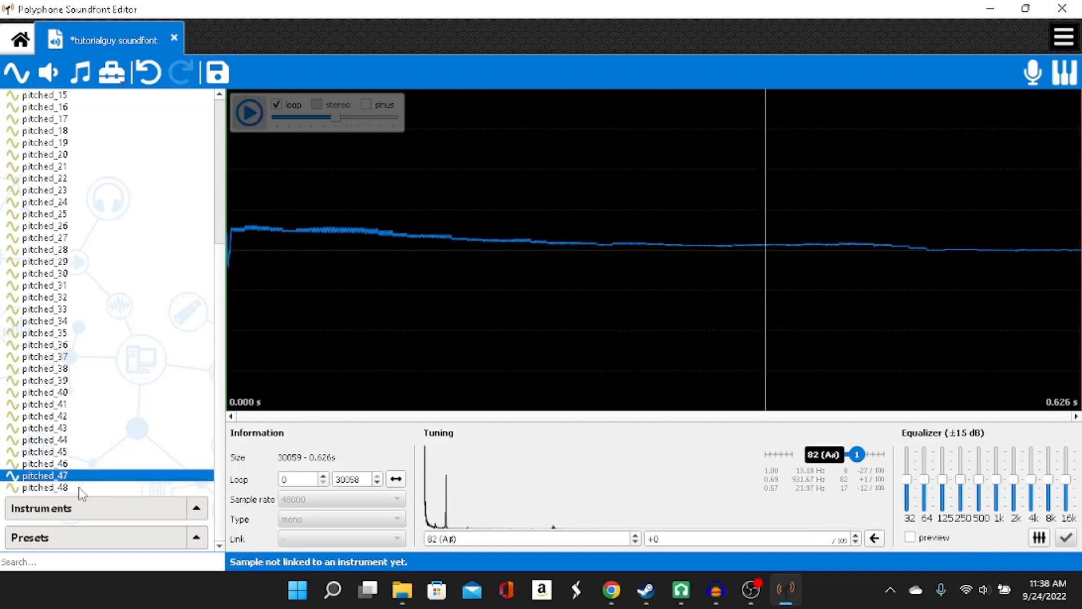
pyautogui.click(45, 177)
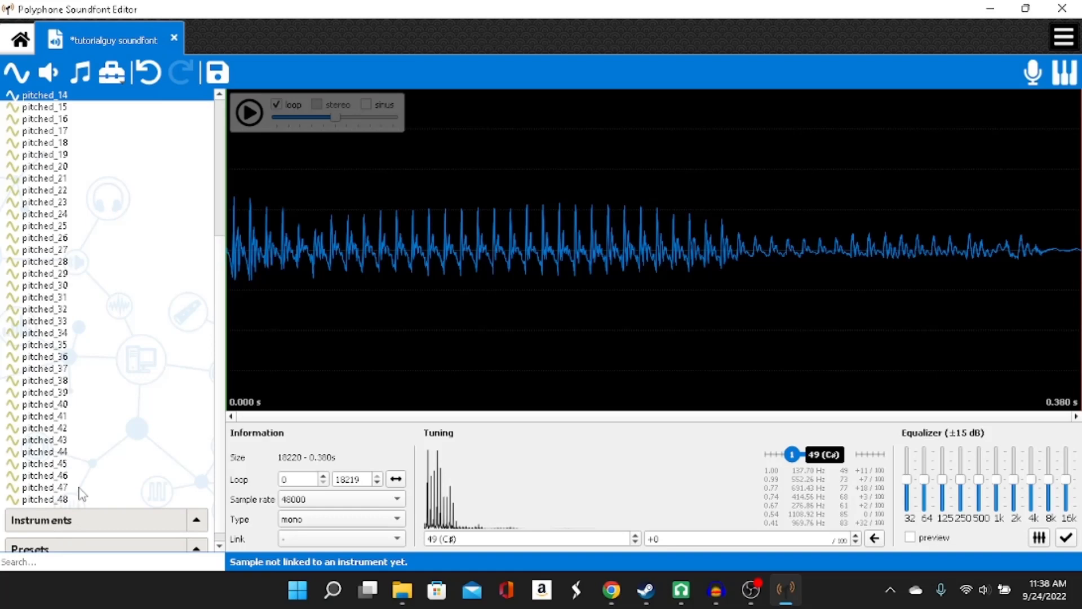
pyautogui.click(45, 131)
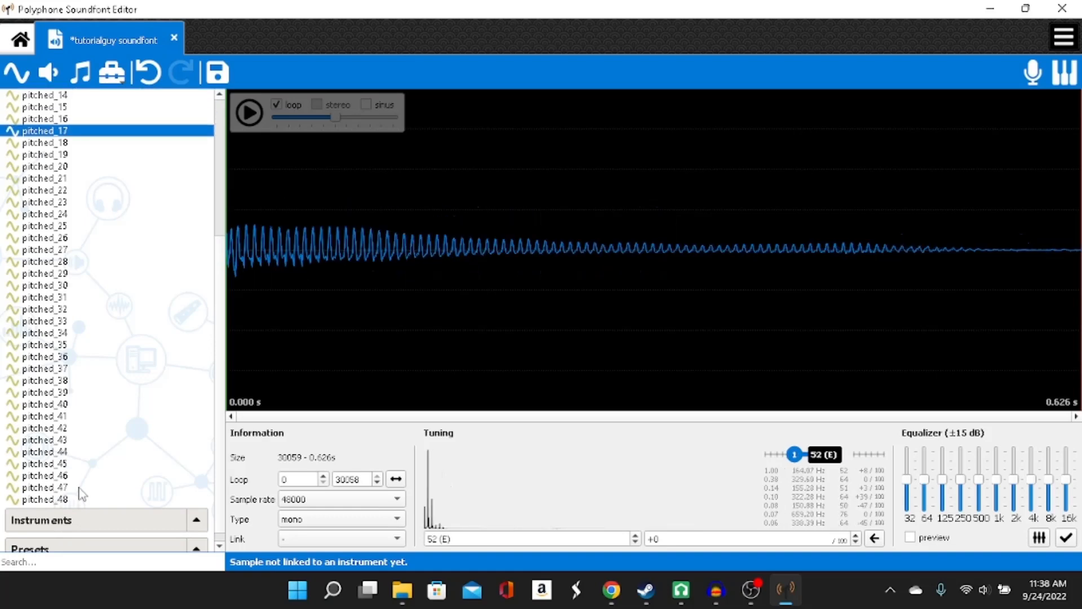
pyautogui.click(44, 225)
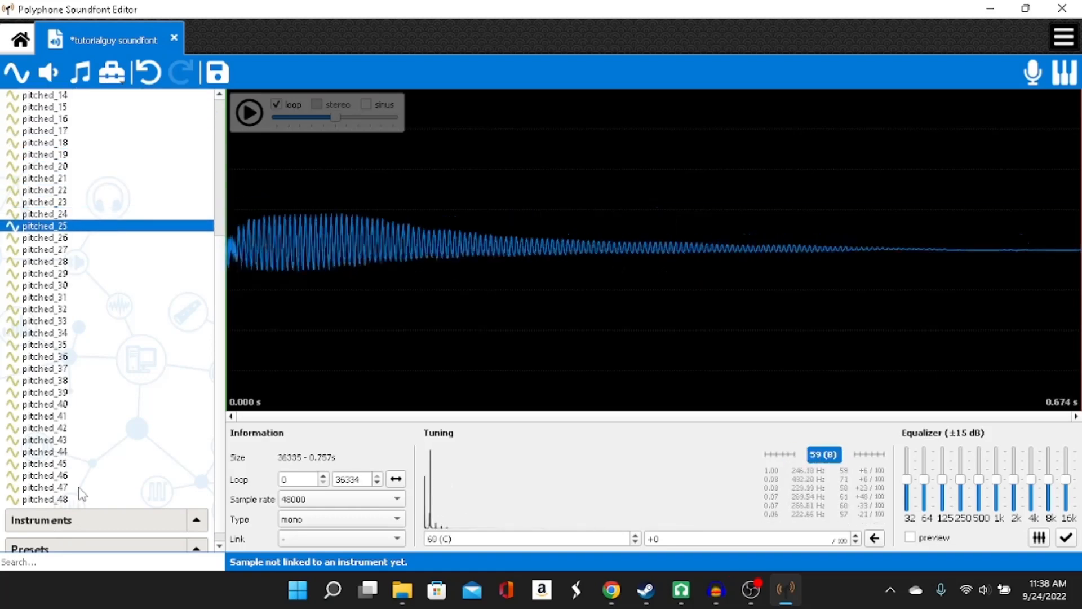
pyautogui.click(45, 474)
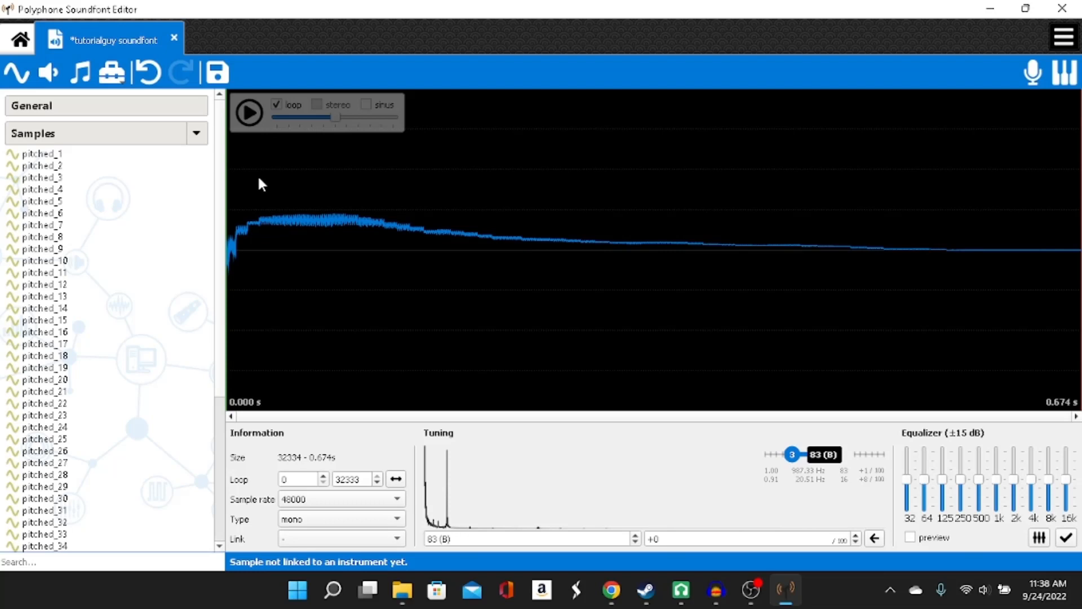
pyautogui.moveTo(189, 152)
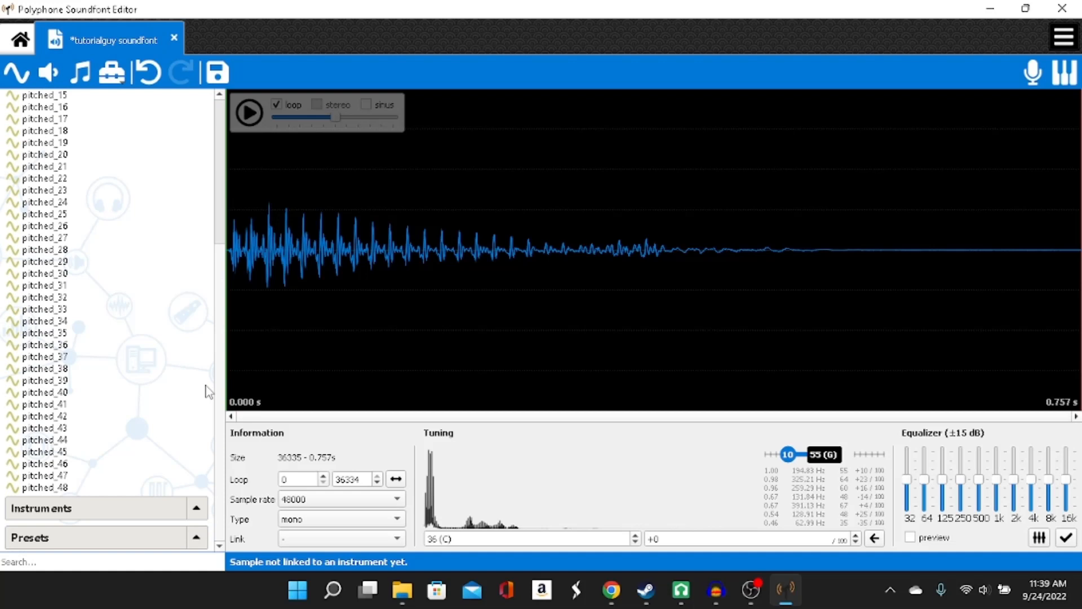
pyautogui.moveTo(72, 493)
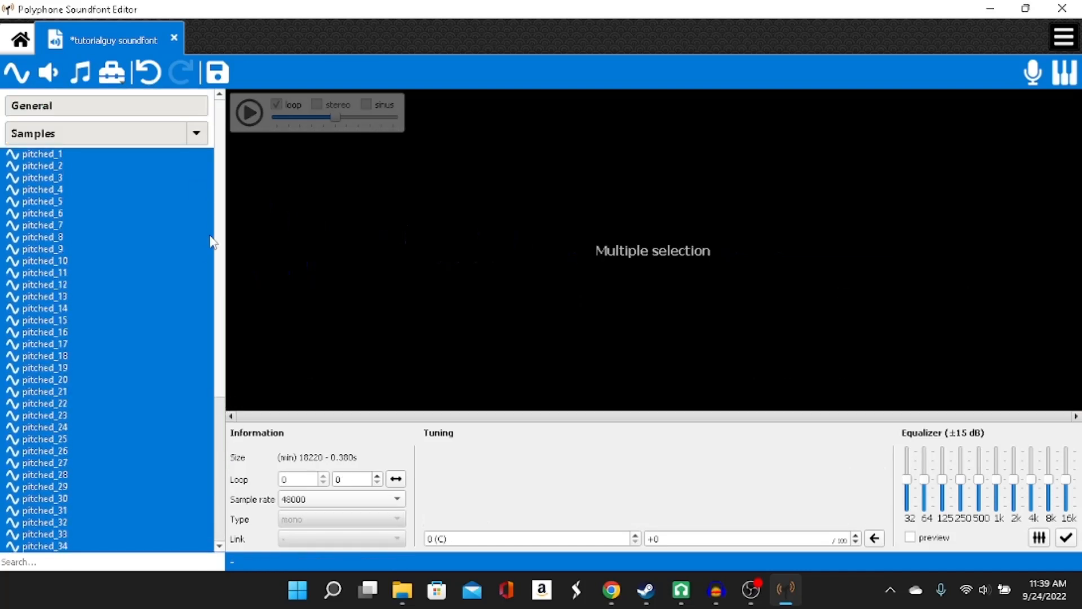
pyautogui.moveTo(197, 294)
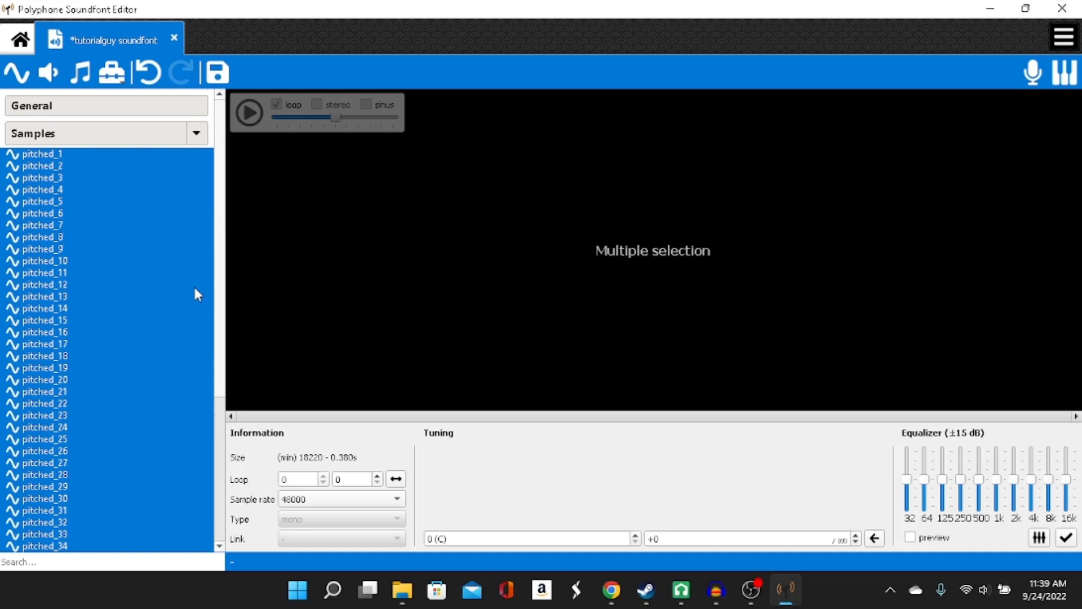
# Start a new instrument from all the selected pitched samples
pyautogui.scroll(-3)
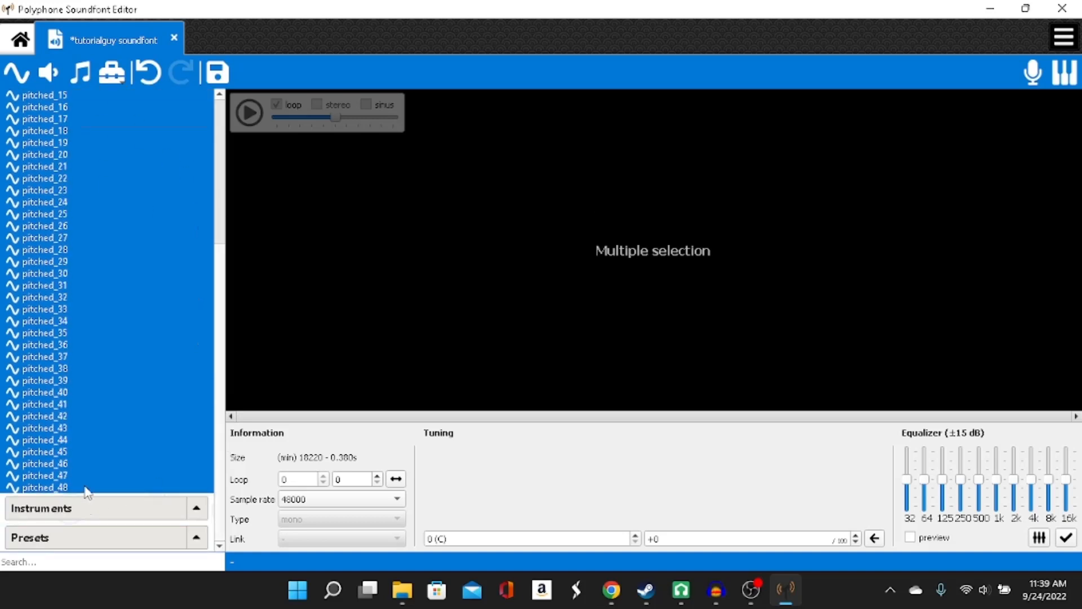
pyautogui.moveTo(167, 257)
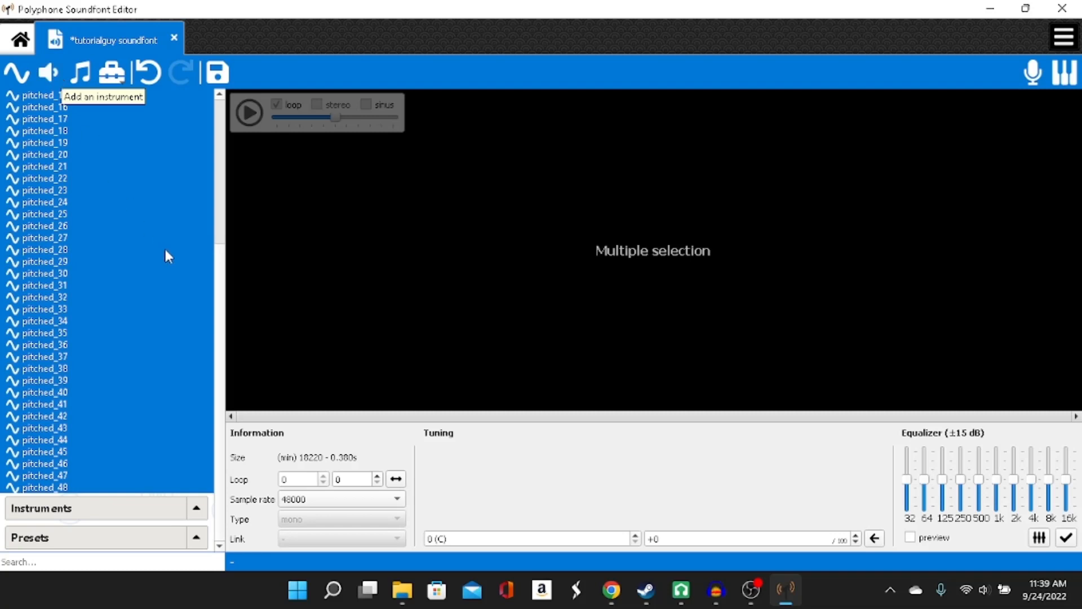
pyautogui.moveTo(56, 72)
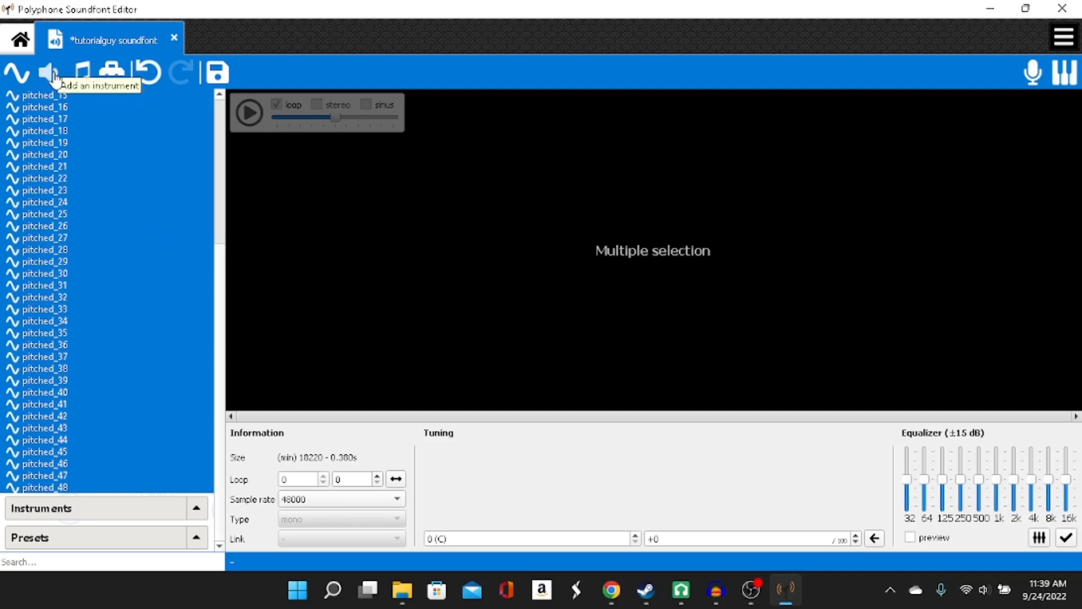
pyautogui.click(80, 73)
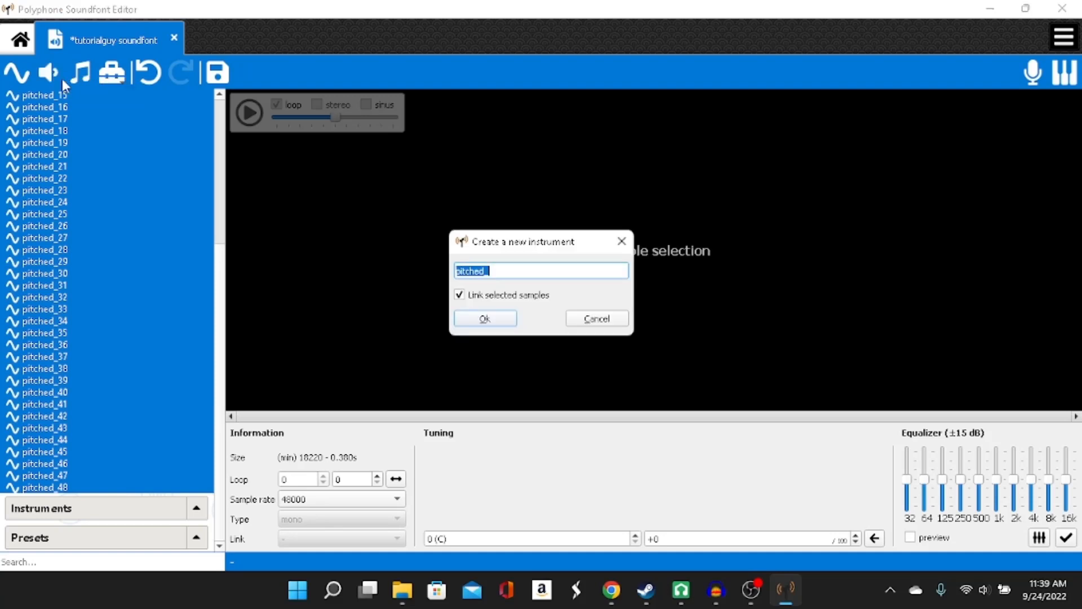
pyautogui.moveTo(197, 173)
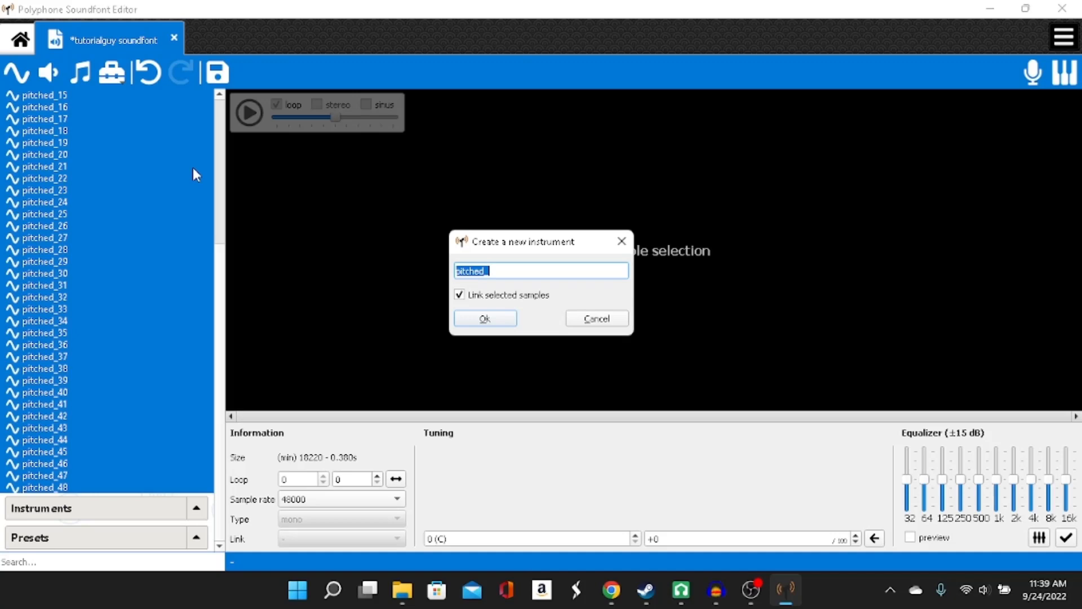
# Name the instrument bababoy and give each pitched sample a single key rising from 36
pyautogui.click(484, 318)
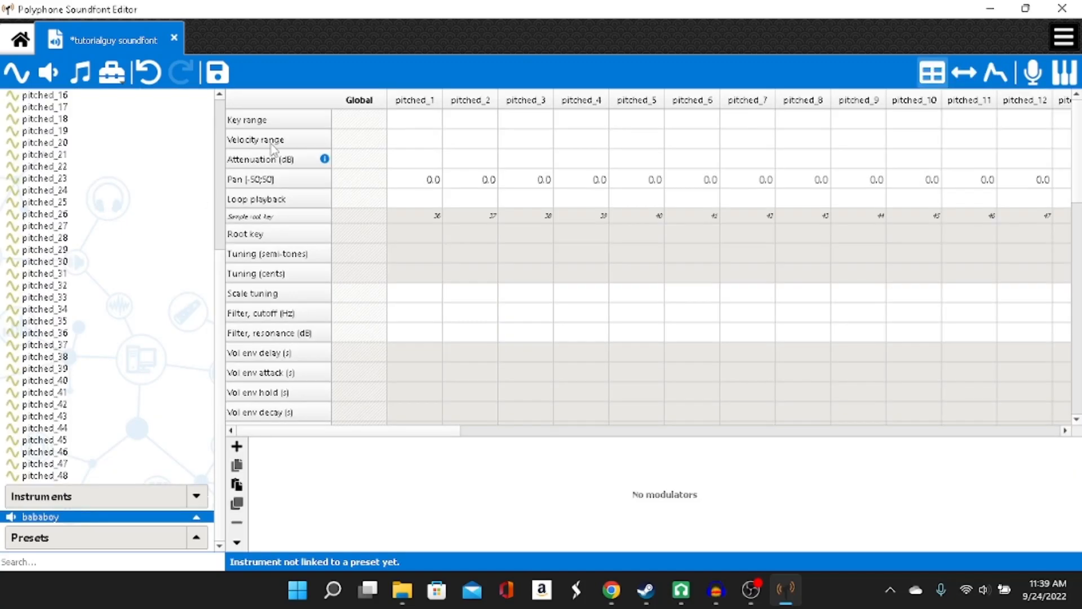
pyautogui.moveTo(432, 438)
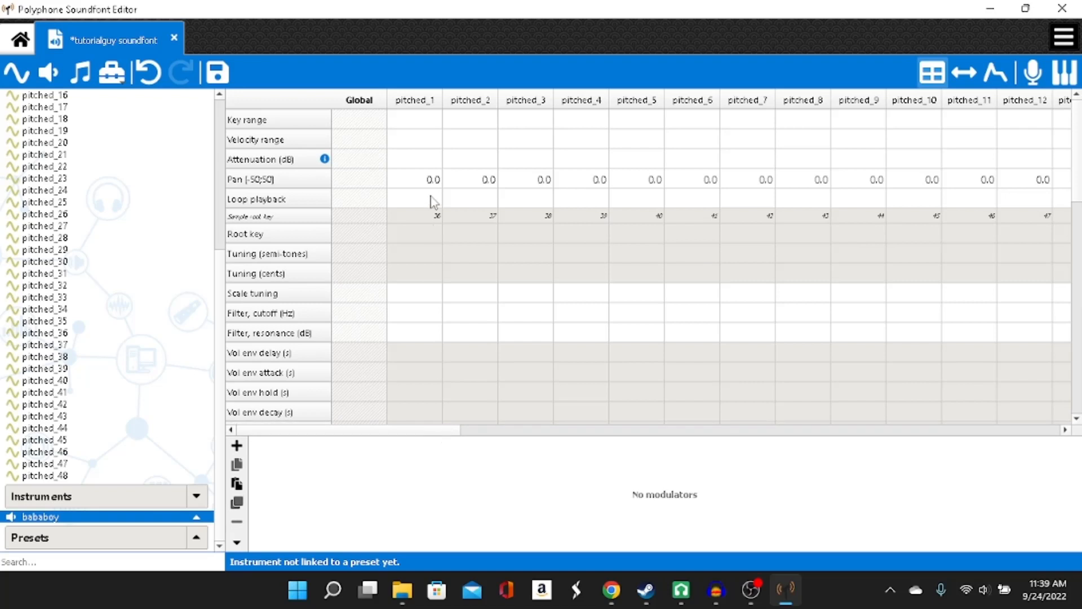
pyautogui.click(53, 319)
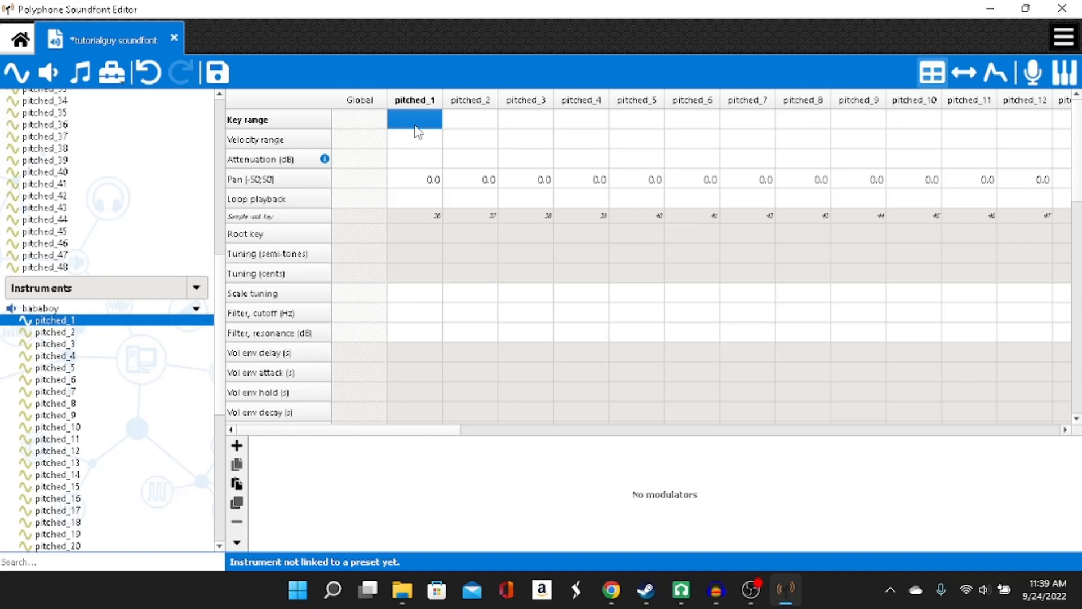
pyautogui.moveTo(388, 180)
pyautogui.write('67')
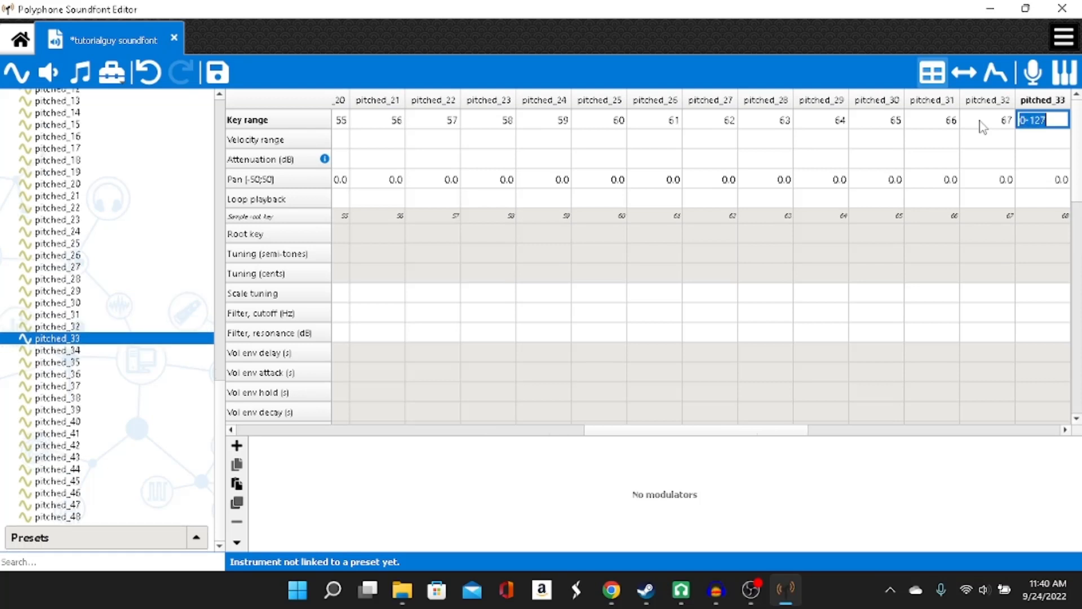
pyautogui.click(57, 362)
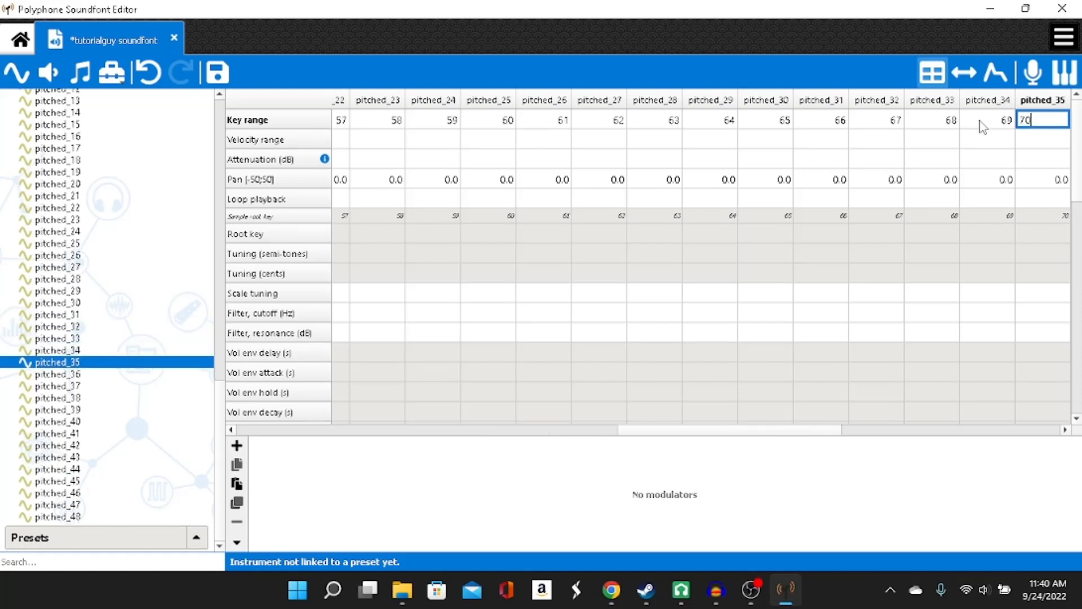
pyautogui.click(55, 398)
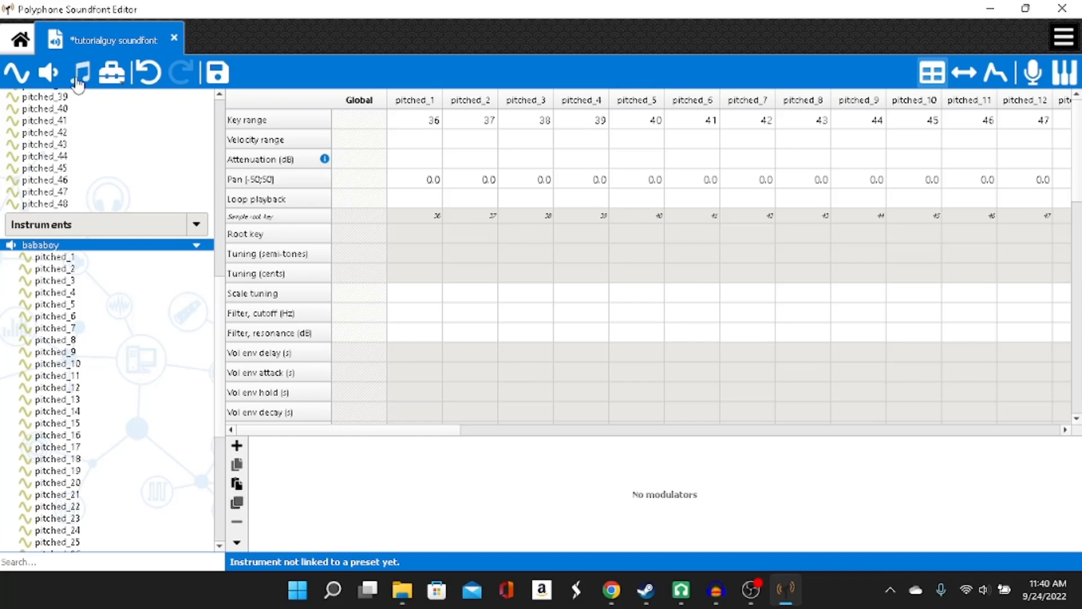
pyautogui.moveTo(80, 72)
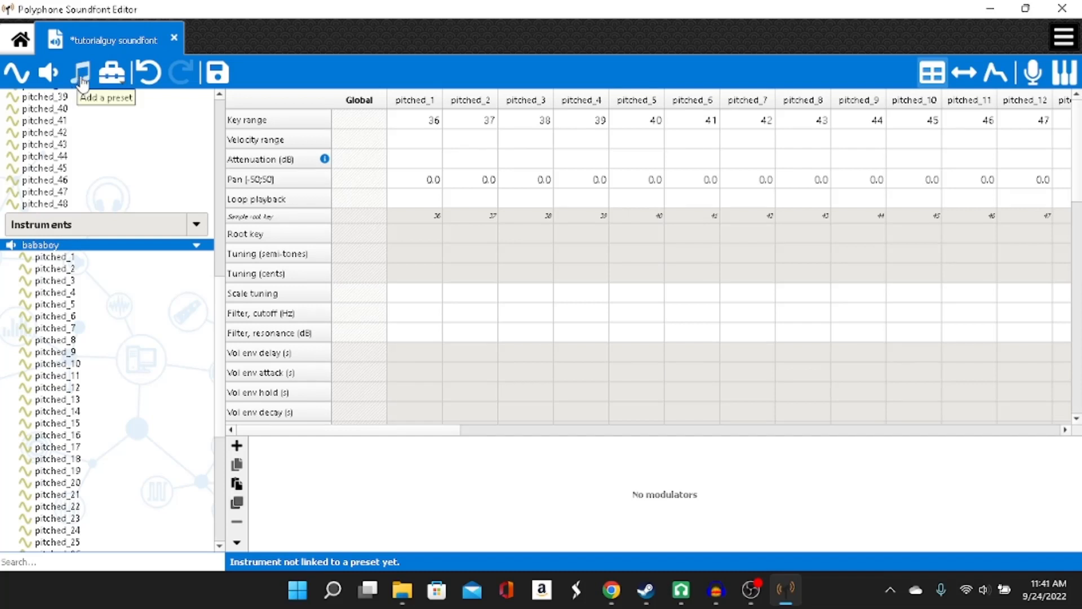
# Add a bababoy preset and save the soundfont as 'tutorialguy soundfont' in SF2 format
pyautogui.click(81, 72)
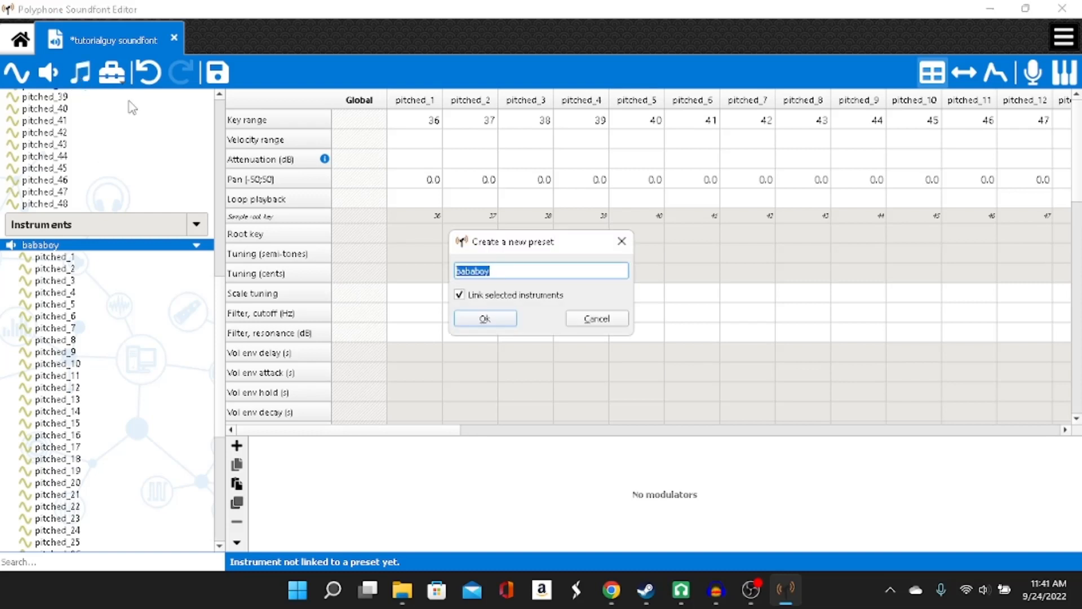
pyautogui.moveTo(506, 252)
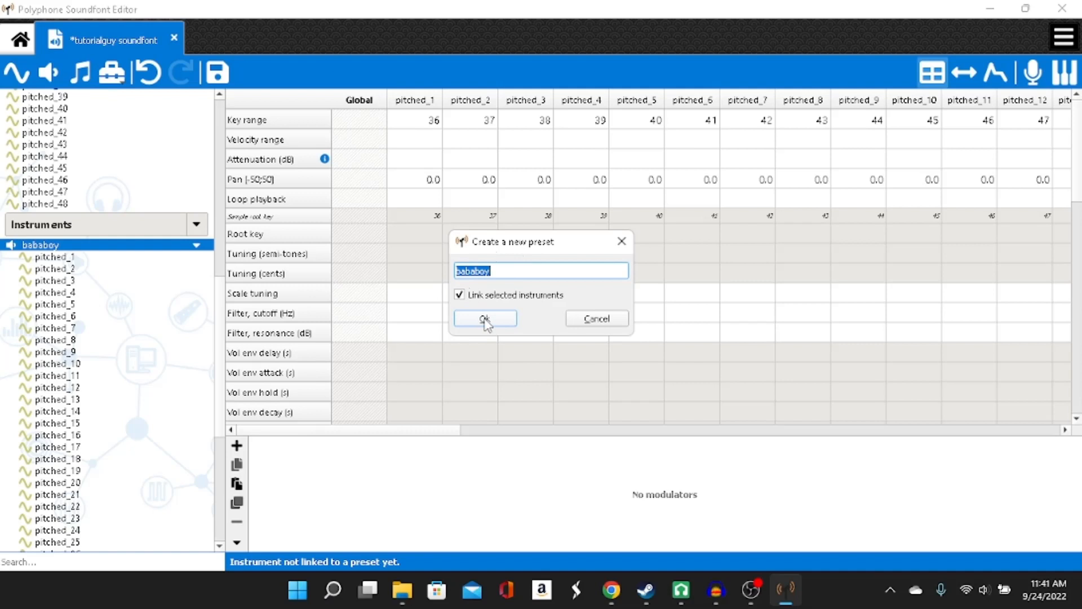
pyautogui.click(485, 318)
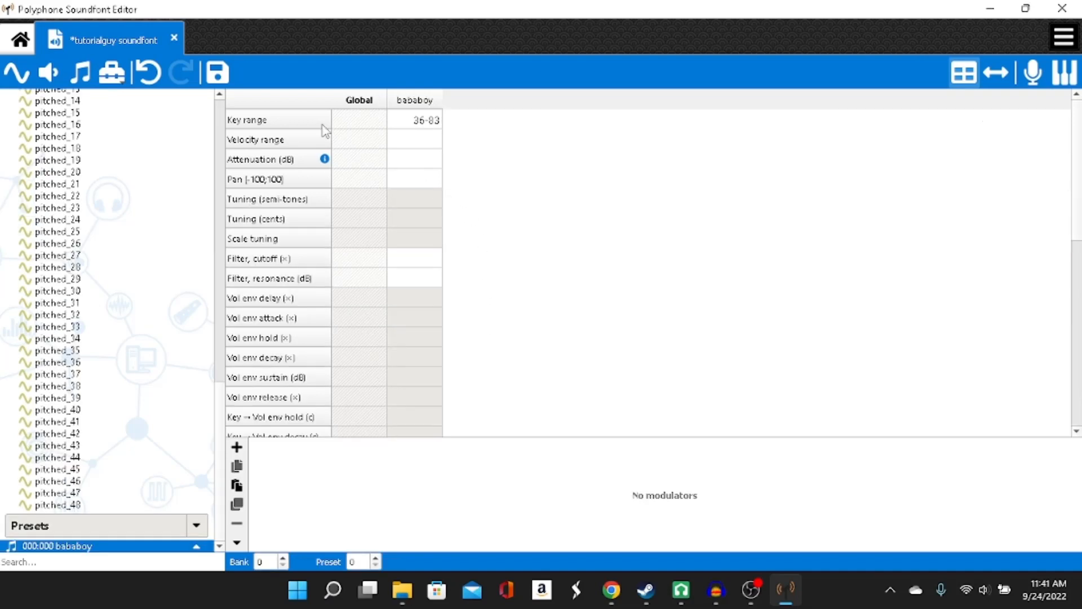
pyautogui.click(217, 73)
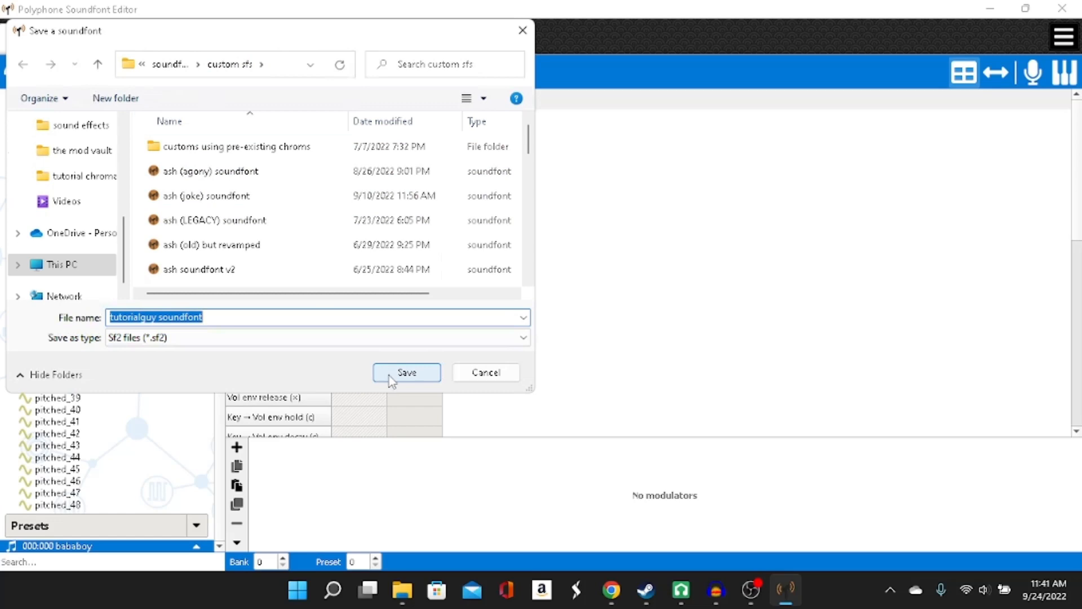
pyautogui.click(405, 372)
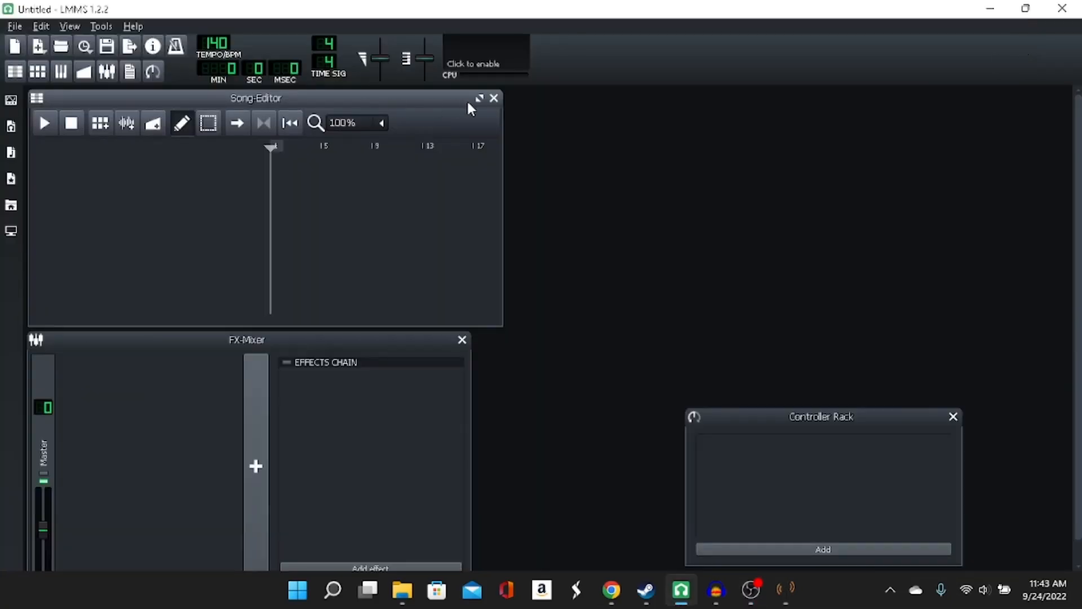
# Add an Sf2 Player track in the maximized Song-Editor and browse for a soundfont file
pyautogui.click(478, 99)
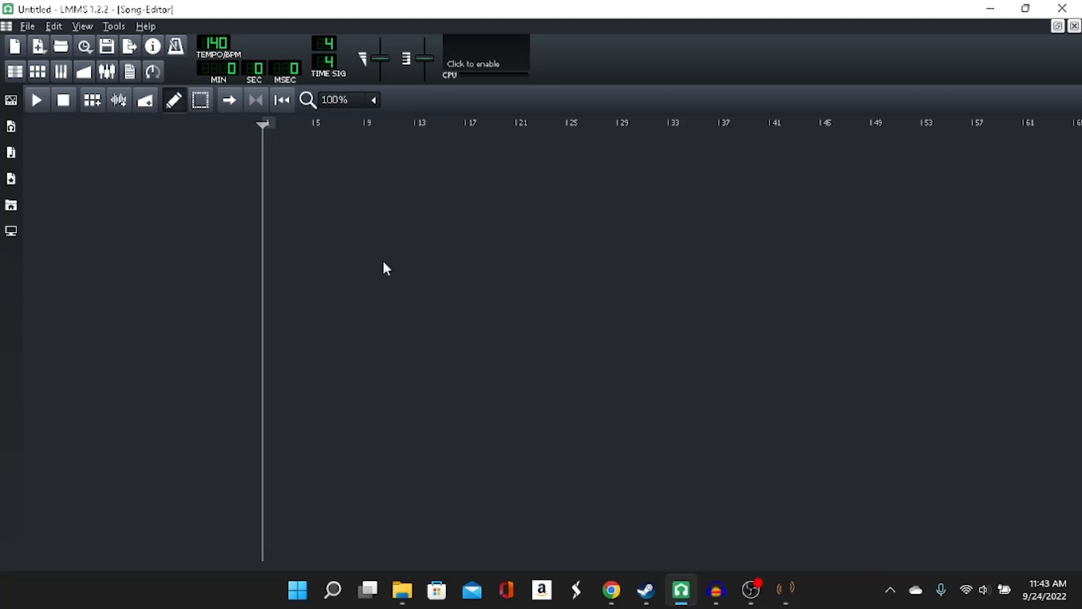
pyautogui.moveTo(7, 121)
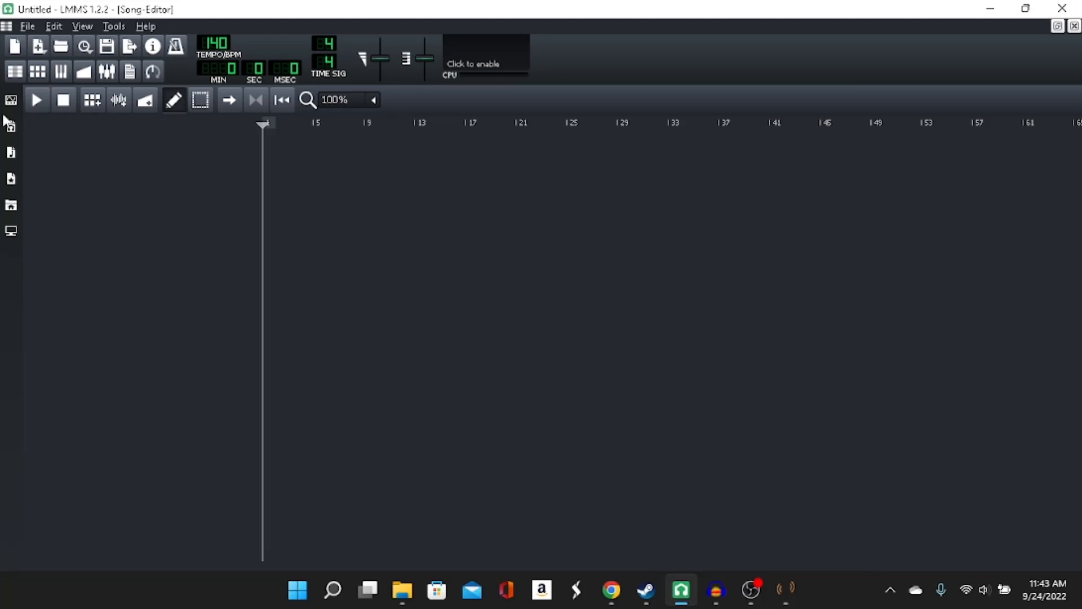
pyautogui.click(11, 100)
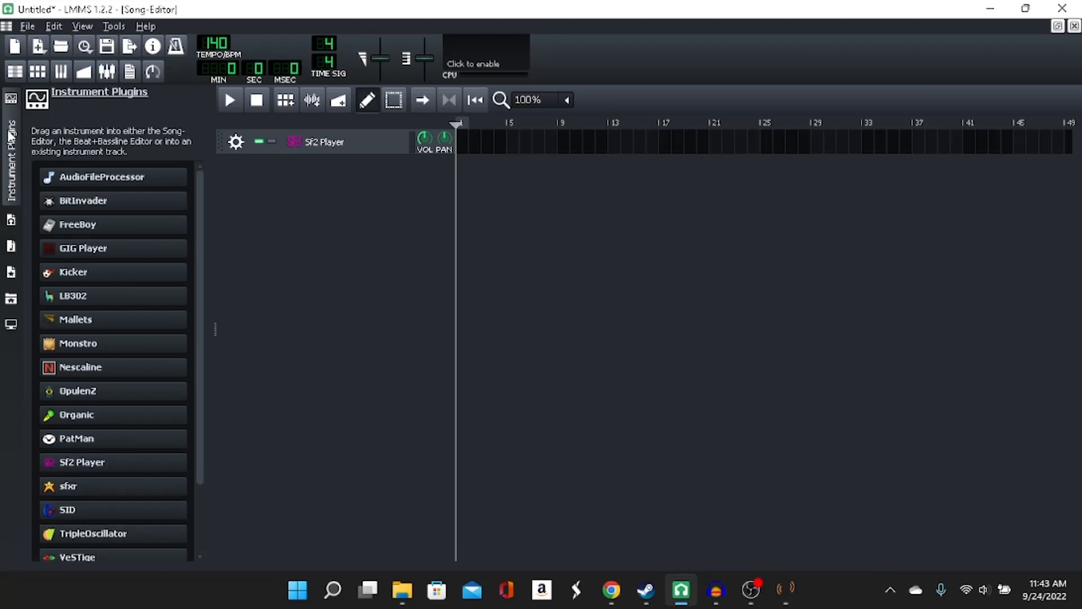
pyautogui.click(324, 142)
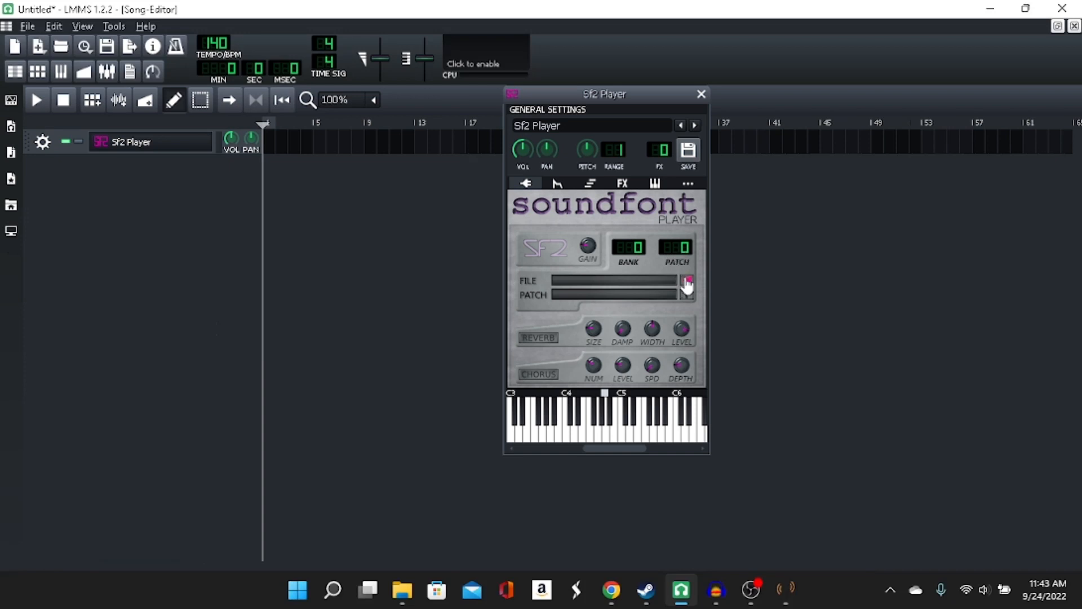
pyautogui.click(688, 281)
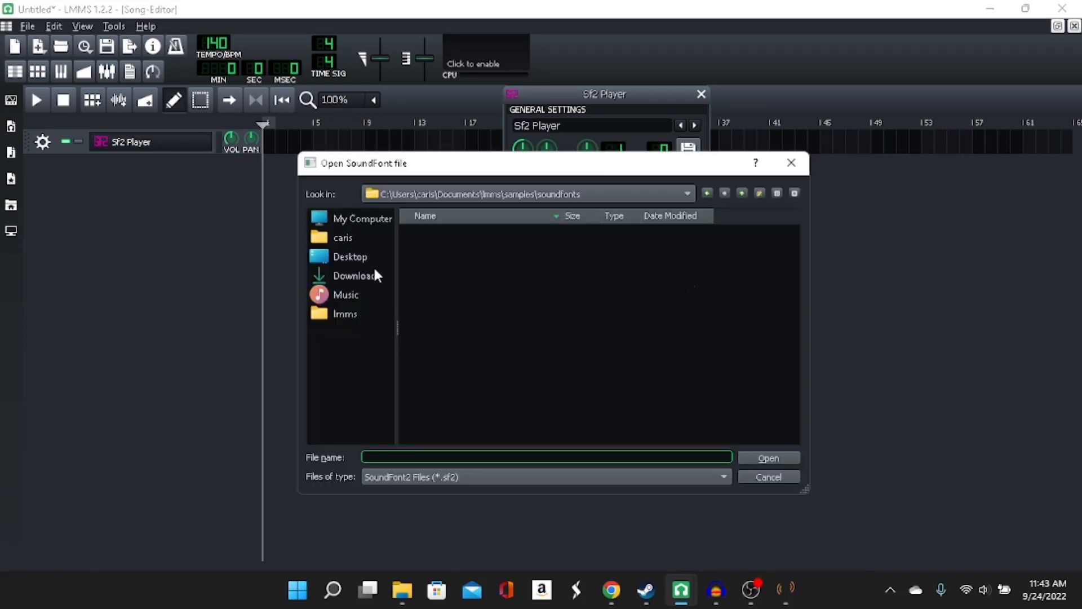
# Load tutorialguy soundfont.sf2 from Downloads\soundfonts\custom sfs into the Sf2 Player
pyautogui.doubleClick(358, 275)
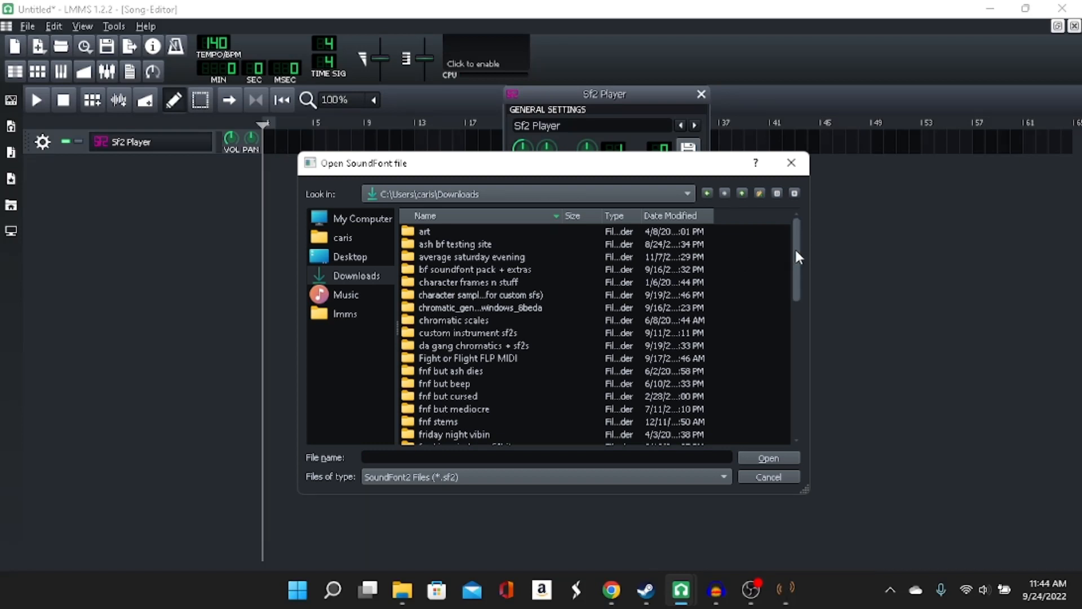
pyautogui.scroll(-3)
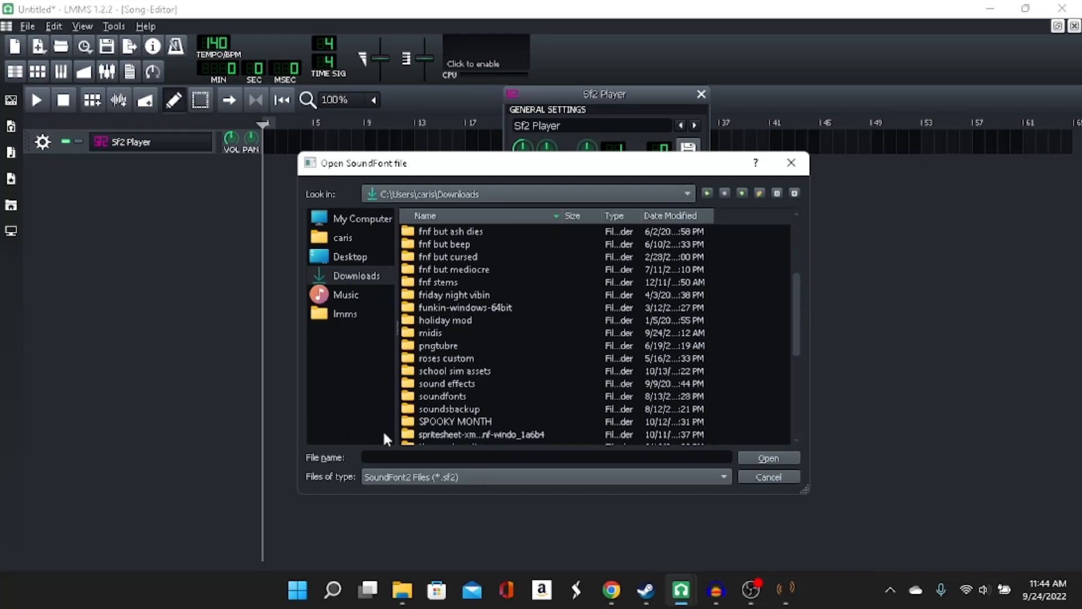
pyautogui.doubleClick(442, 396)
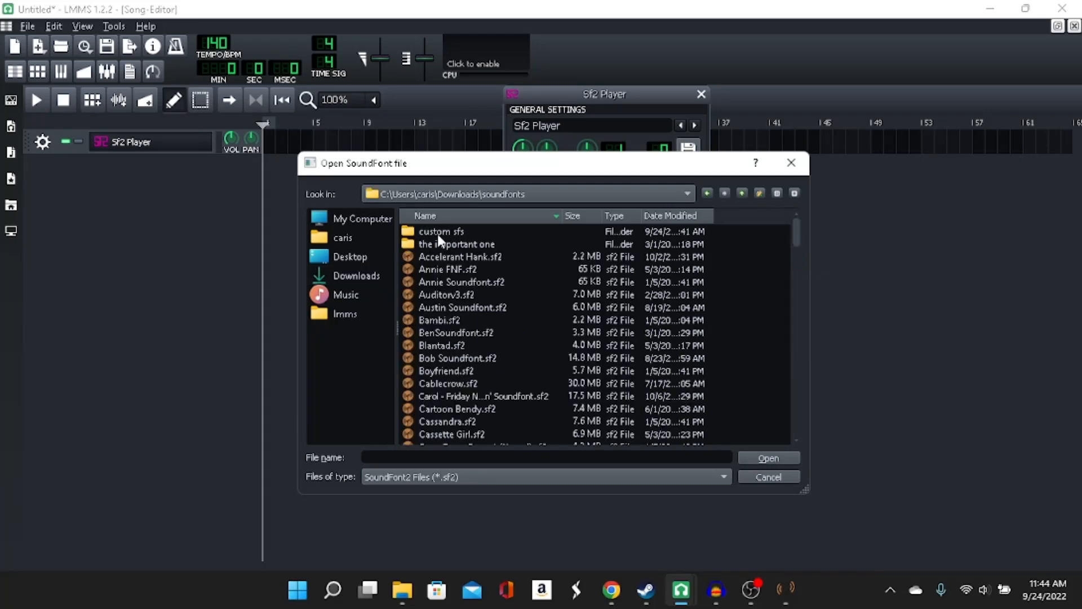
pyautogui.doubleClick(441, 231)
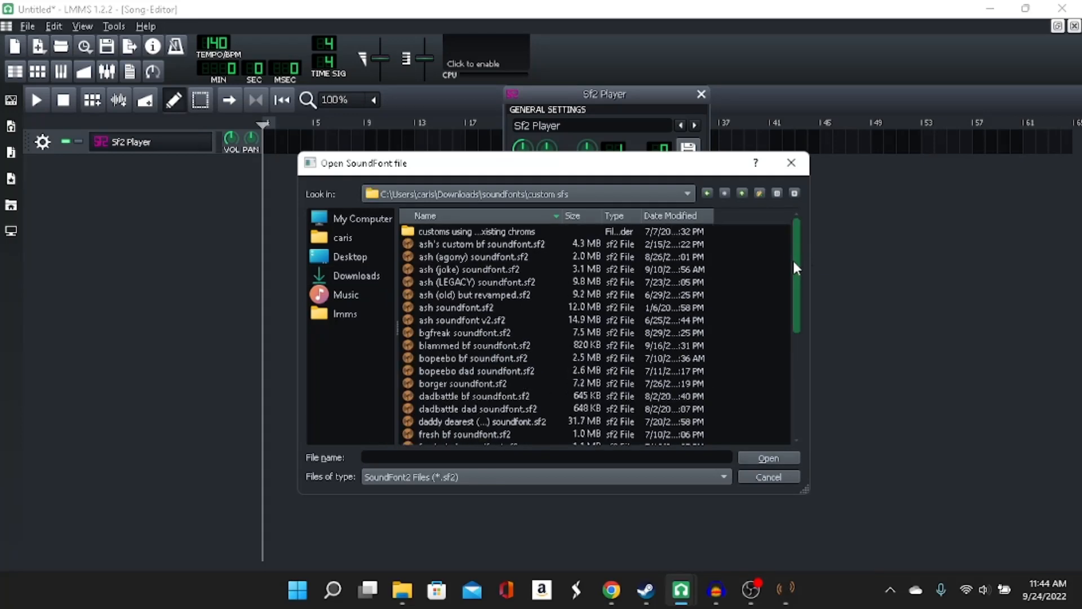
pyautogui.scroll(-3)
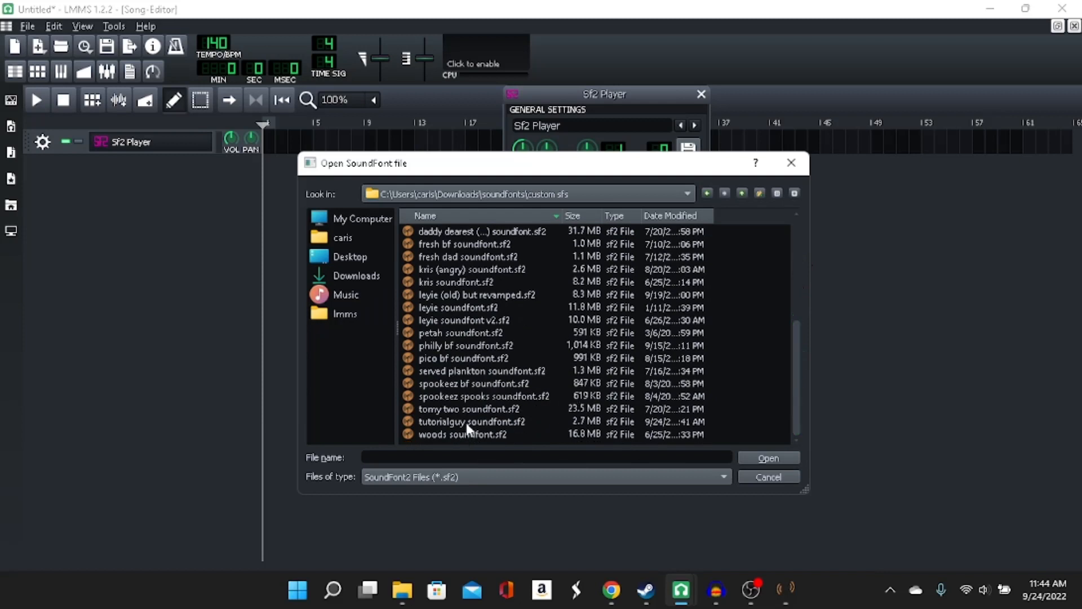
pyautogui.doubleClick(471, 421)
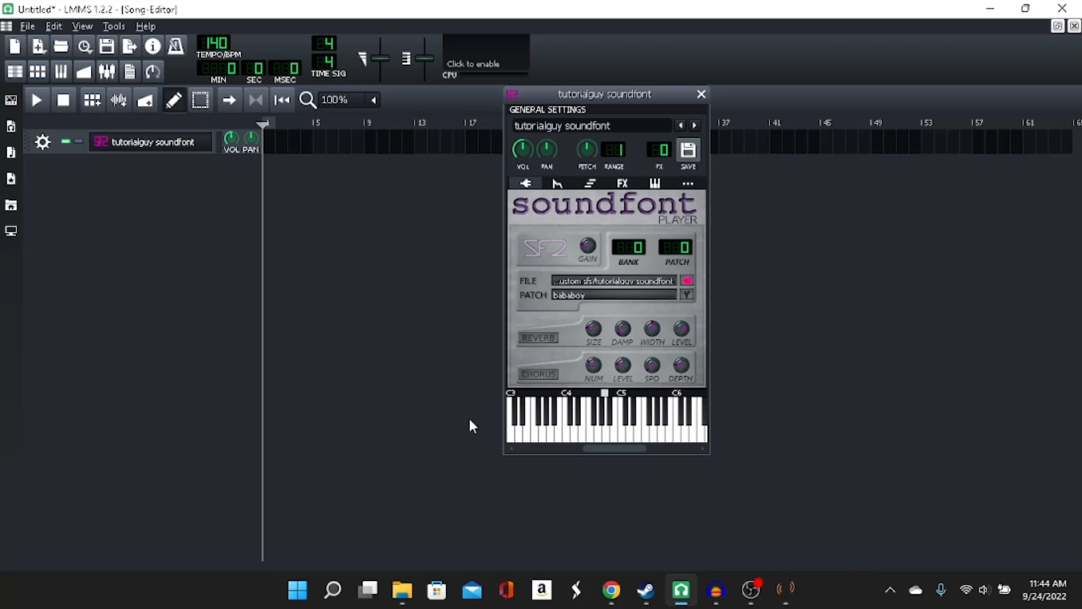
# Draw a short descending run of test notes in the track's first pattern
pyautogui.click(616, 425)
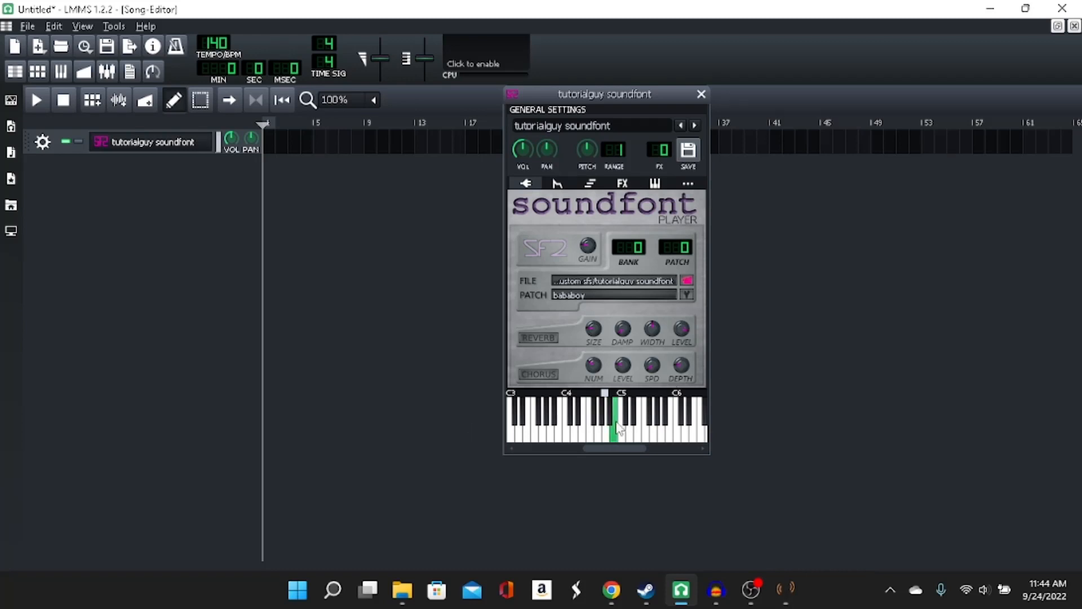
pyautogui.click(617, 425)
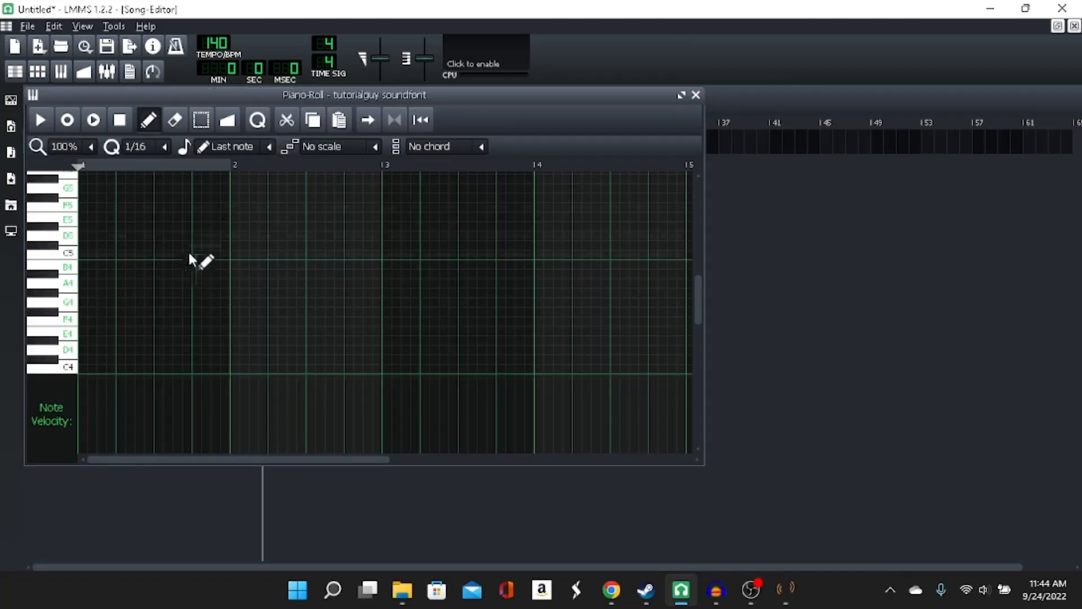
pyautogui.click(91, 351)
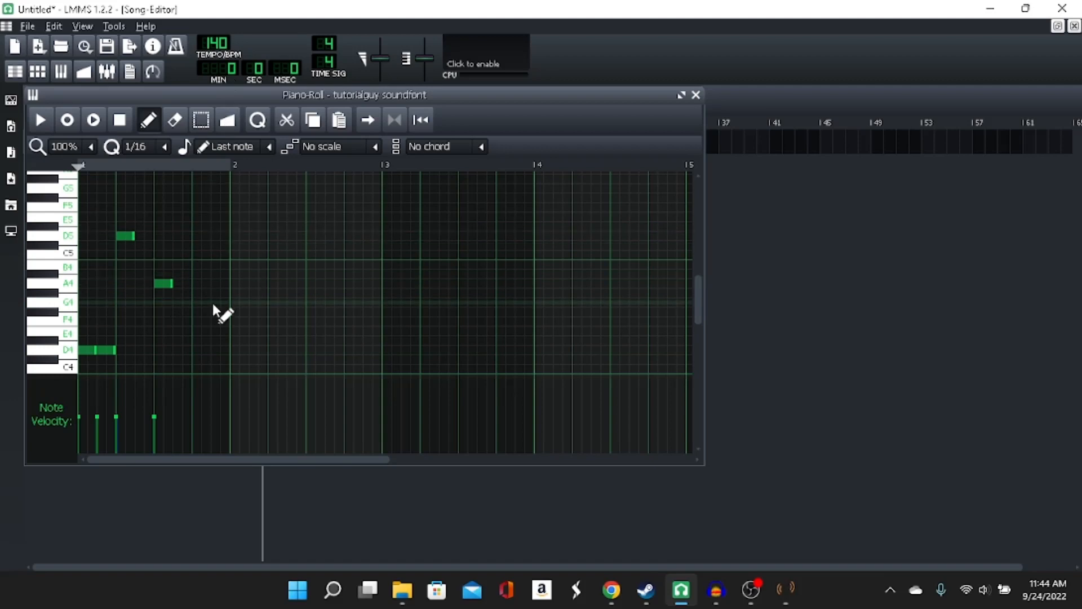
pyautogui.click(219, 293)
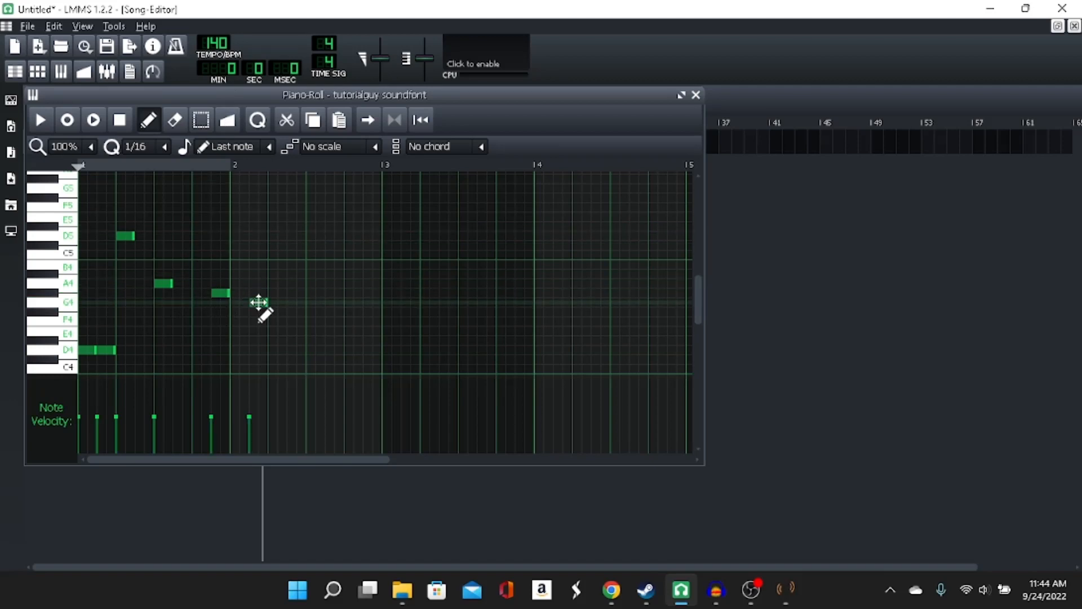
pyautogui.click(297, 321)
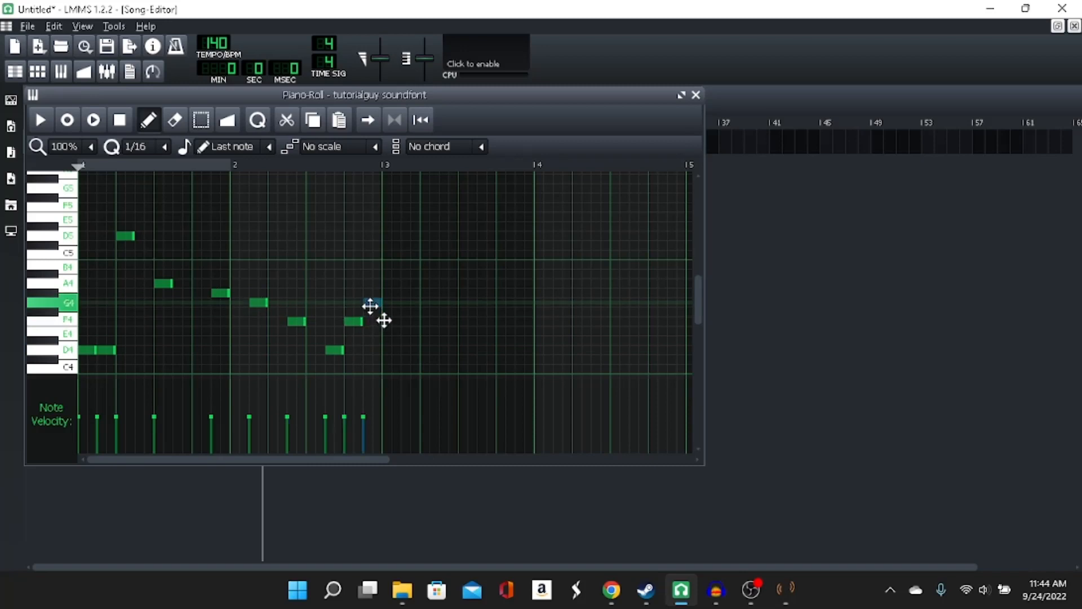
pyautogui.click(696, 95)
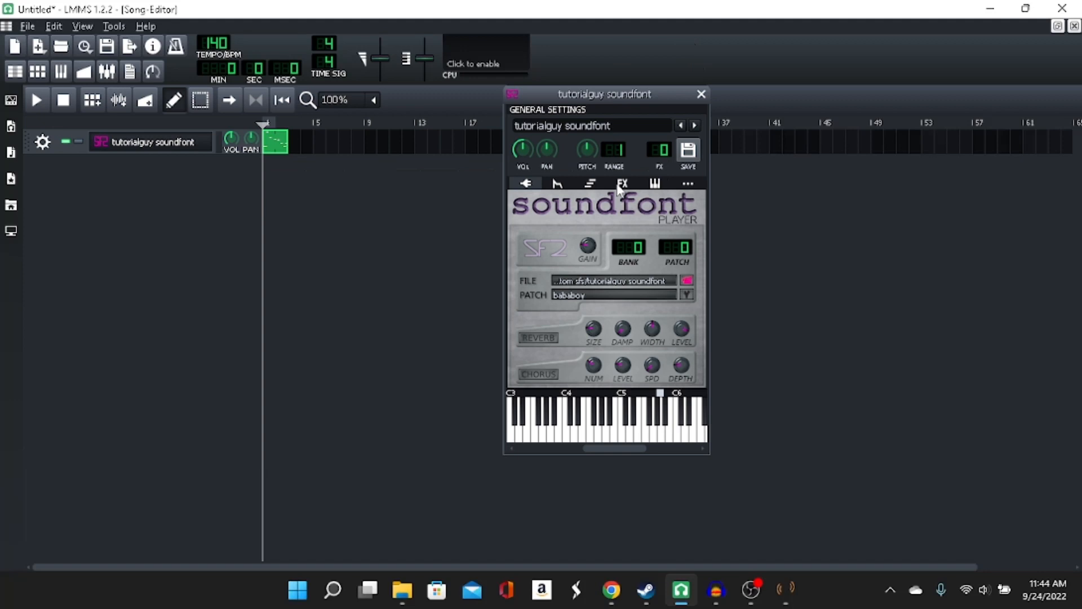
pyautogui.click(702, 93)
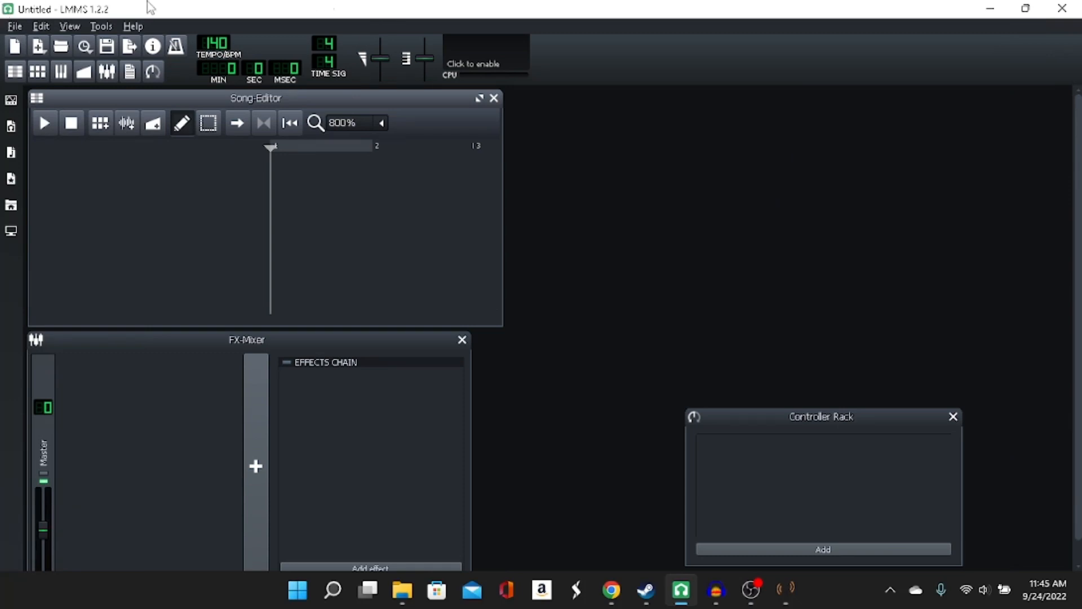
pyautogui.moveTo(115, 93)
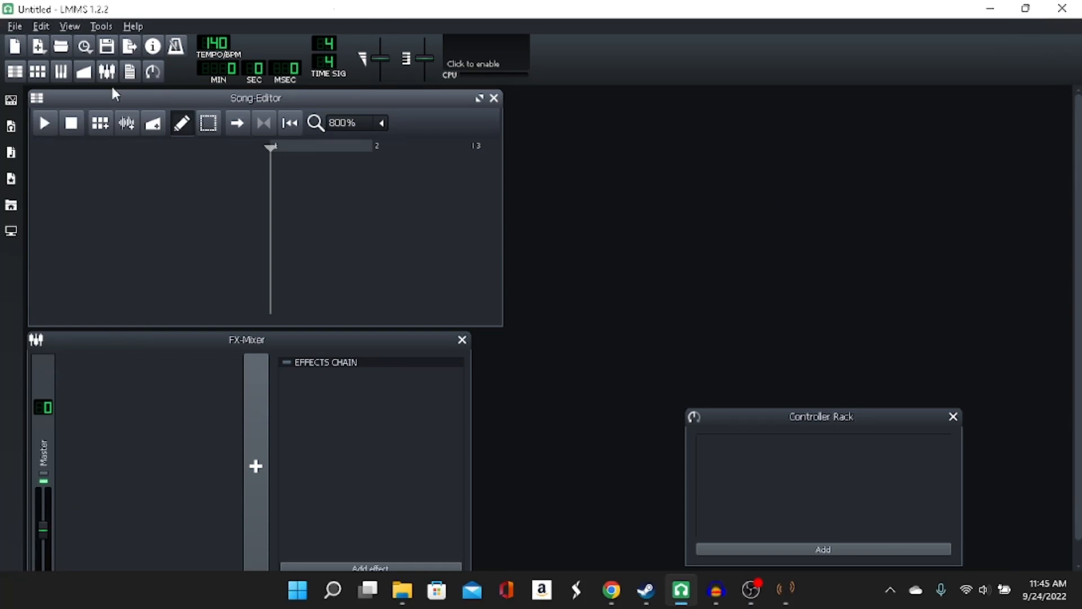
pyautogui.moveTo(13, 20)
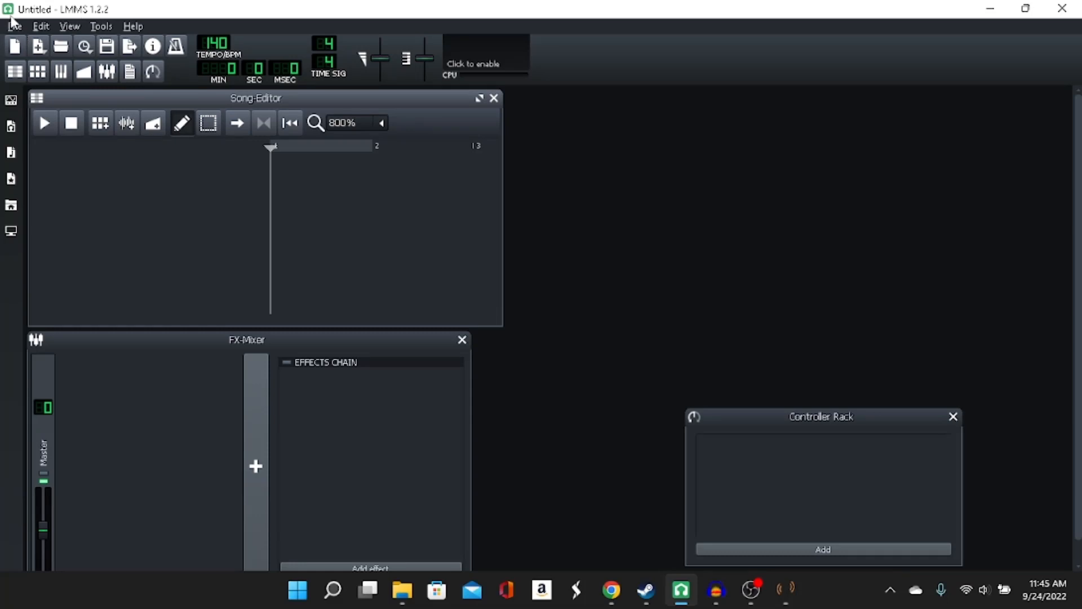
# Import a MIDI song as two tracks, dismissing the missing default soundfont warning
pyautogui.click(13, 26)
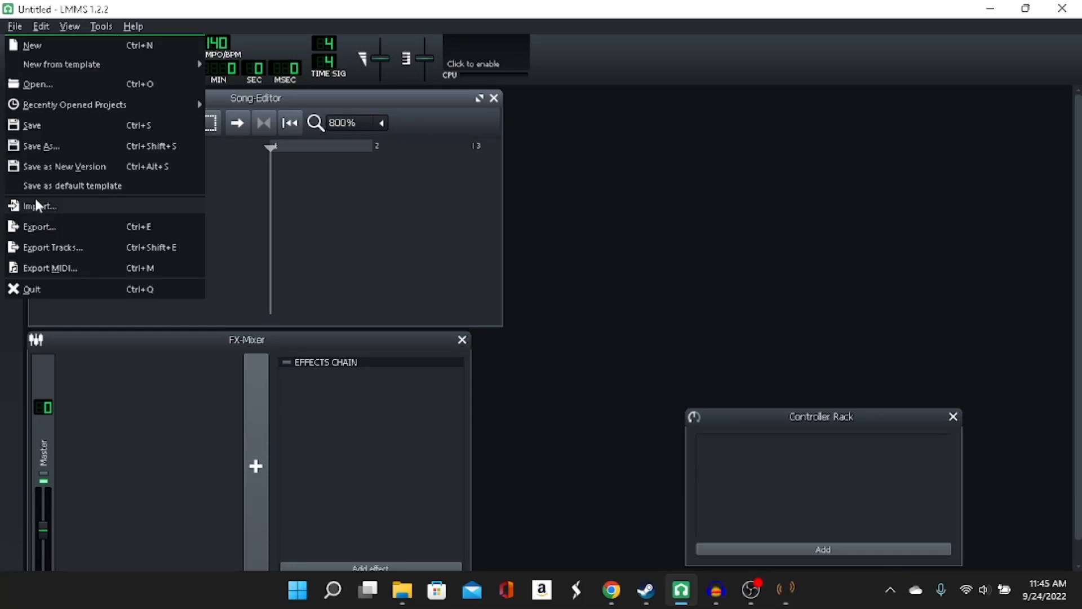
pyautogui.click(38, 205)
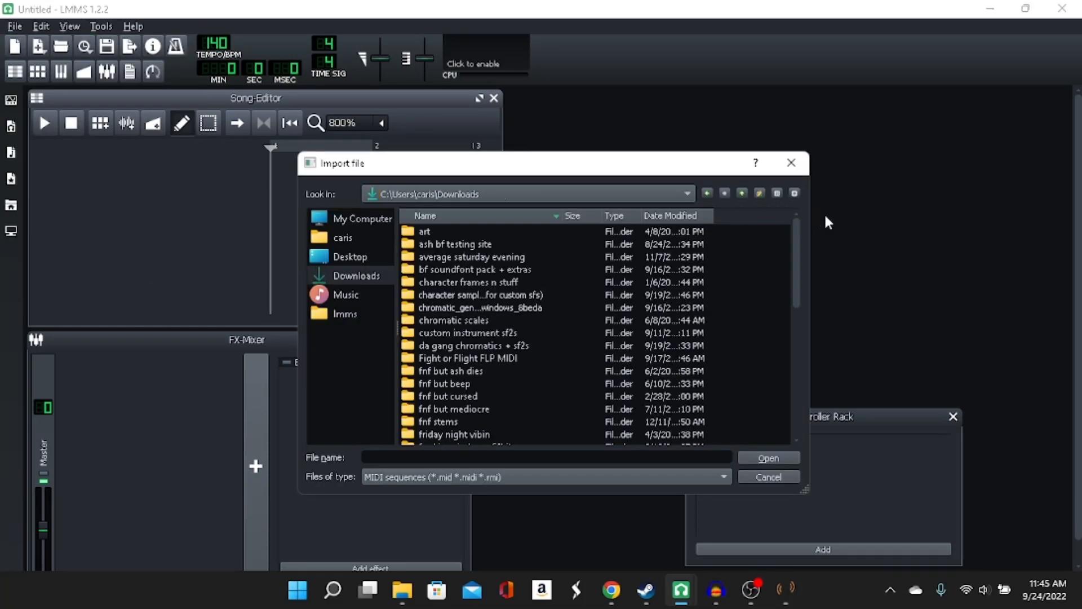
pyautogui.scroll(-3)
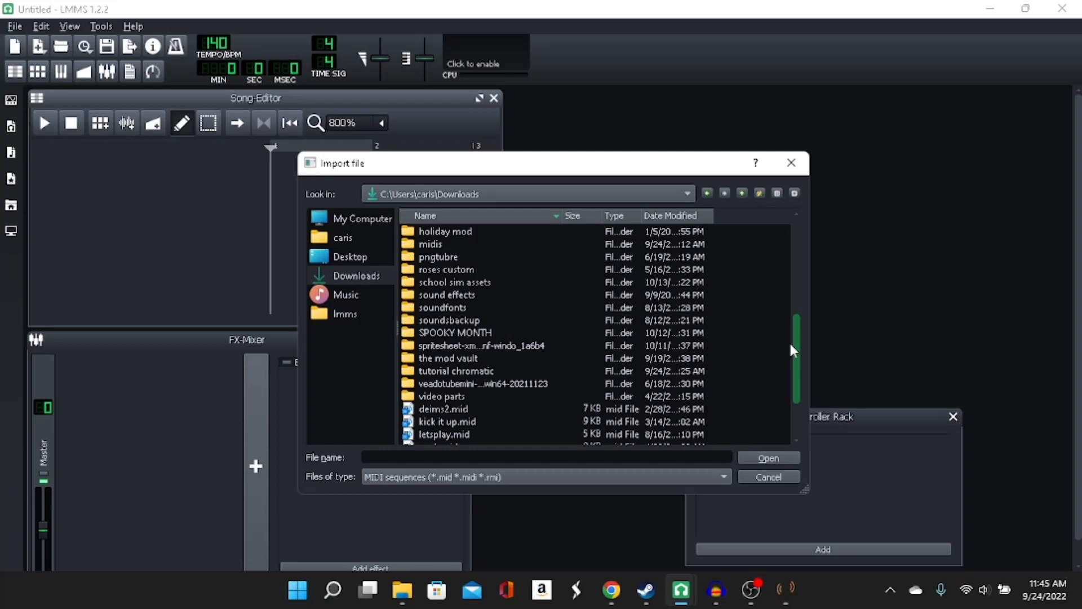
pyautogui.scroll(-3)
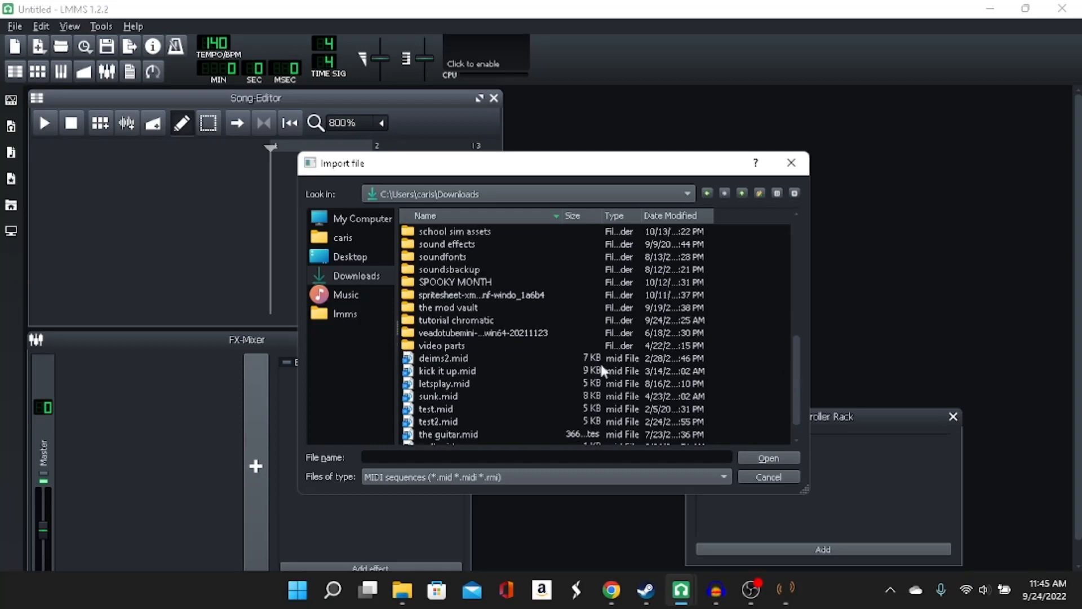
pyautogui.moveTo(395, 371)
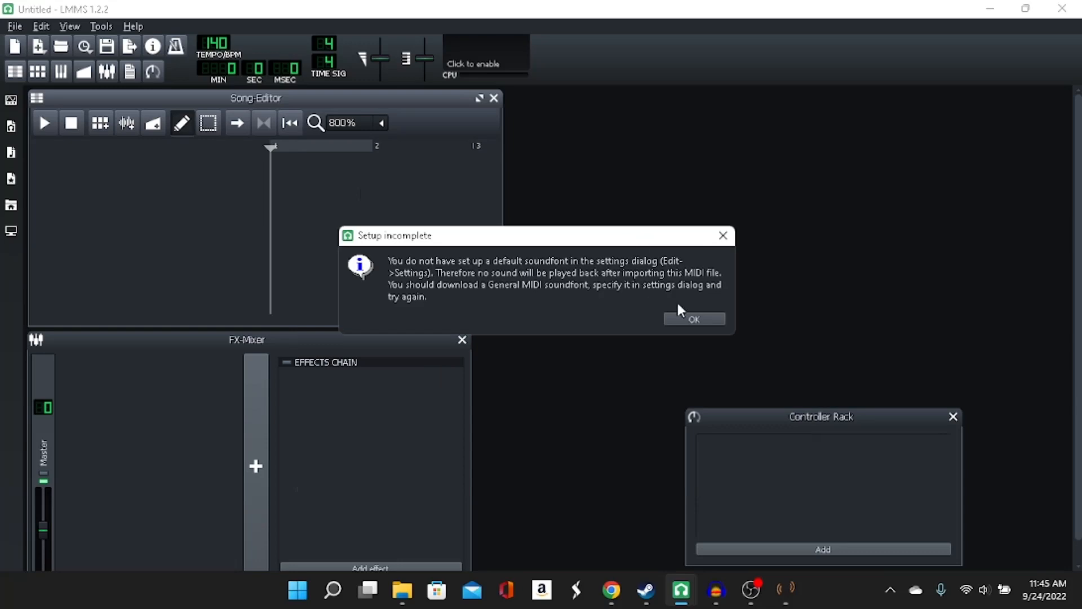
pyautogui.click(694, 319)
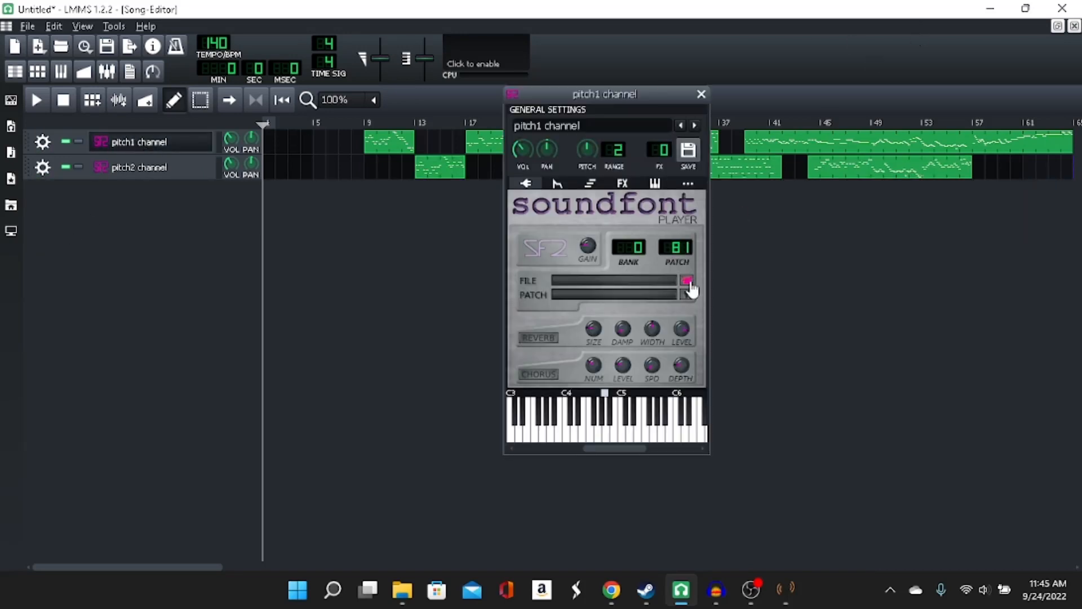
# Load the tutorialguy .sf2 into the pitch1 channel's SF2 Player
pyautogui.click(688, 281)
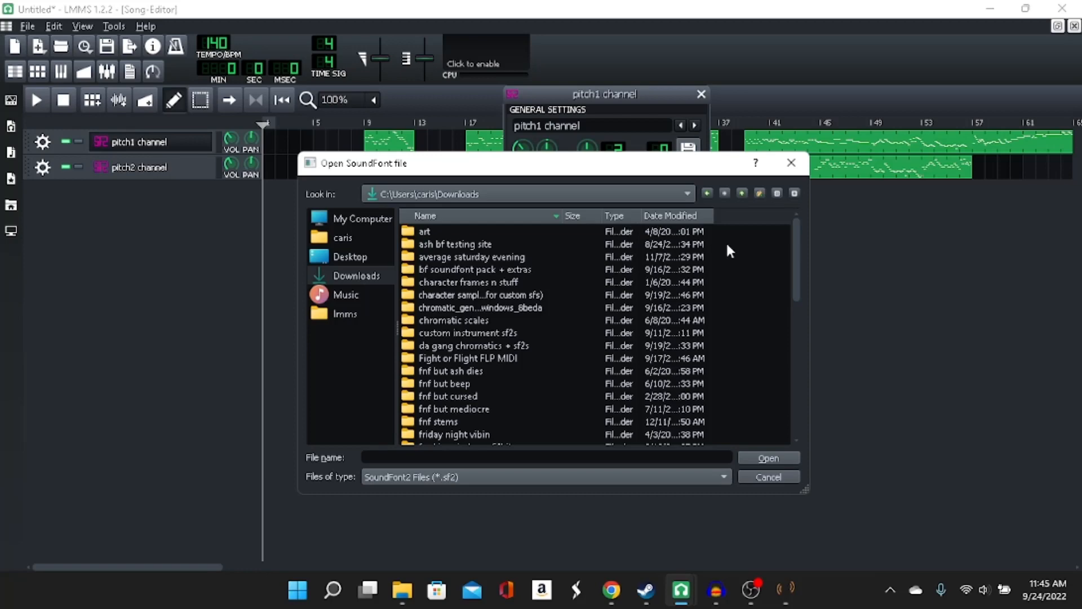
pyautogui.scroll(-3)
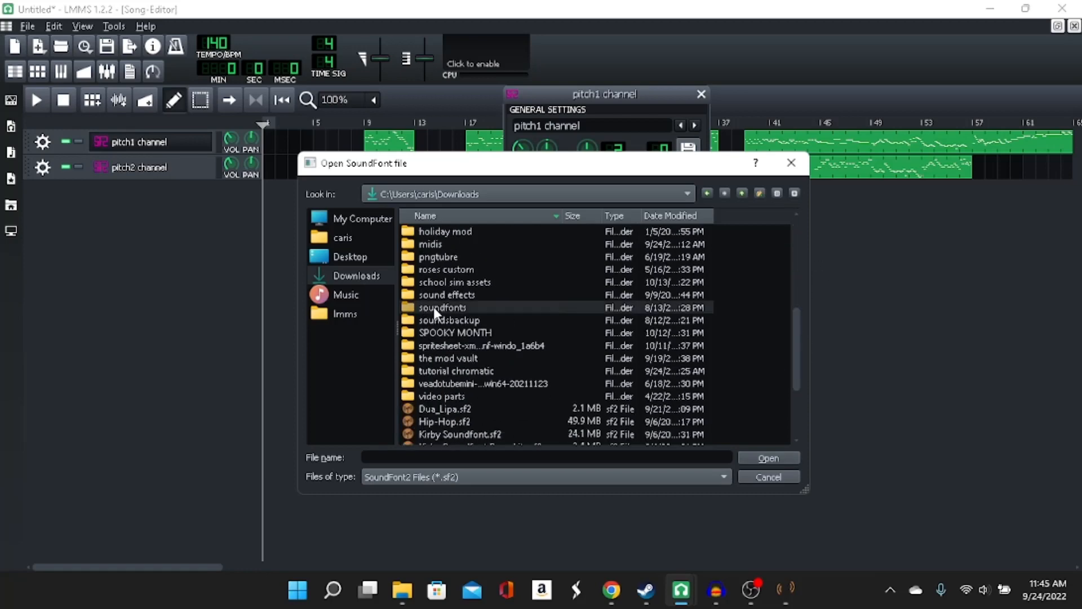
pyautogui.doubleClick(441, 307)
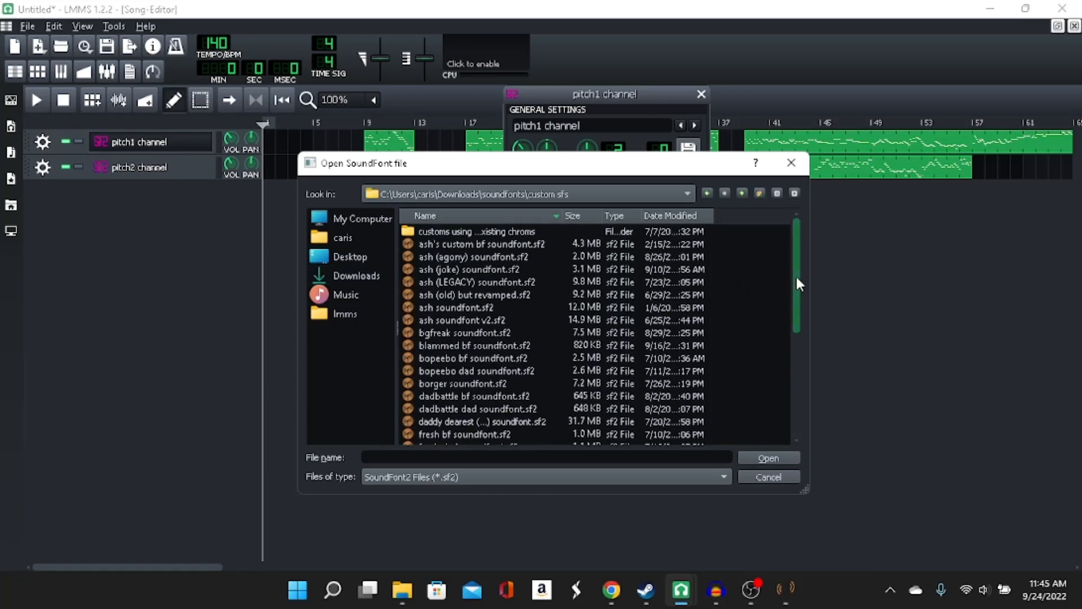
pyautogui.click(768, 458)
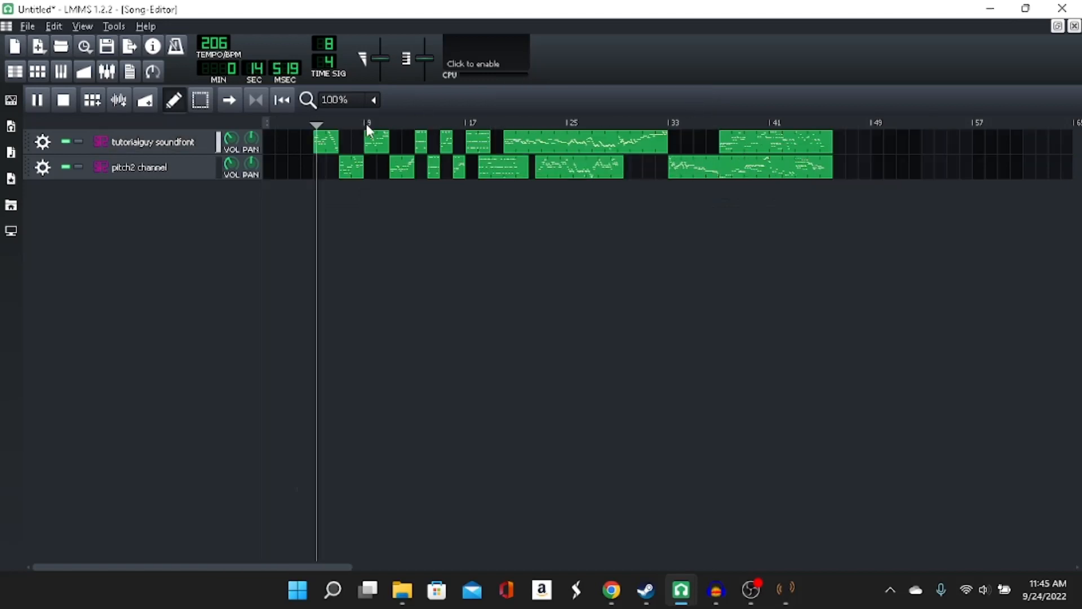
# Add a Calf MultiChorus LADSPA effect to the tutorialguy track's FX chain
pyautogui.click(152, 142)
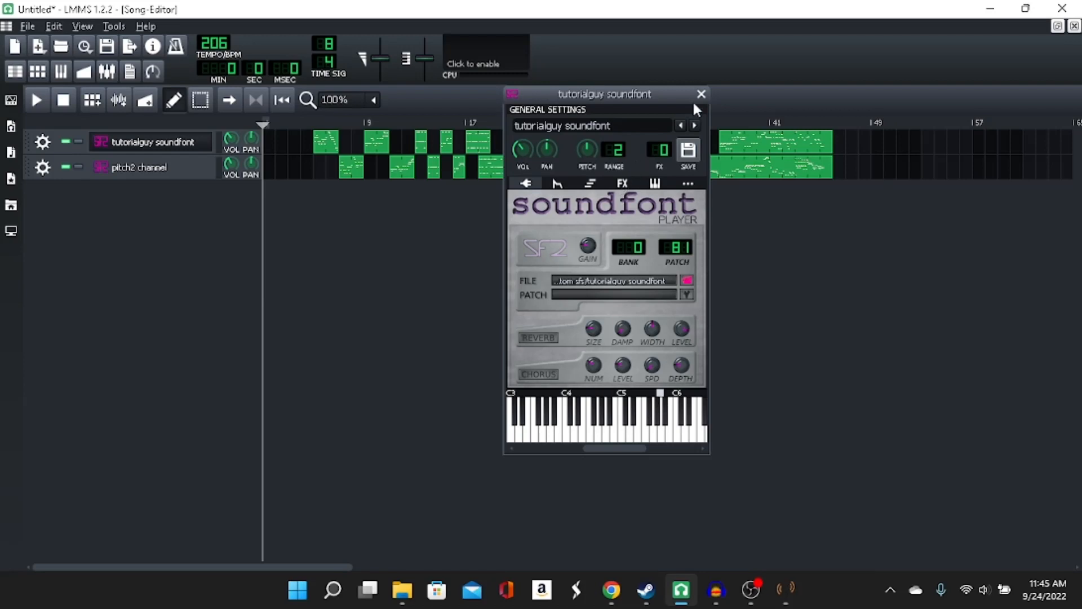
pyautogui.click(701, 93)
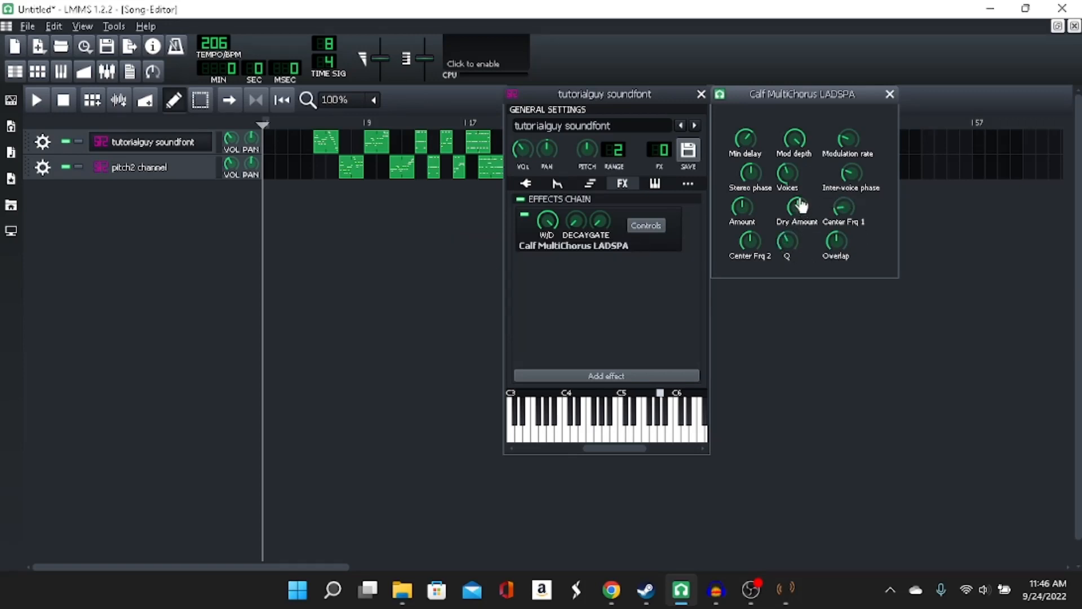
pyautogui.moveTo(837, 149)
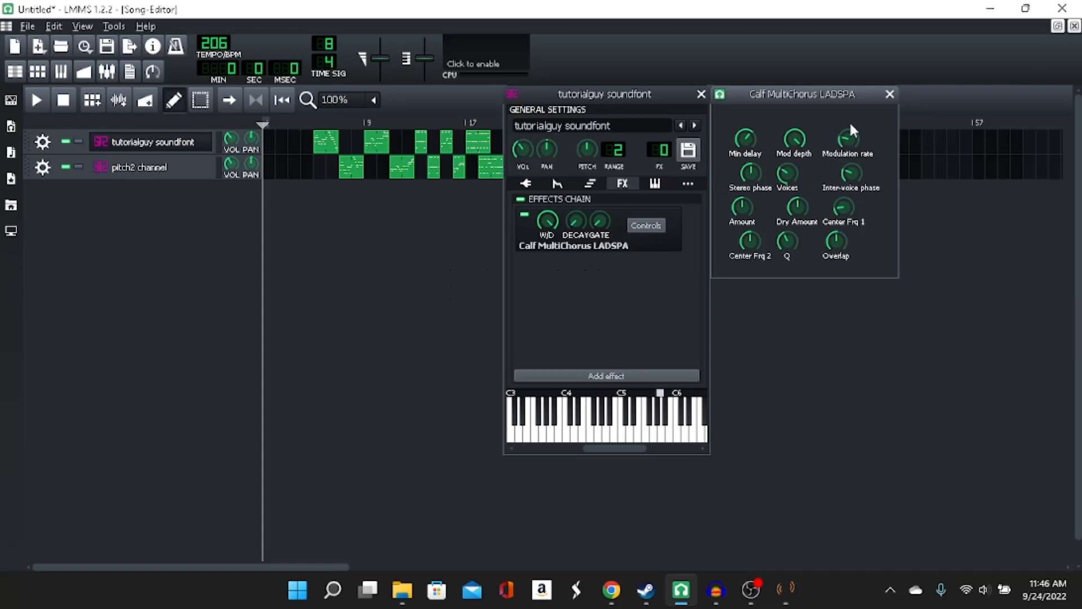
pyautogui.click(889, 94)
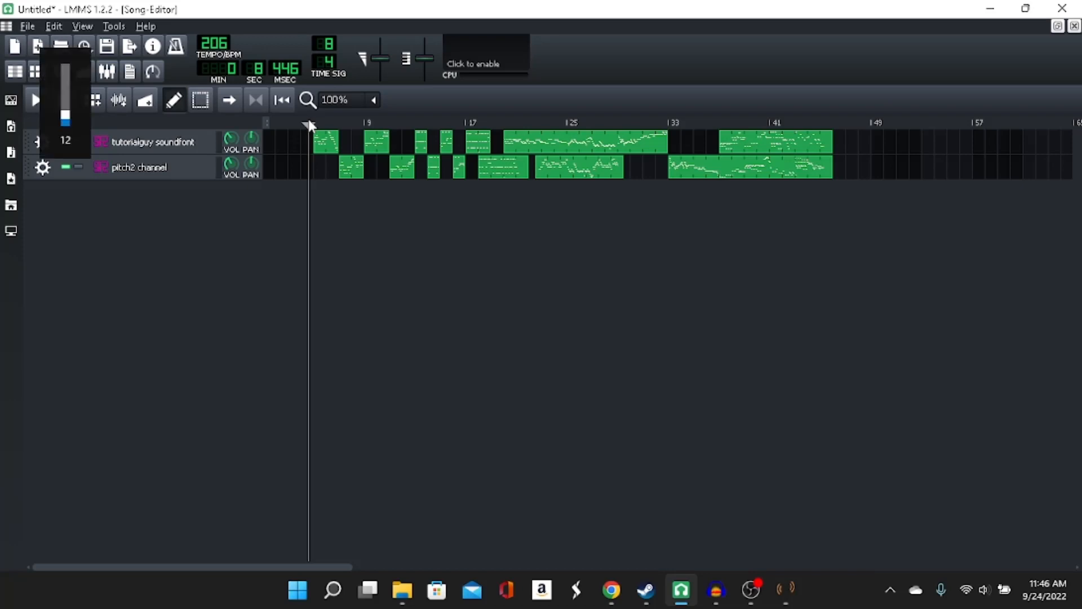
pyautogui.click(36, 99)
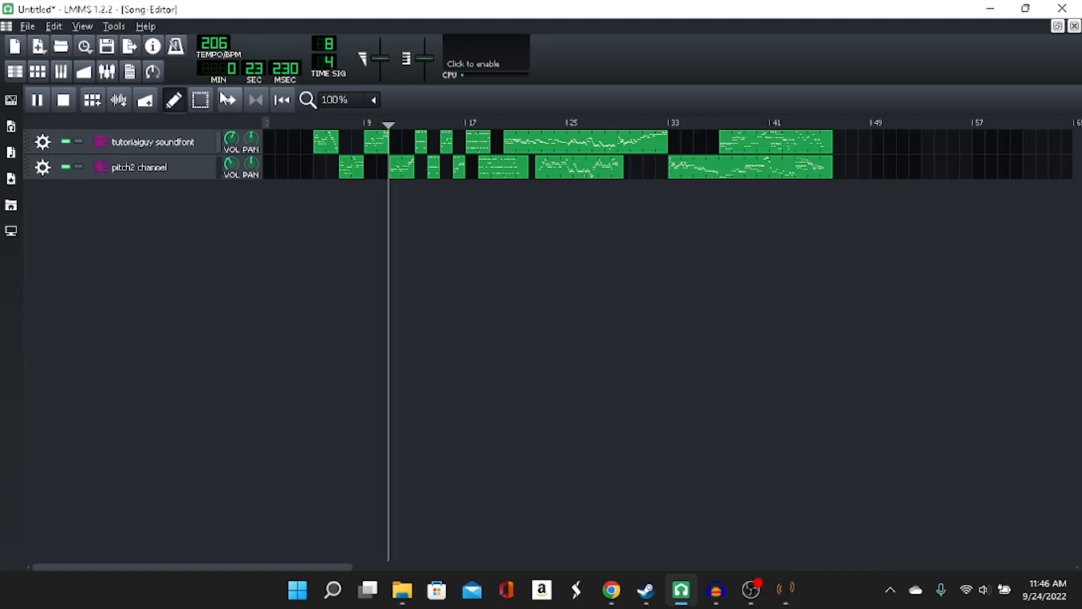
pyautogui.click(37, 101)
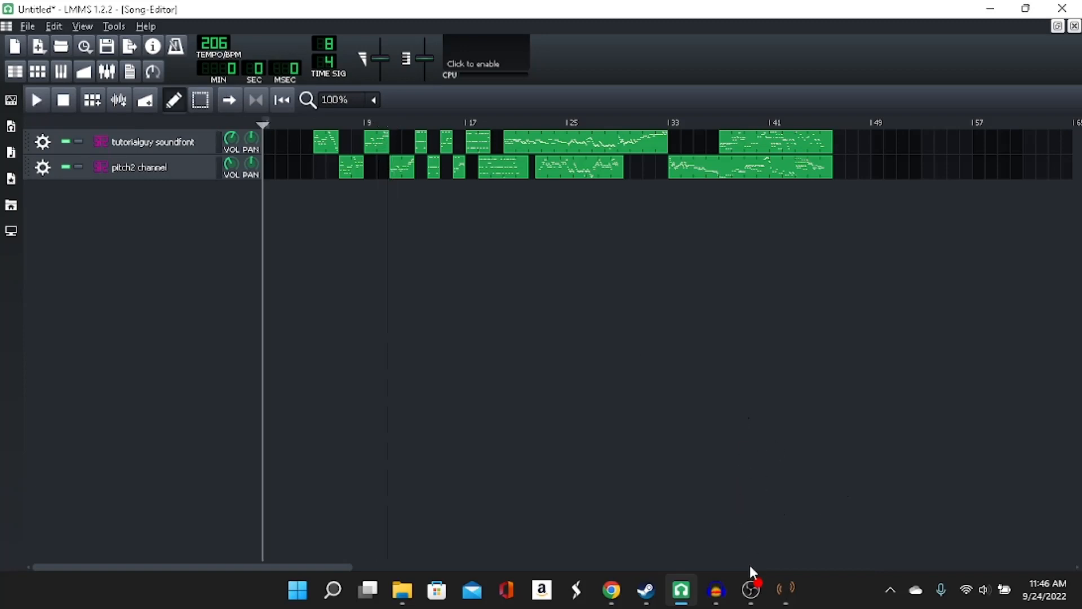